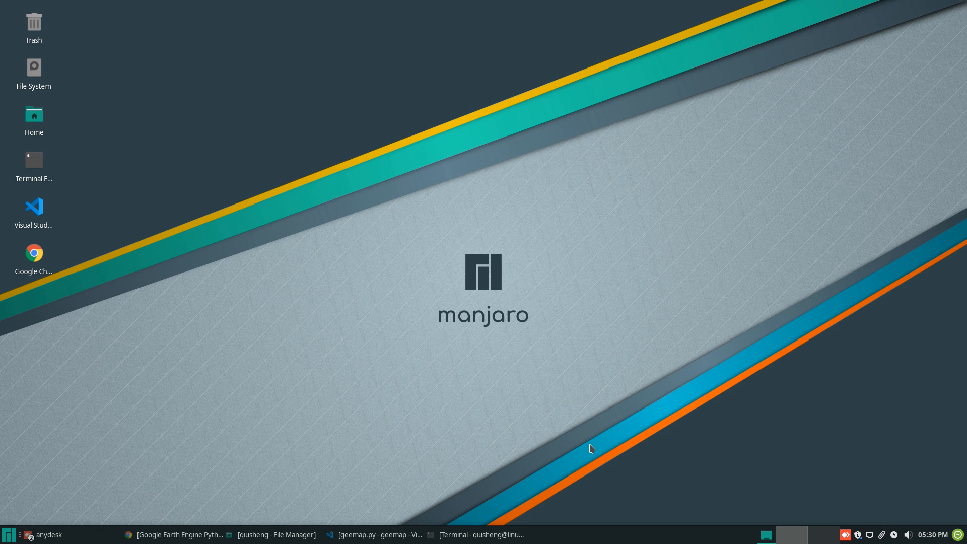
pyautogui.moveTo(708, 541)
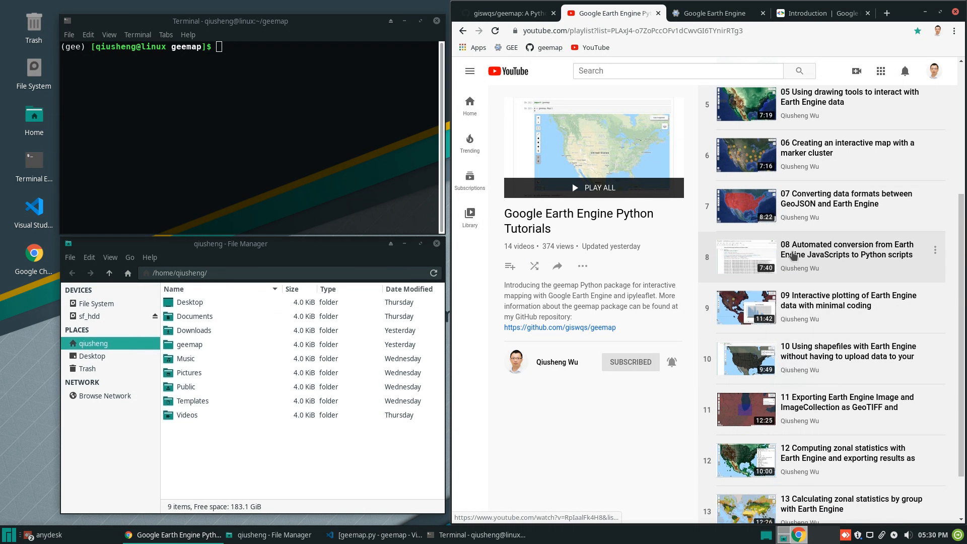
pyautogui.moveTo(836, 256)
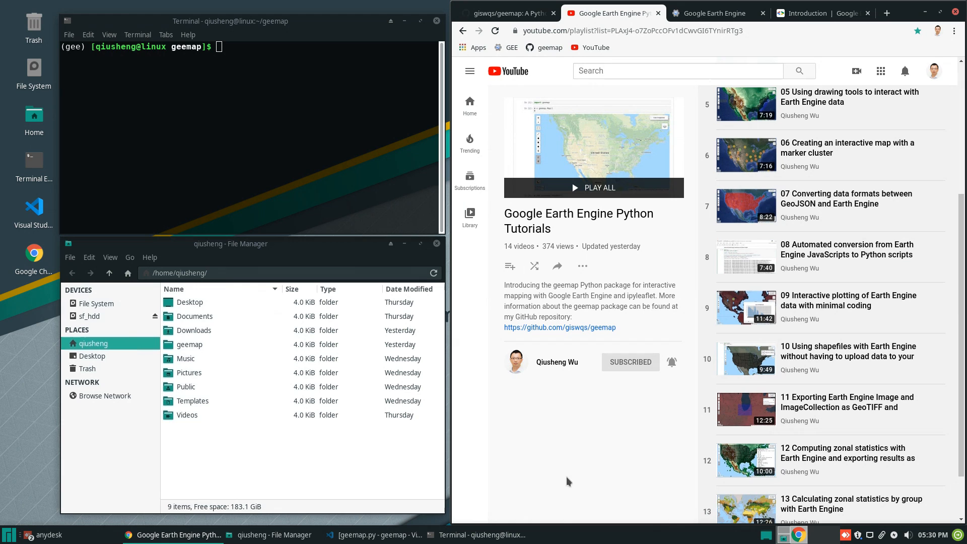
pyautogui.moveTo(793, 301)
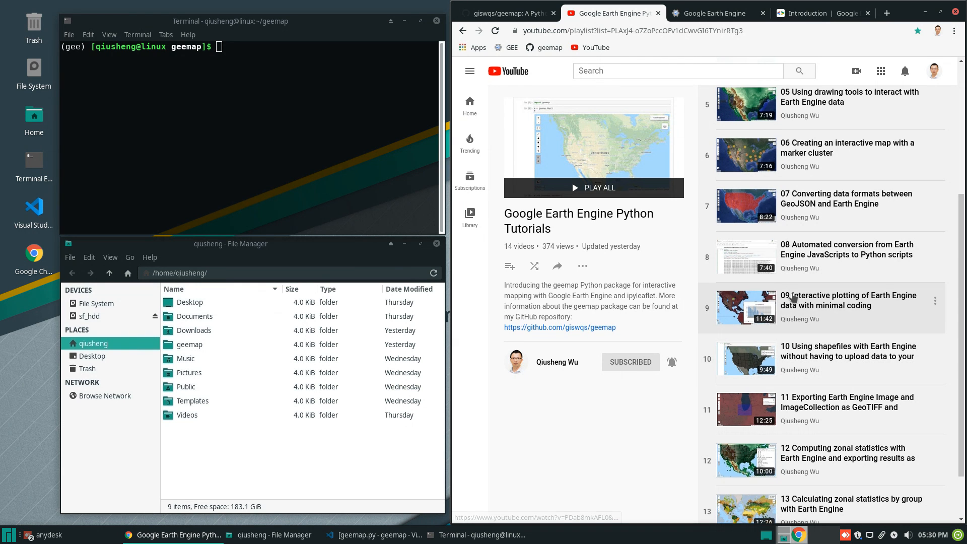
pyautogui.moveTo(820, 302)
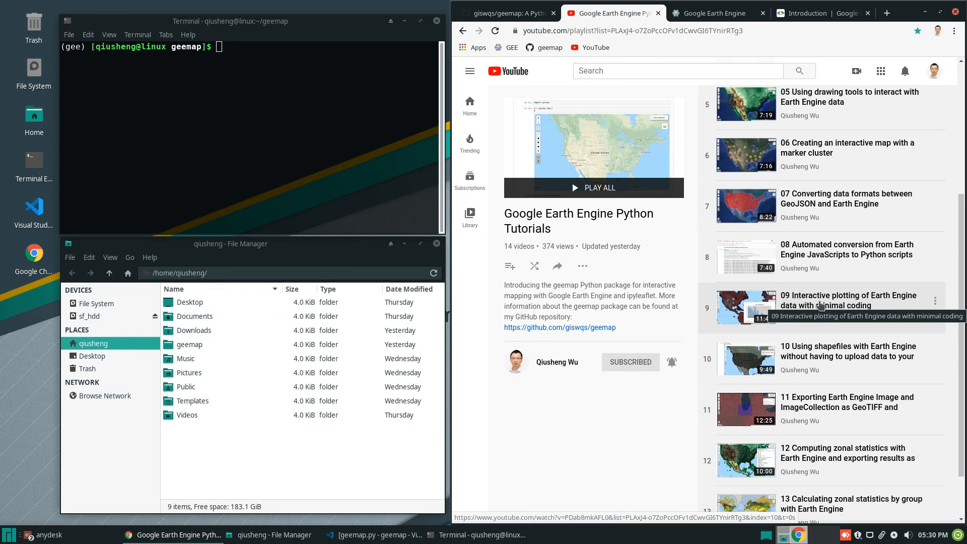
pyautogui.moveTo(586, 463)
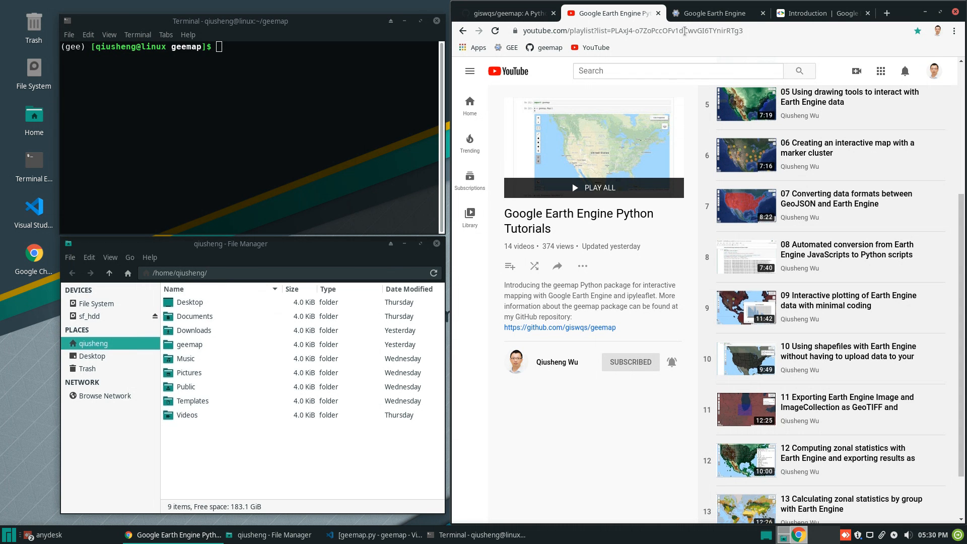
# Open the Earth Engine Image Visualization guide with its Landsat 8 false-color composite example
pyautogui.click(821, 13)
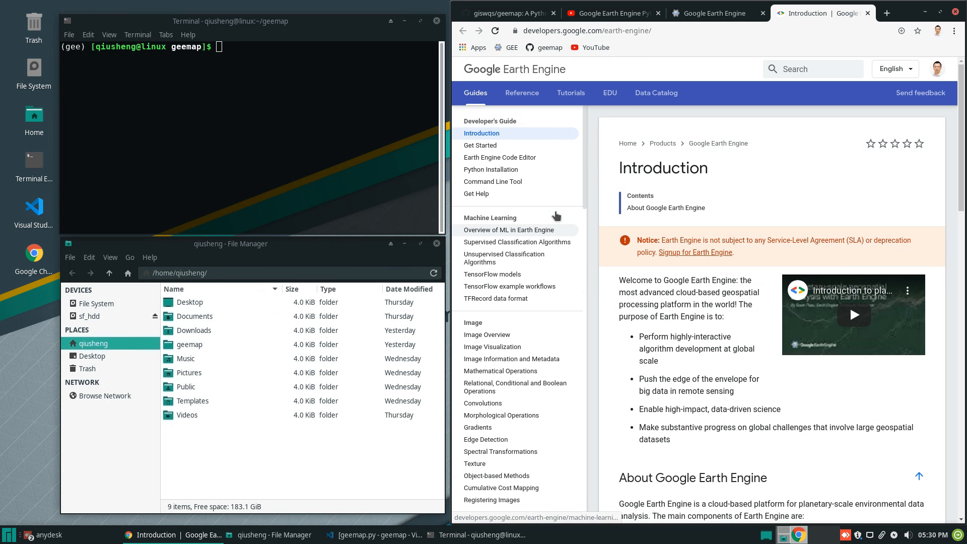
pyautogui.scroll(-3)
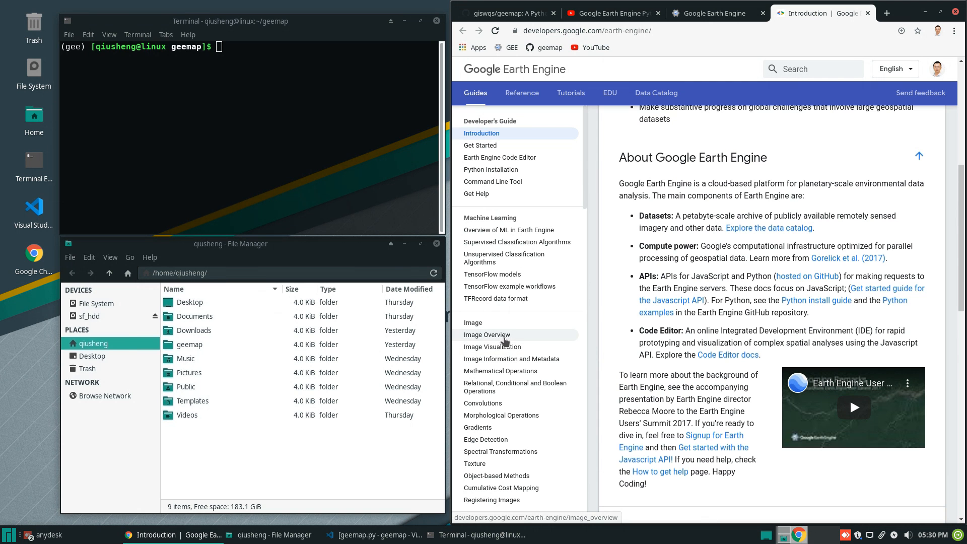
pyautogui.click(491, 345)
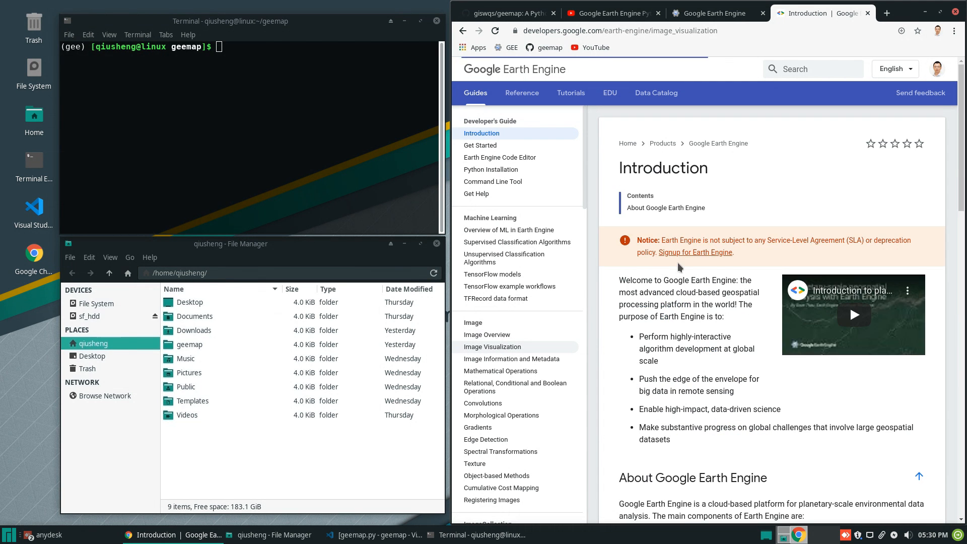
pyautogui.click(492, 346)
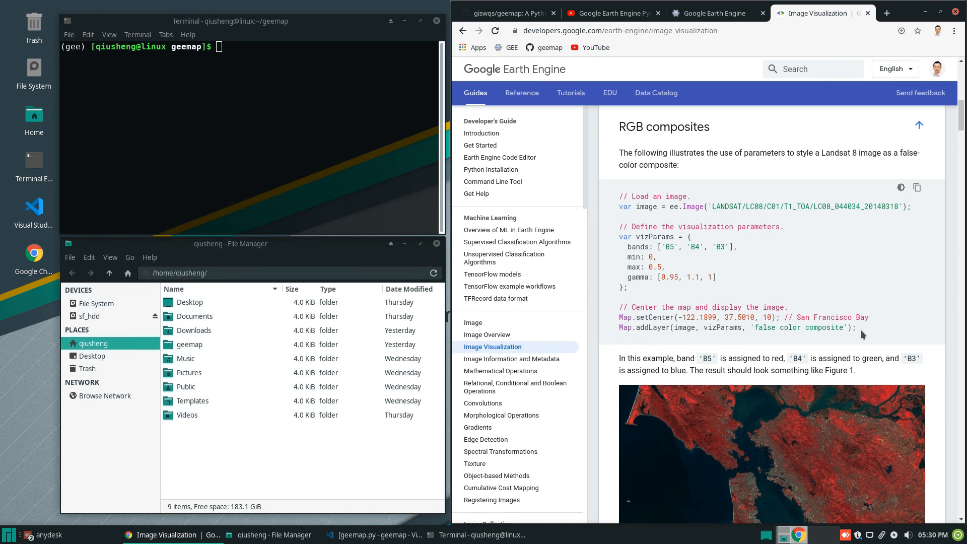
pyautogui.moveTo(859, 307)
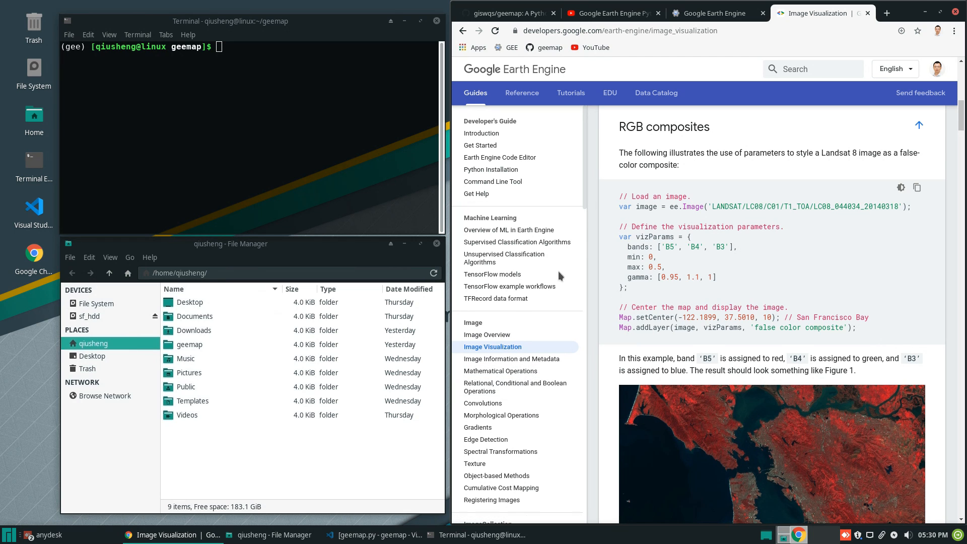
pyautogui.moveTo(316, 256)
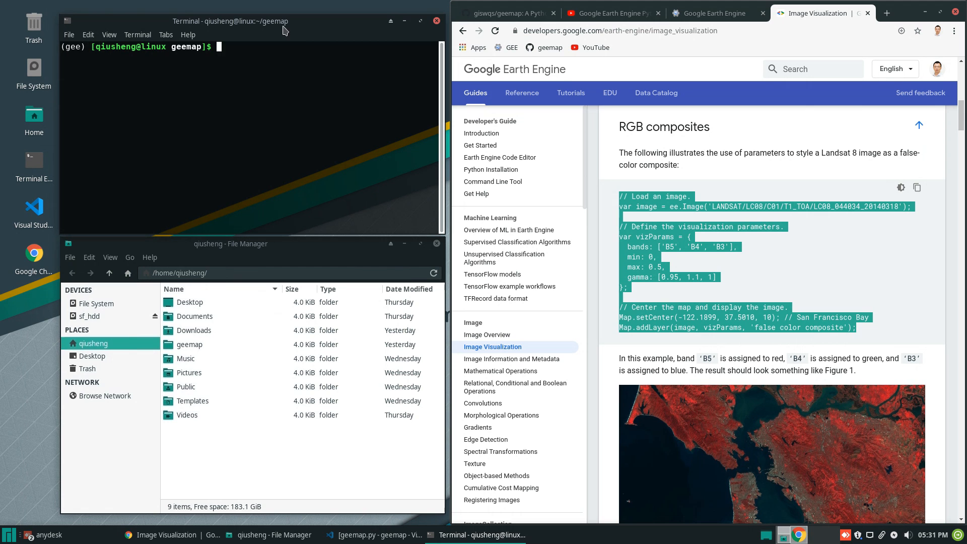
# Bring up the giswqs/geemap repository and review its README installation and usage sections
pyautogui.click(499, 13)
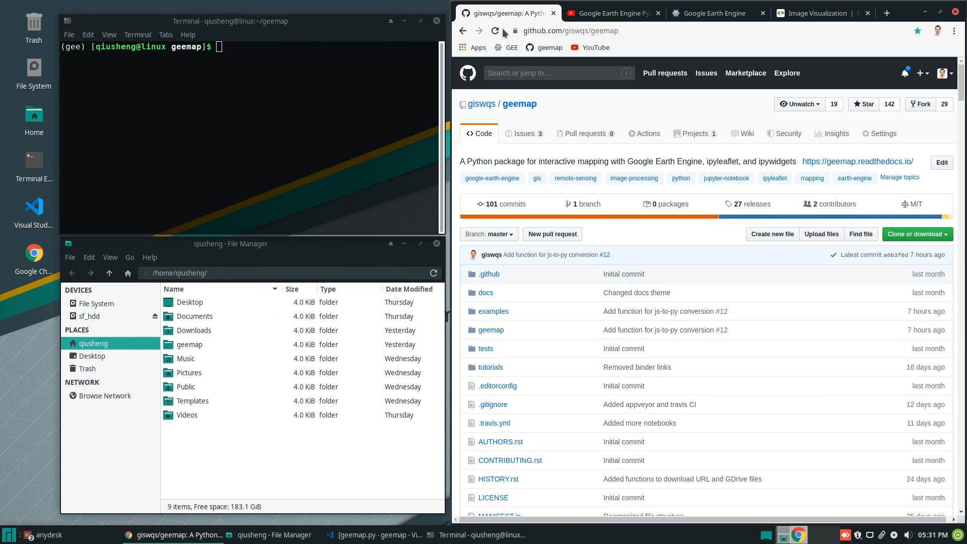
pyautogui.moveTo(519, 104)
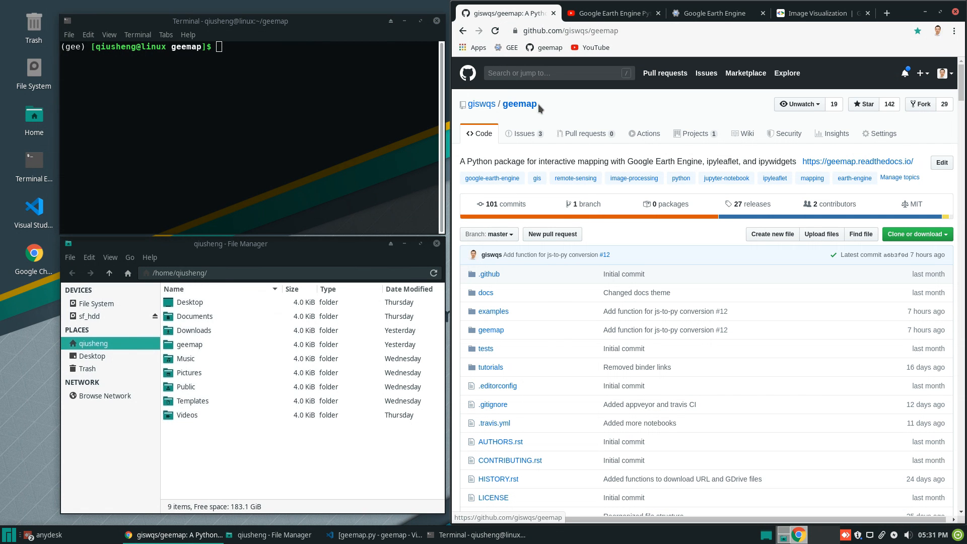
pyautogui.moveTo(572, 166)
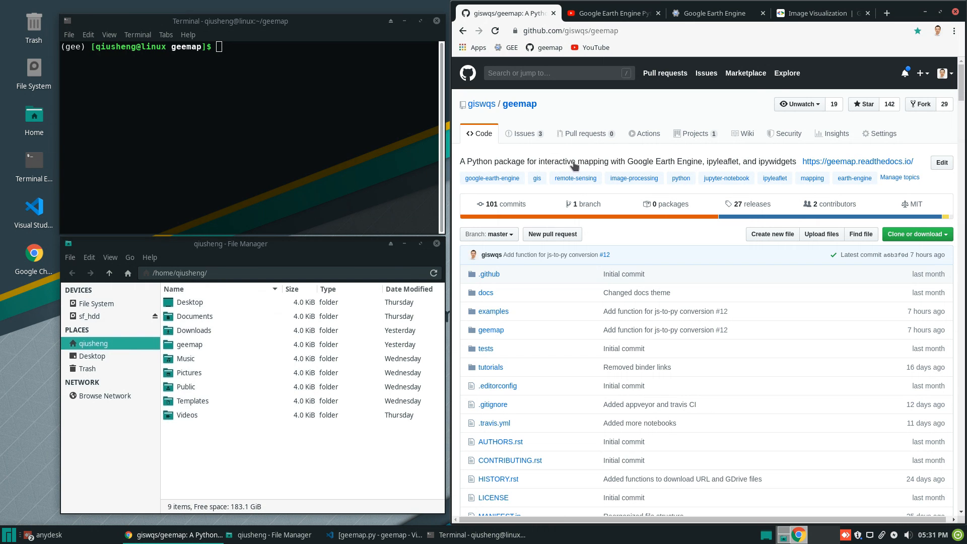
pyautogui.click(610, 13)
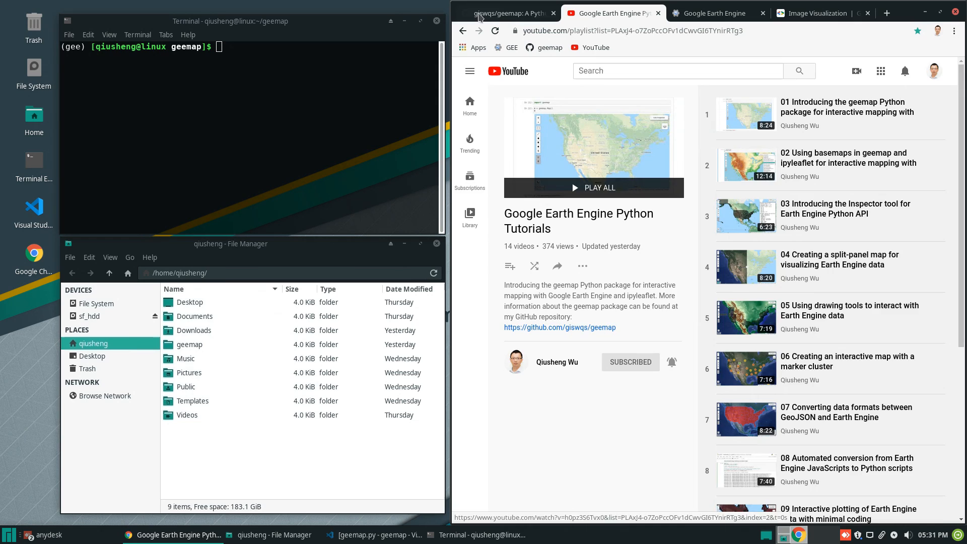
pyautogui.click(505, 13)
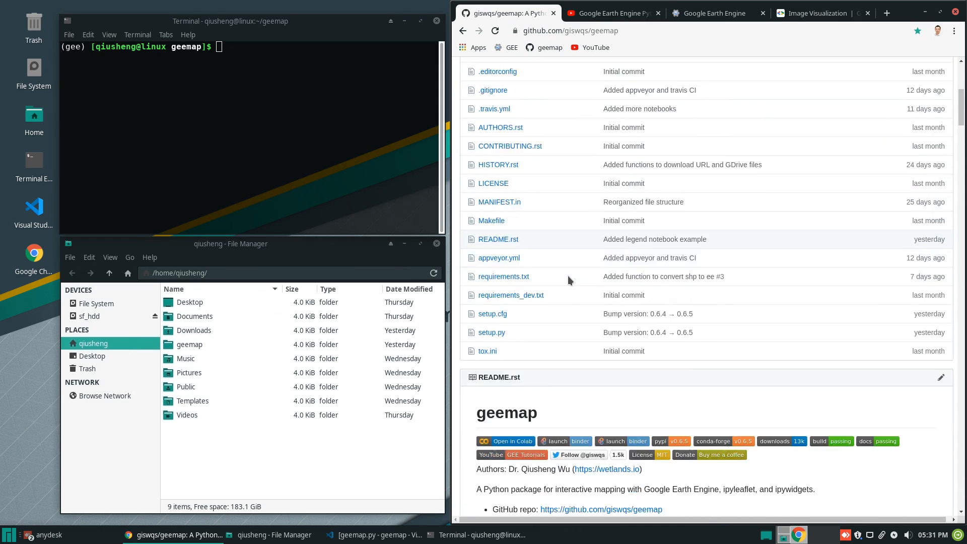
pyautogui.scroll(-3)
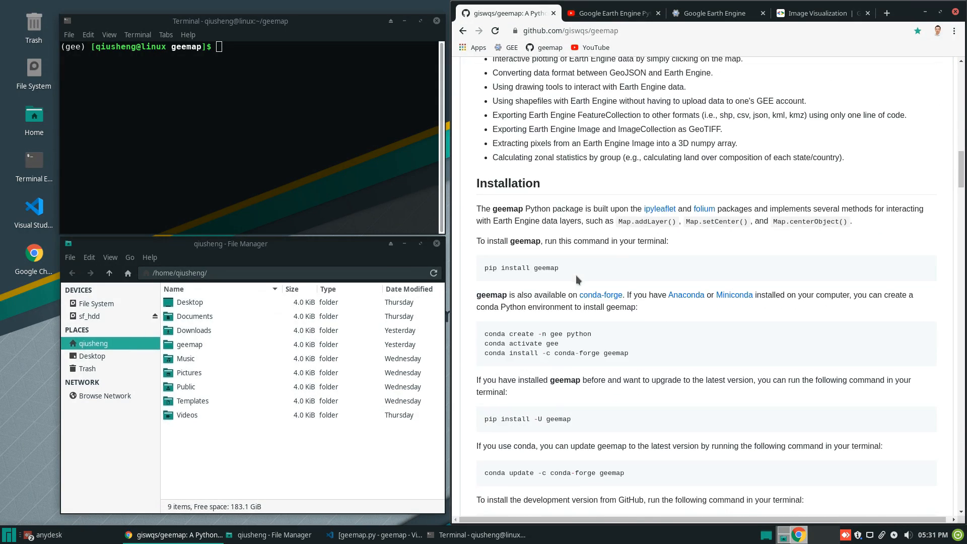
pyautogui.scroll(-3)
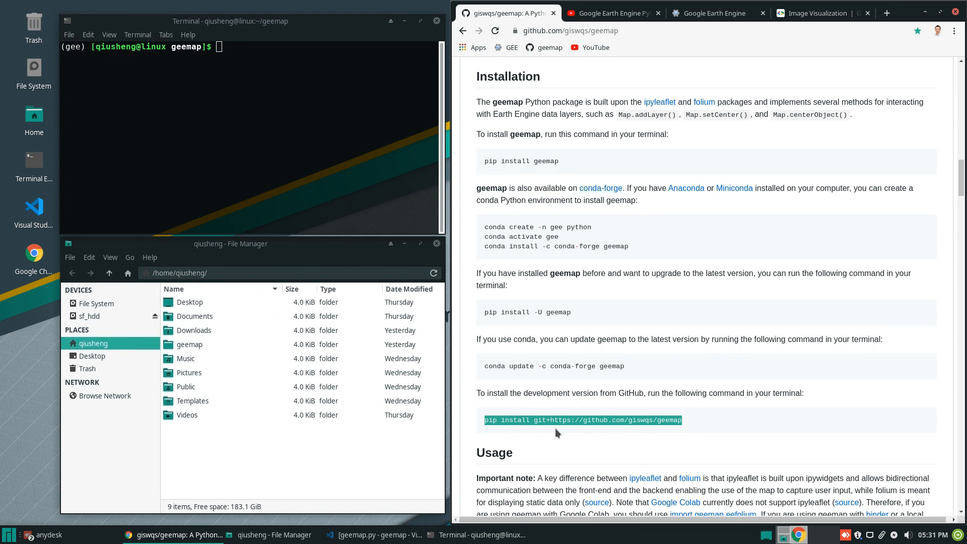
pyautogui.scroll(3)
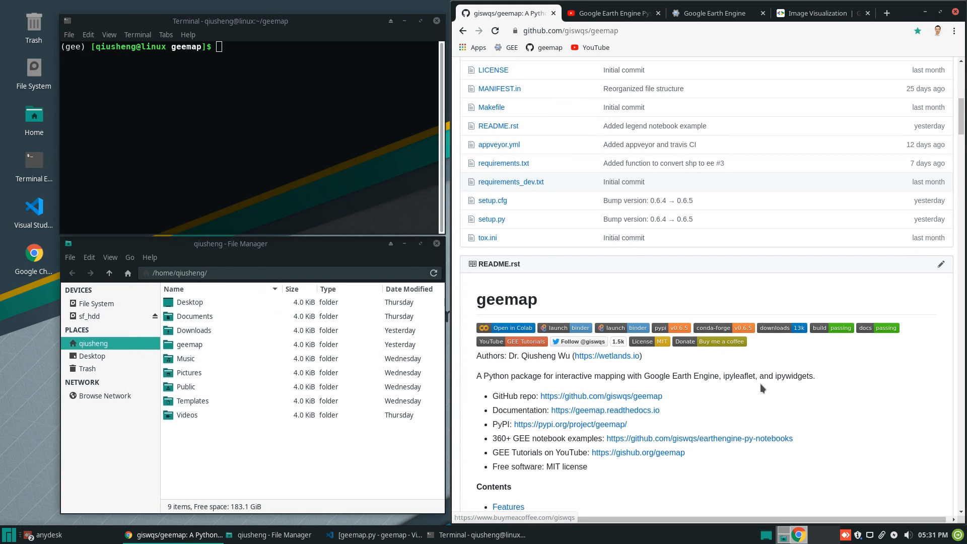
pyautogui.scroll(-3)
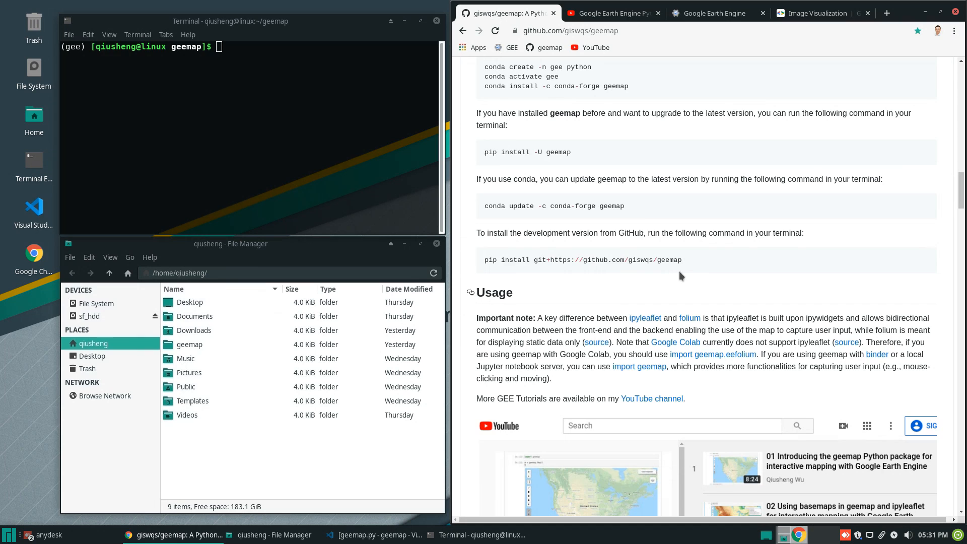
pyautogui.doubleClick(583, 259)
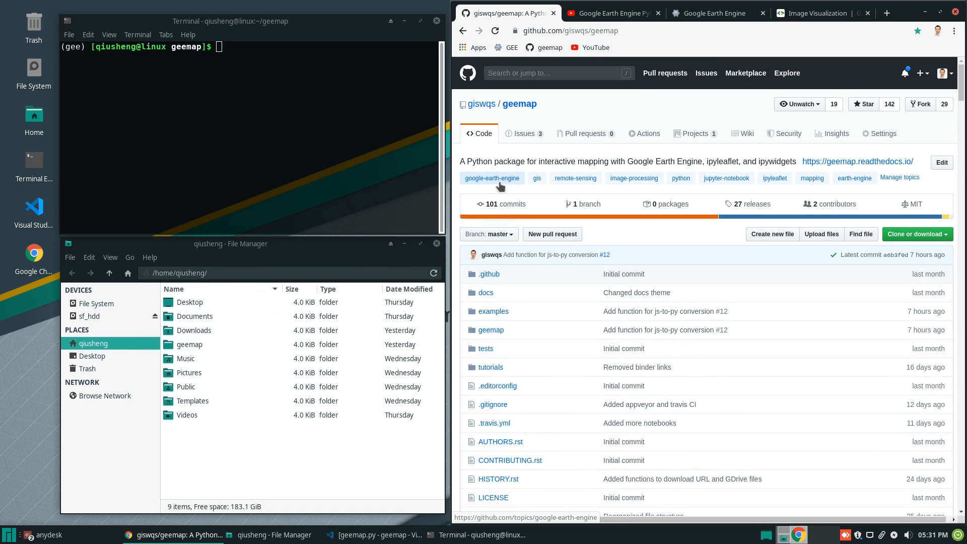
# Open the geemap repository's examples folder and pick the local geemap folder
pyautogui.click(502, 203)
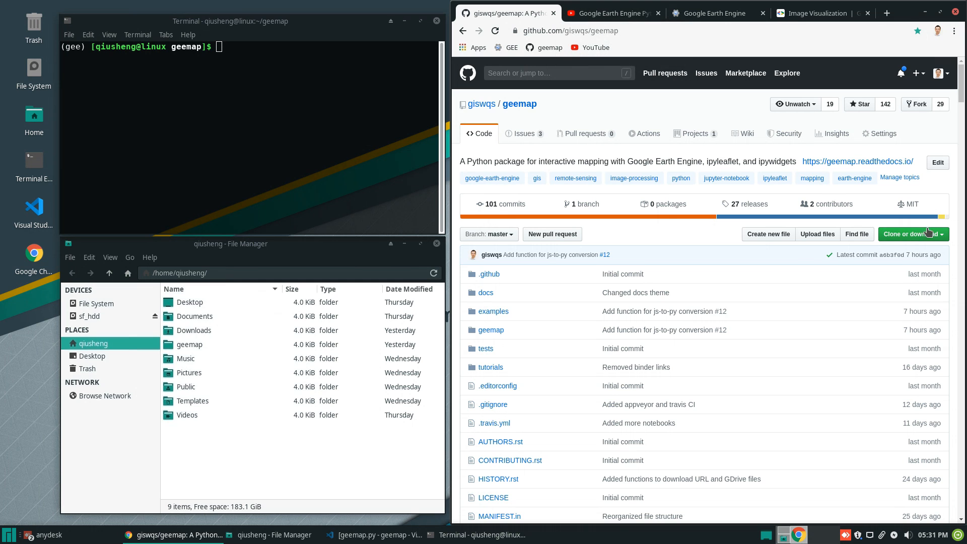
pyautogui.click(911, 234)
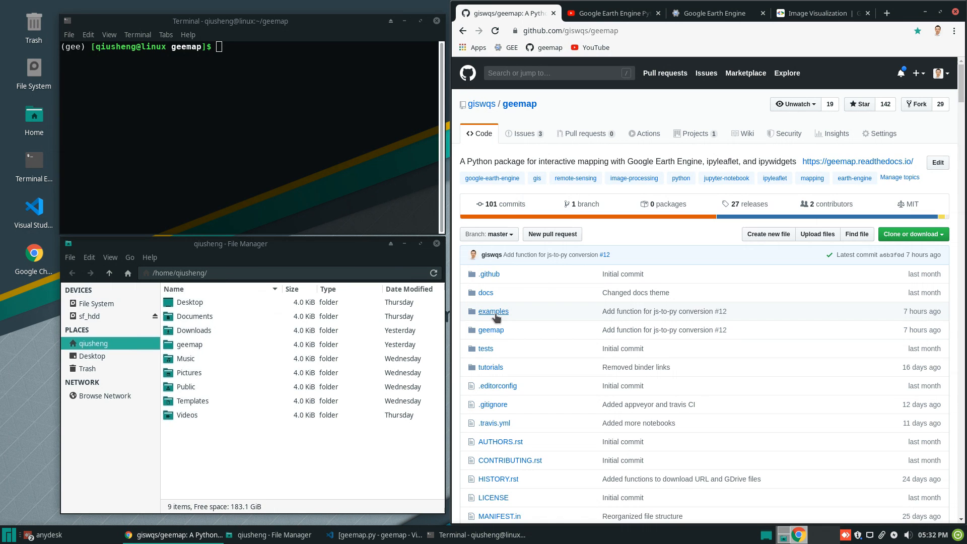
pyautogui.click(493, 311)
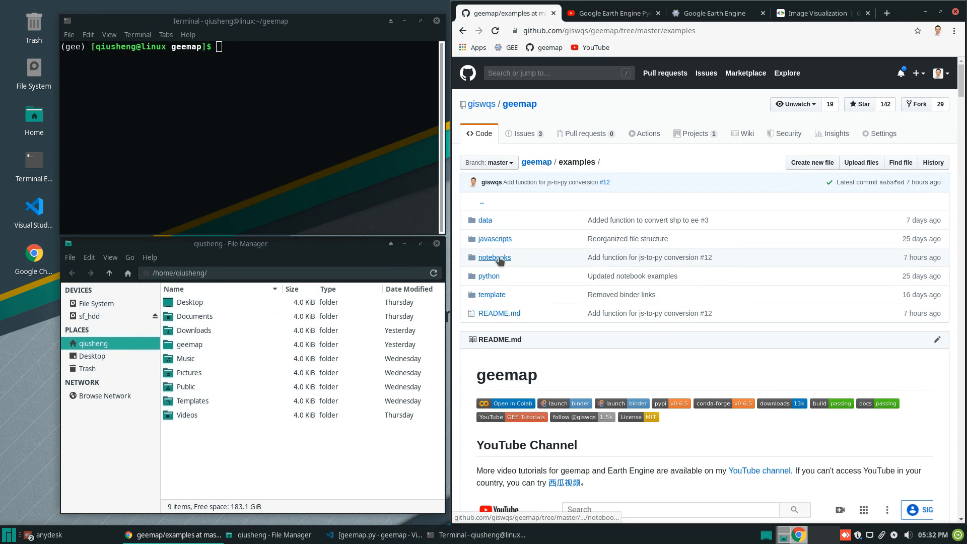
pyautogui.click(494, 257)
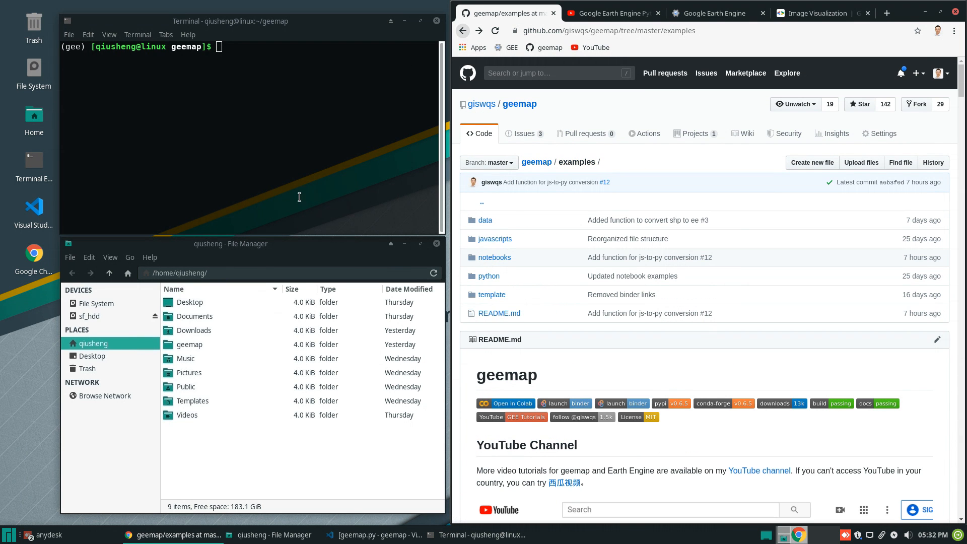
pyautogui.click(189, 344)
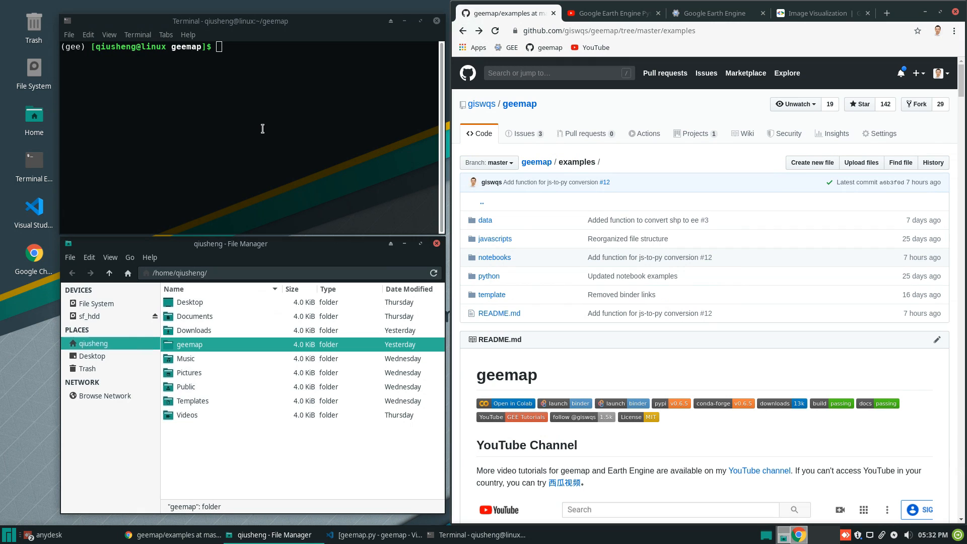
# Launch Jupyter and open examples/notebooks/15_convert_js_to_py.ipynb, scrolling through its cells
pyautogui.write('jup')
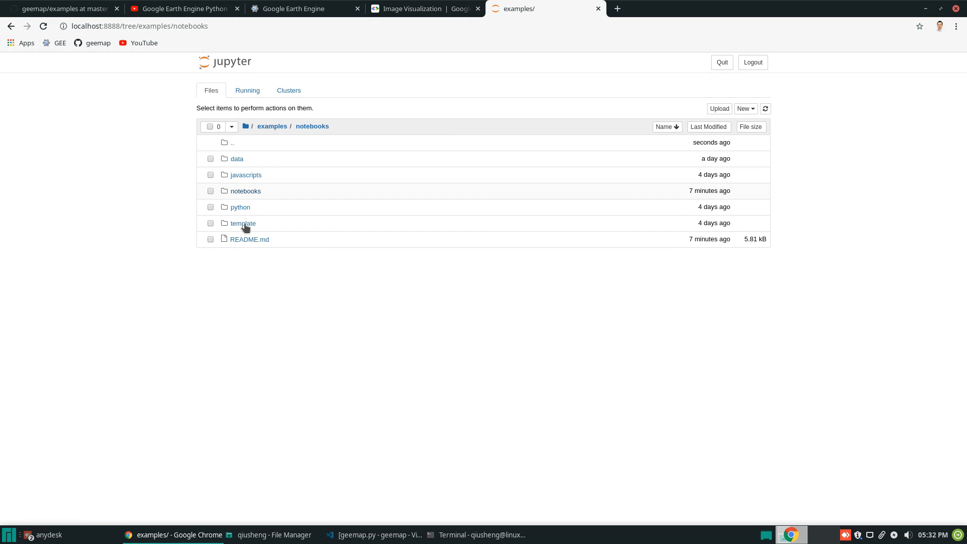
pyautogui.click(244, 190)
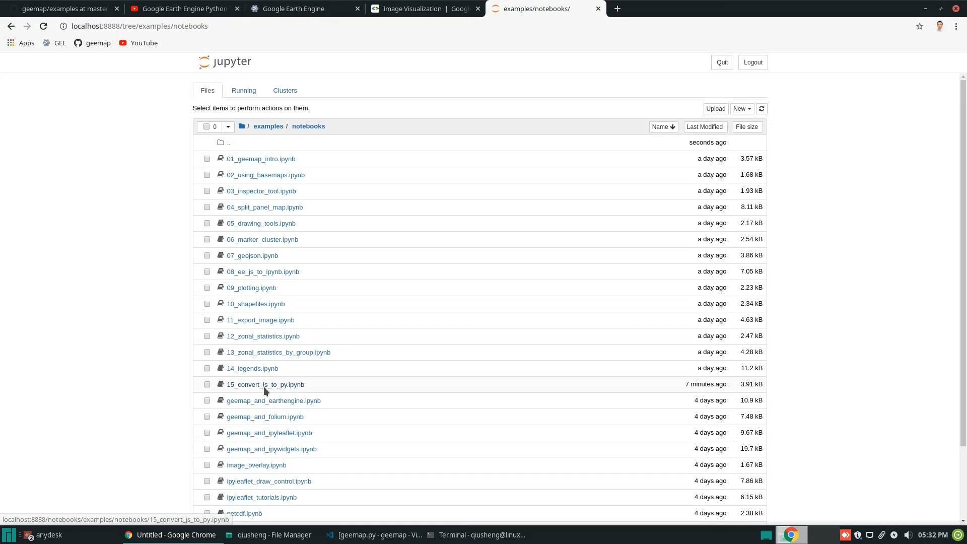
pyautogui.click(264, 385)
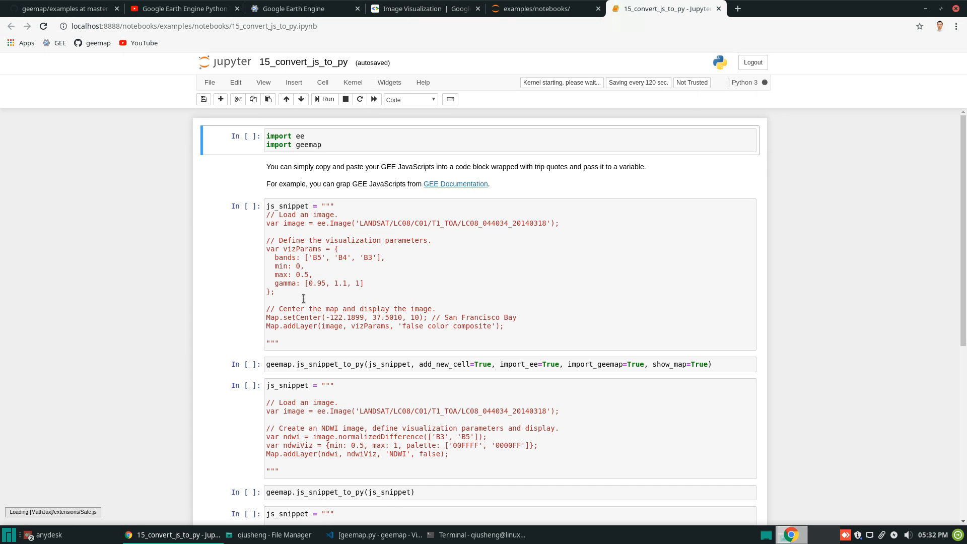
pyautogui.scroll(-3)
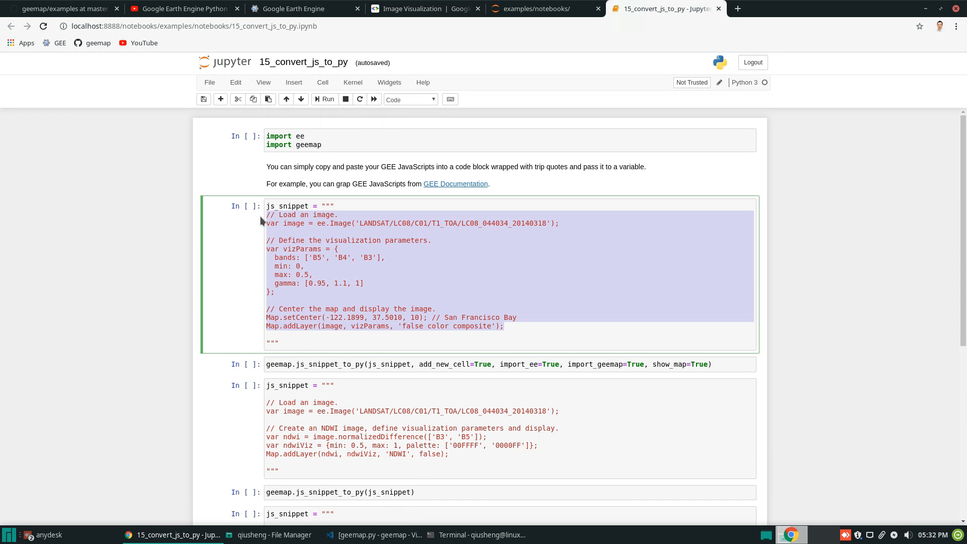
pyautogui.scroll(-3)
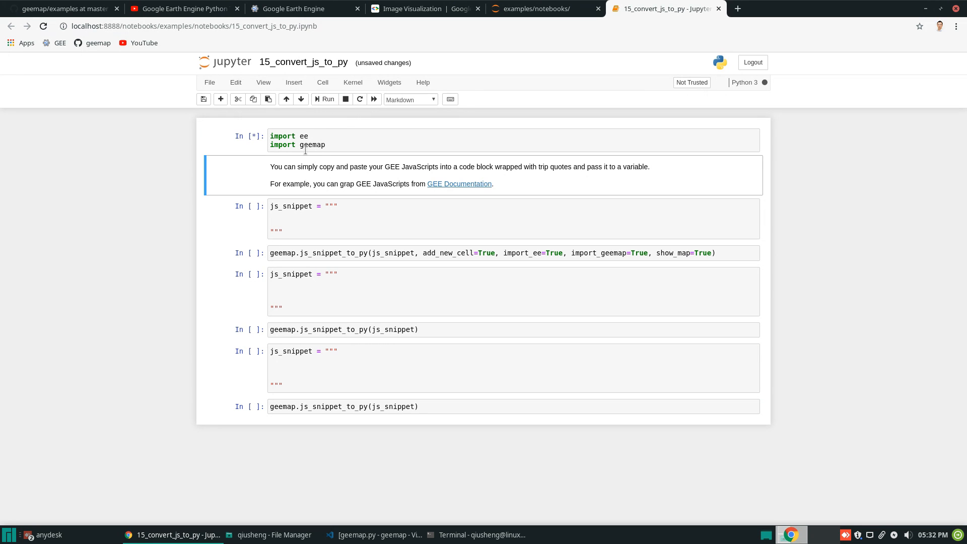
# Insert a cell above the introduction containing geemap.update_package()
pyautogui.click(324, 99)
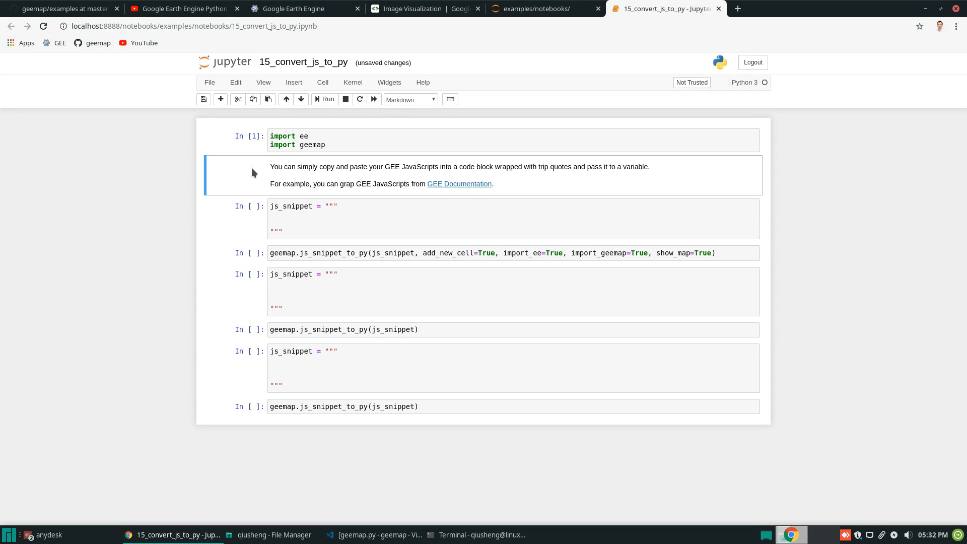
pyautogui.click(294, 82)
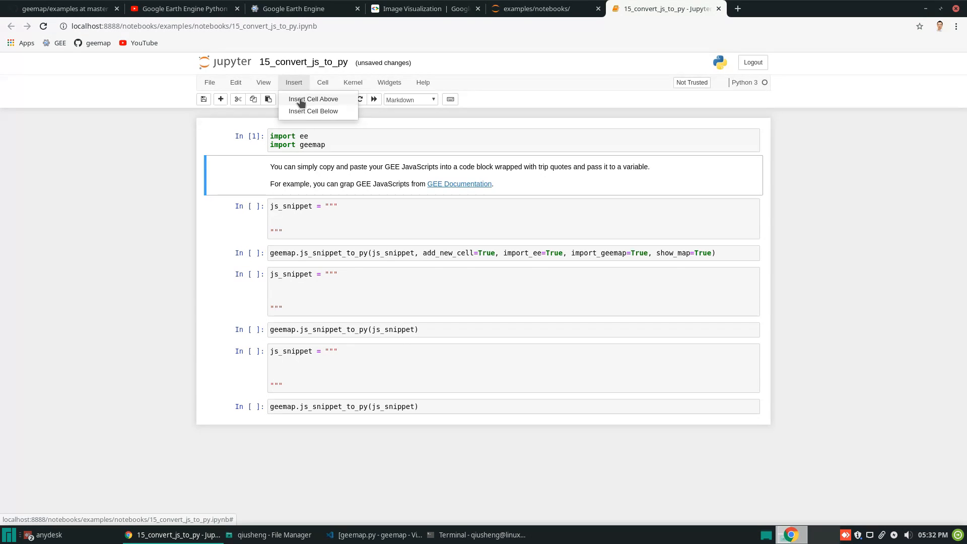
pyautogui.click(313, 98)
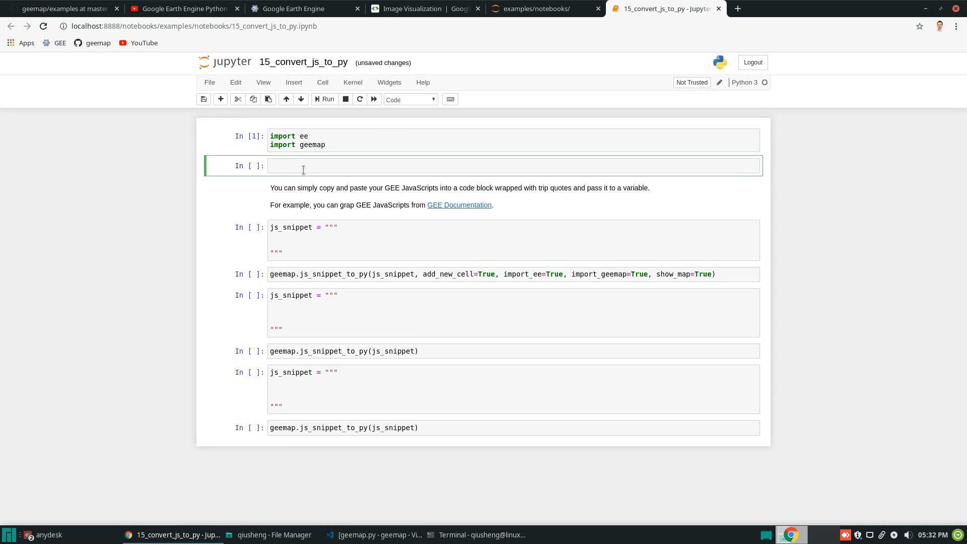
pyautogui.write('geemap.u')
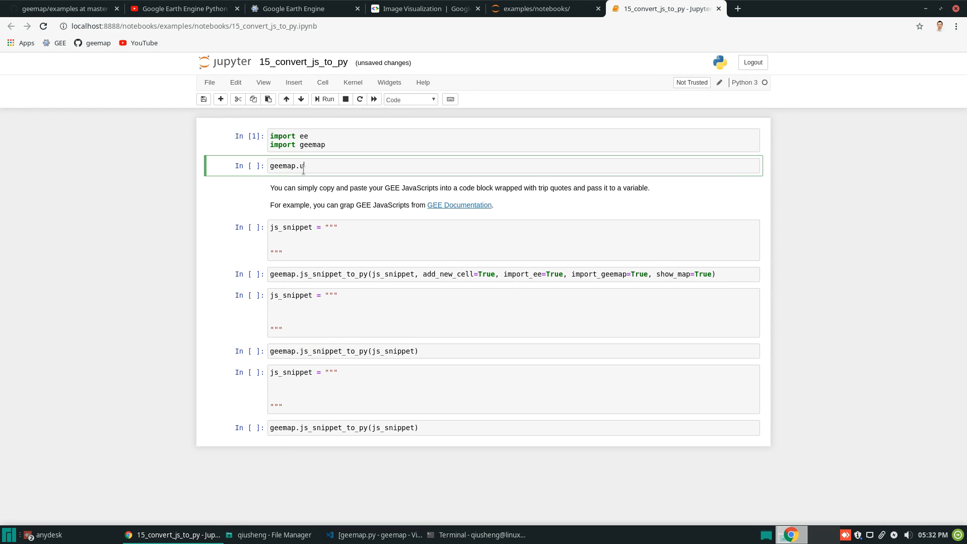
pyautogui.write('pdate')
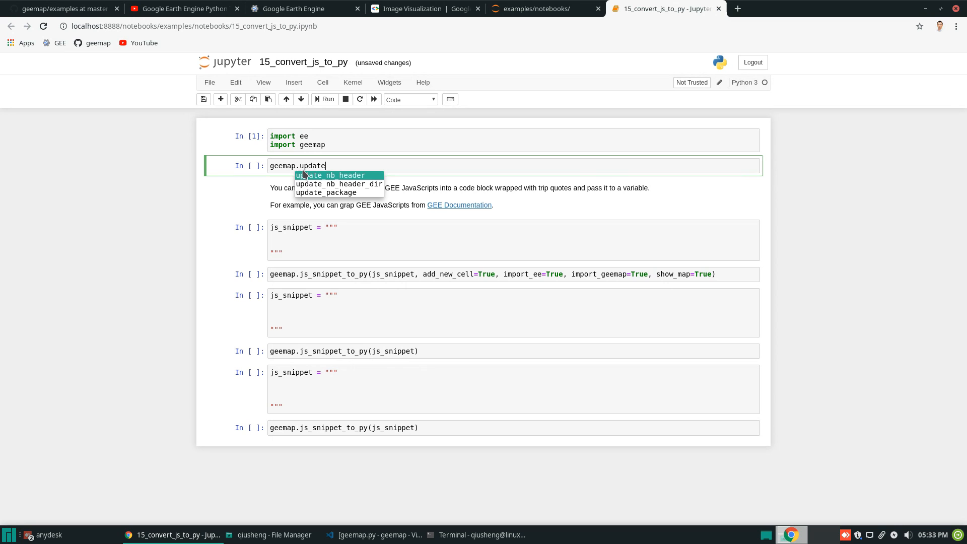
pyautogui.click(326, 192)
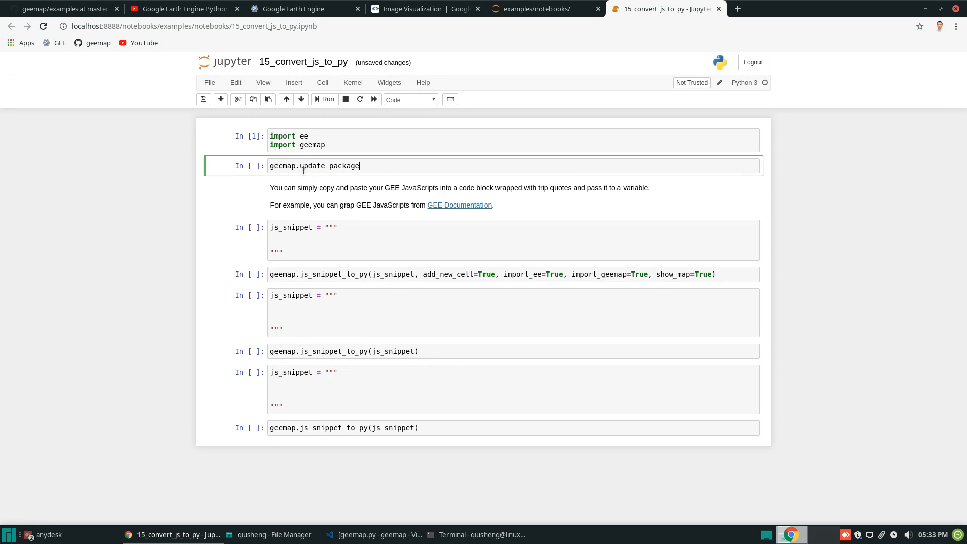
pyautogui.write('()')
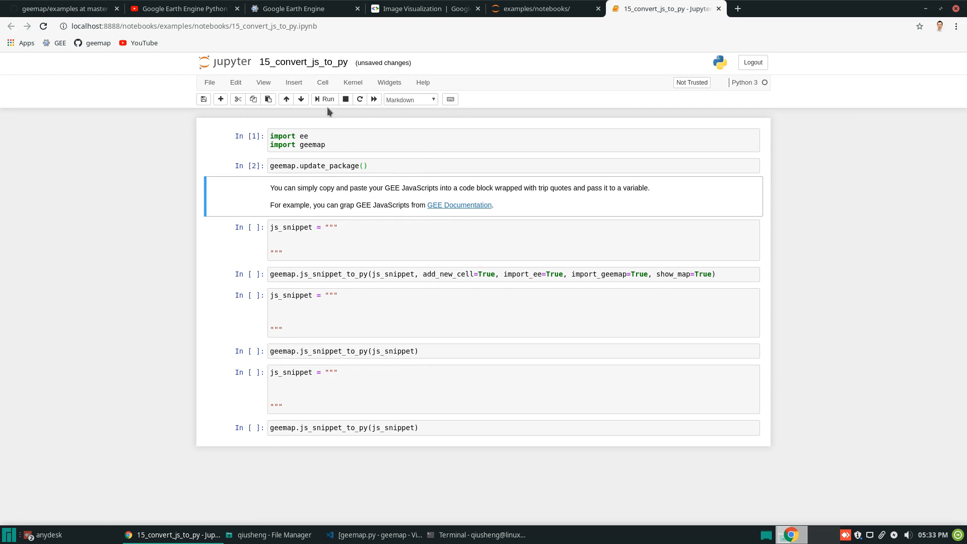
# Check the Kernel menu, then go back to the geemap GitHub page
pyautogui.click(352, 82)
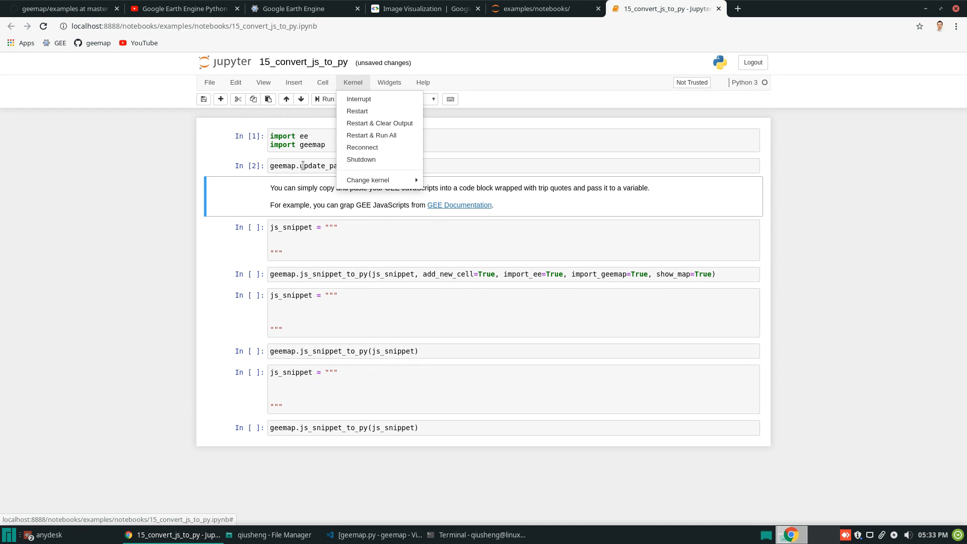
pyautogui.click(303, 165)
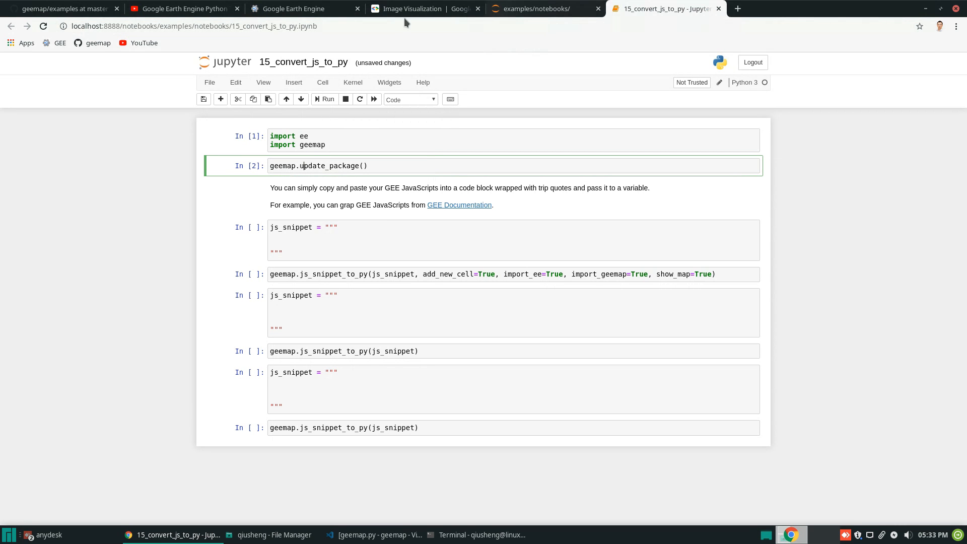
pyautogui.click(62, 9)
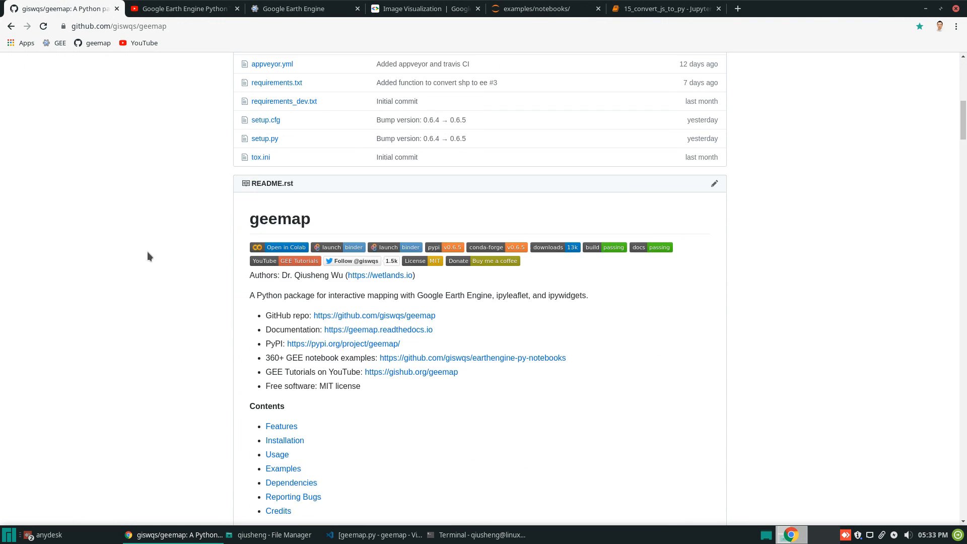
# Revisit the README's development-version pip install command, then return to the notebook
pyautogui.scroll(-3)
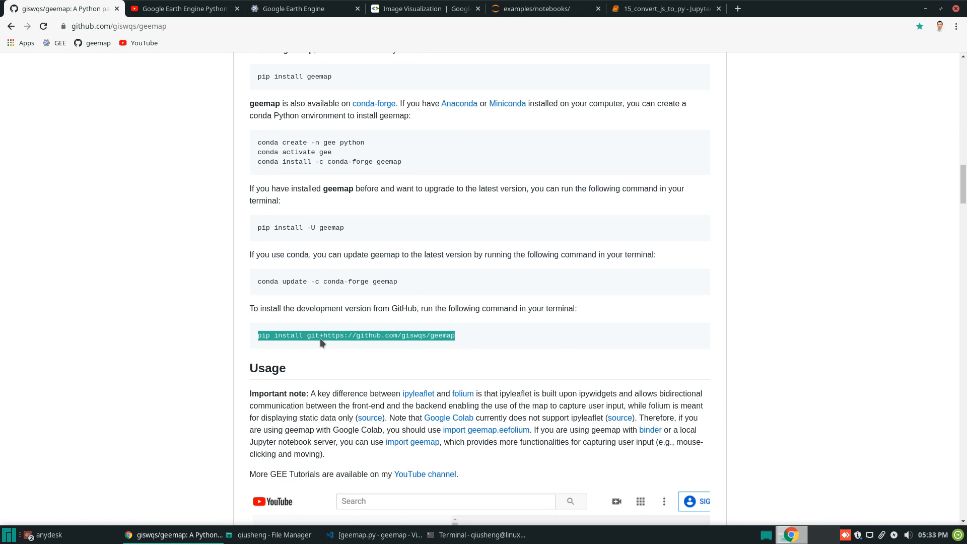
pyautogui.moveTo(553, 338)
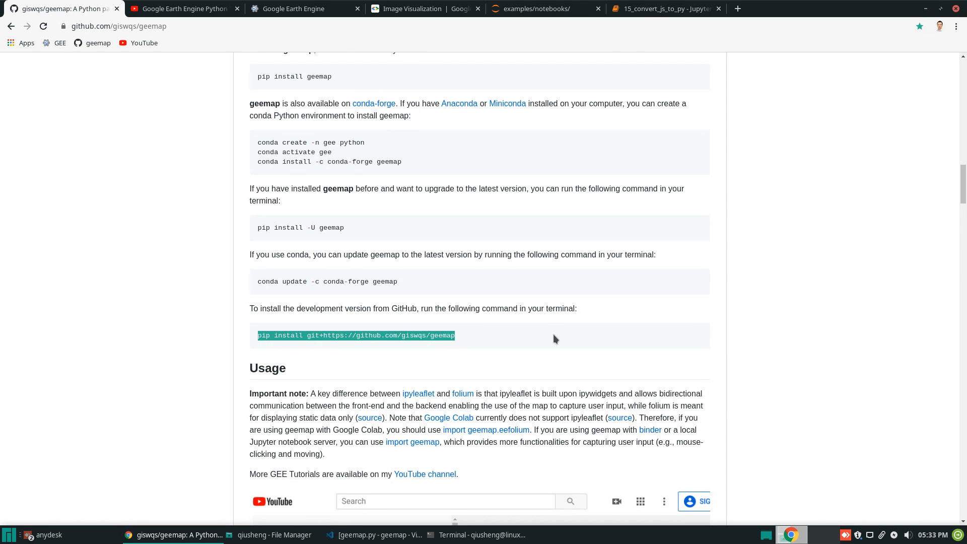
pyautogui.click(662, 8)
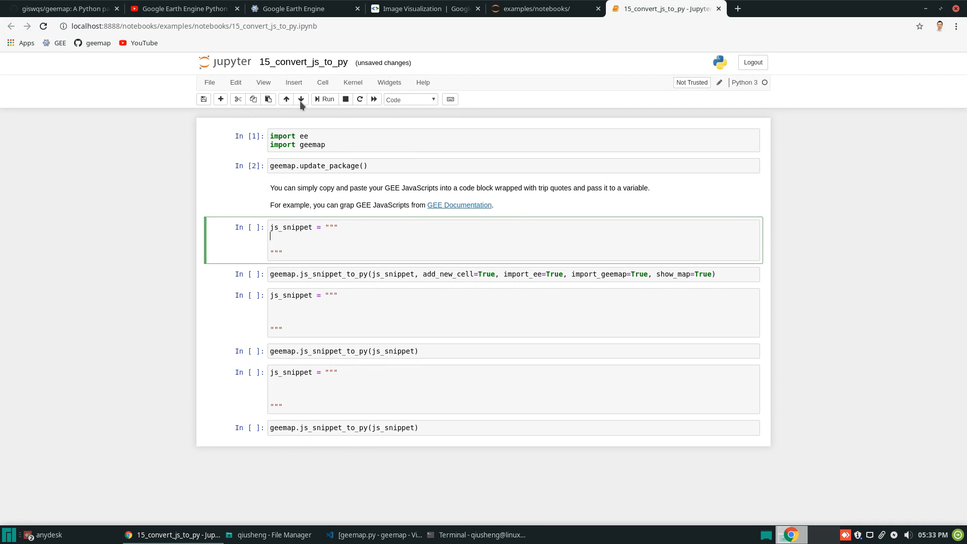
pyautogui.click(352, 82)
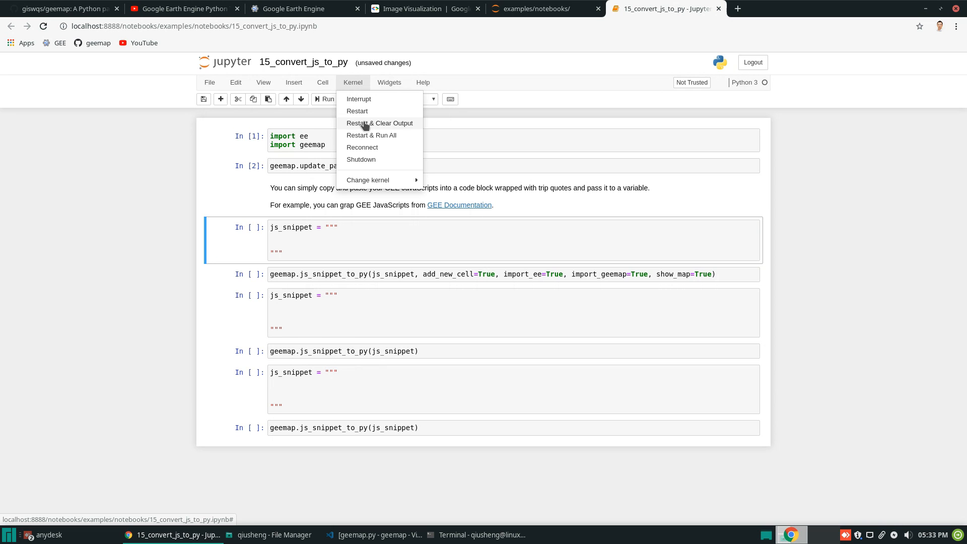
# Restart the kernel with all outputs cleared, then rerun the import cell
pyautogui.click(379, 122)
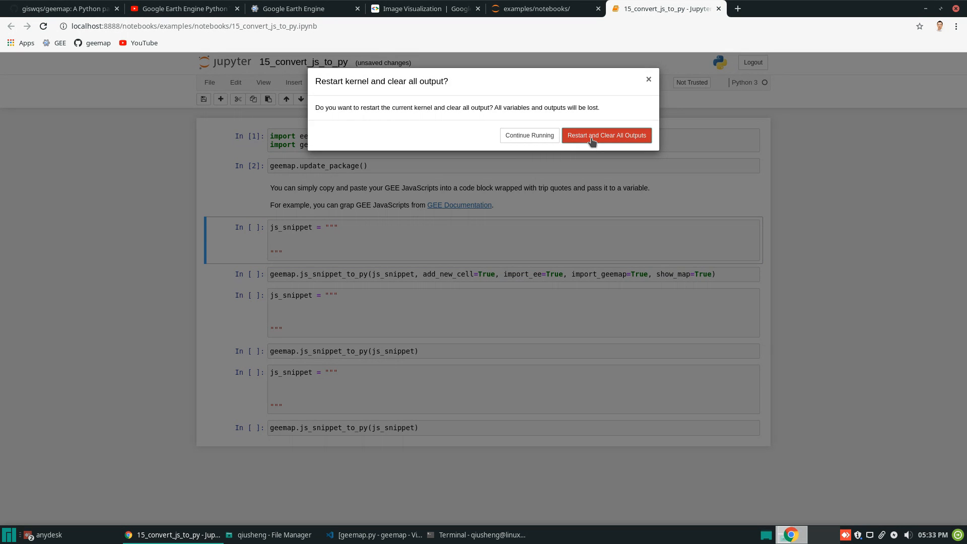
pyautogui.click(605, 135)
pyautogui.write('# ')
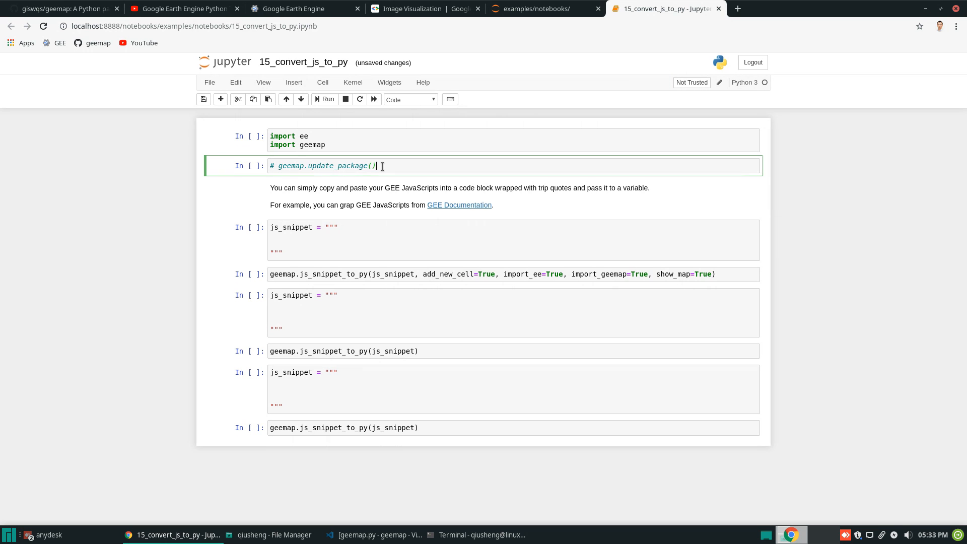
pyautogui.click(324, 99)
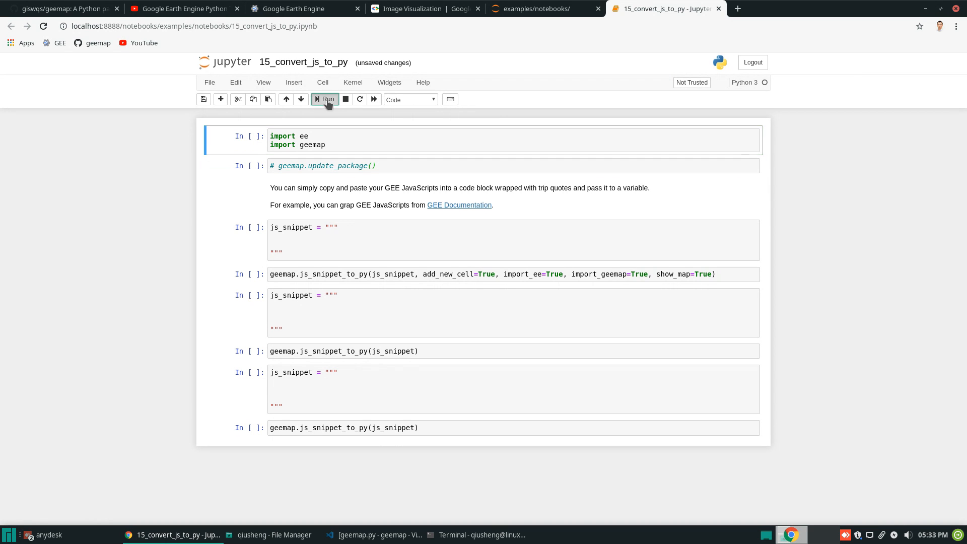
pyautogui.click(325, 99)
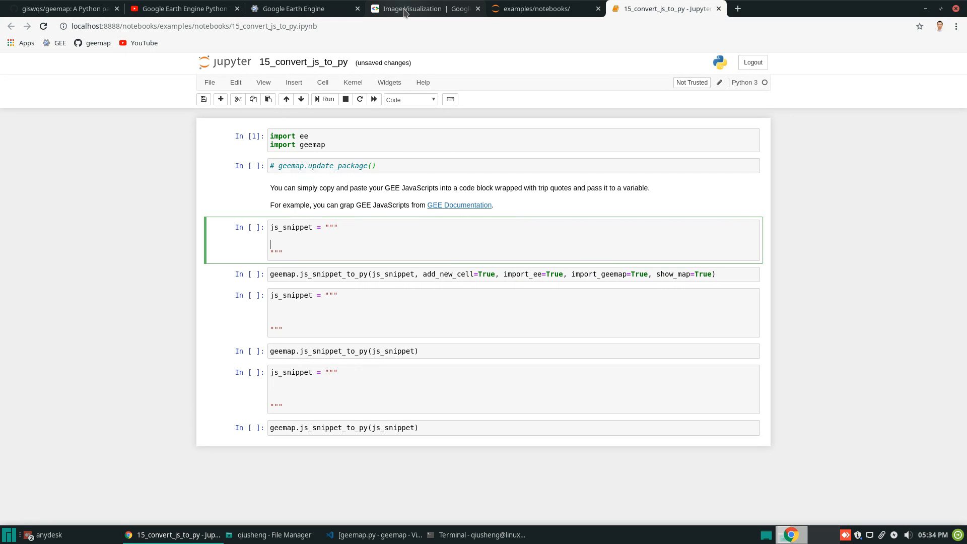
# Copy the Landsat 8 false-color composite code from the RGB composites section
pyautogui.click(407, 9)
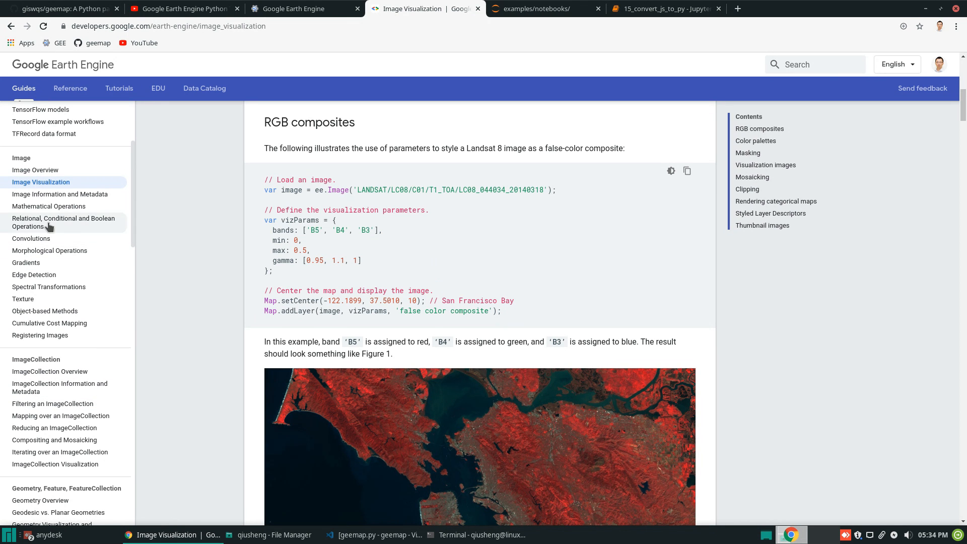
pyautogui.moveTo(143, 223)
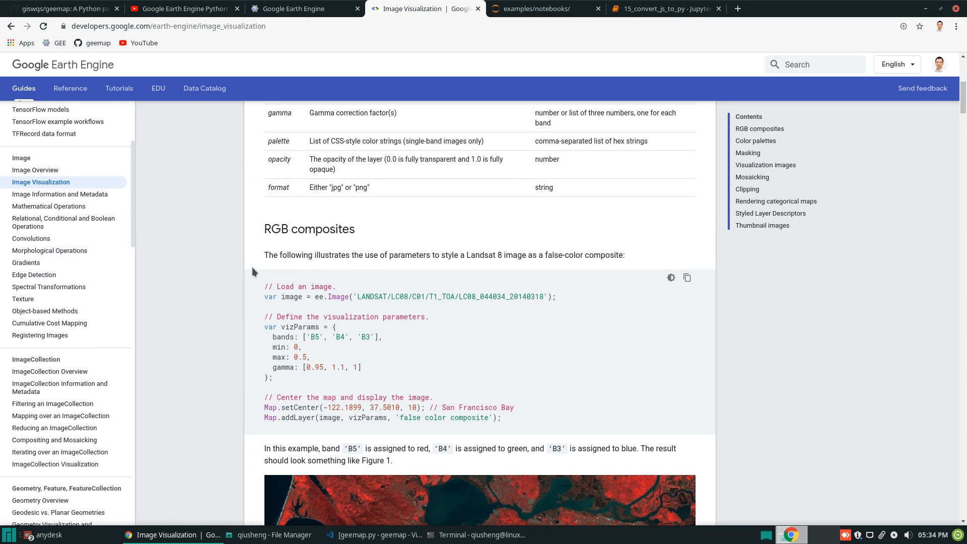
pyautogui.scroll(-3)
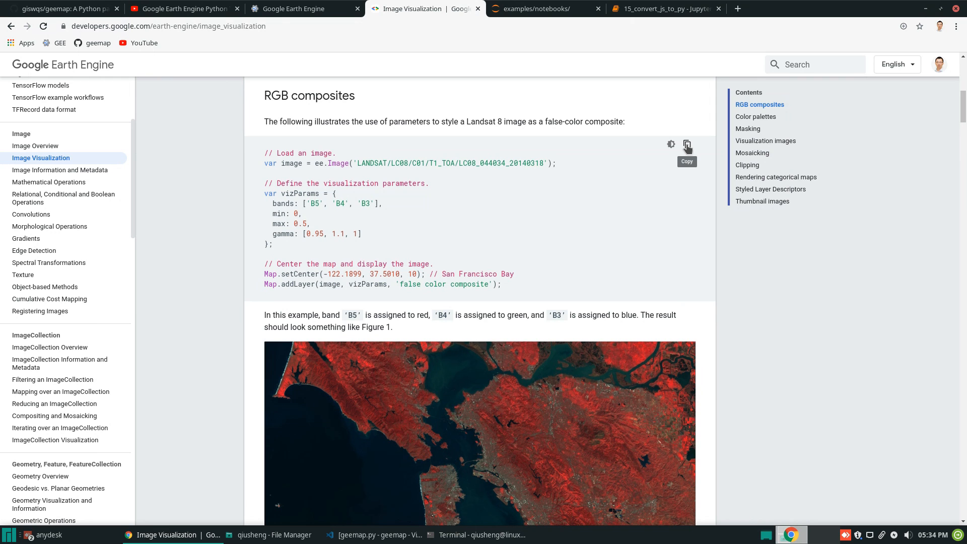
pyautogui.click(686, 144)
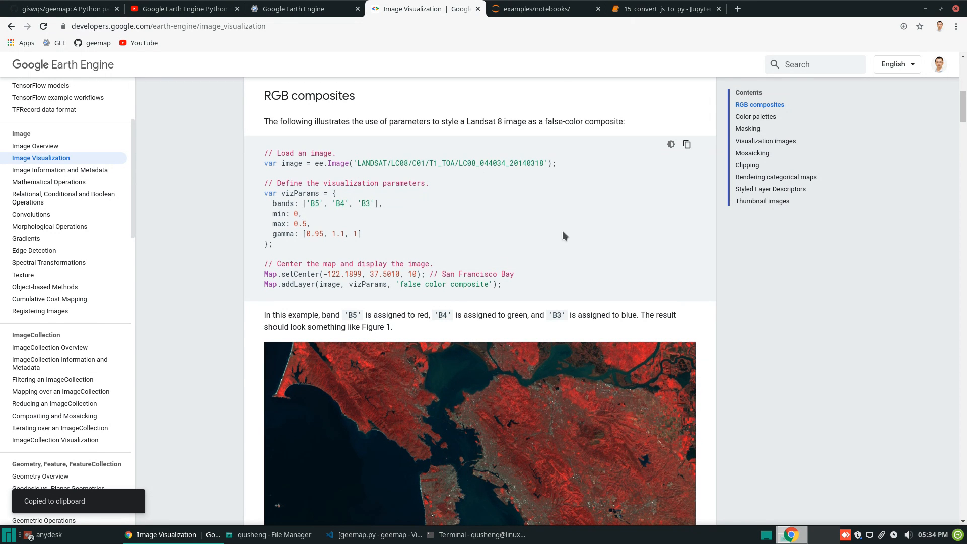
pyautogui.click(664, 8)
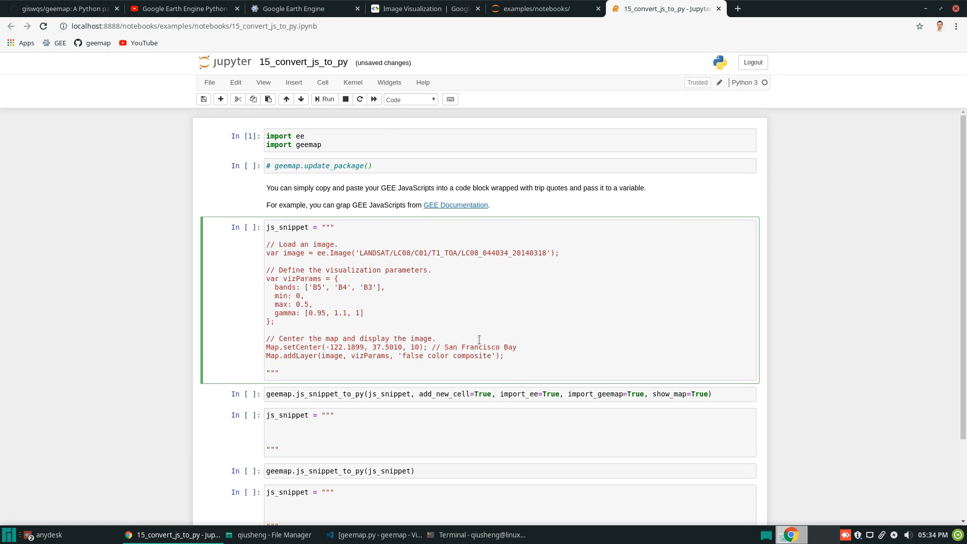
# Run the js_snippet cell holding the pasted Landsat 8 false-color JavaScript
pyautogui.moveTo(264, 240); pyautogui.dragTo(503, 356)
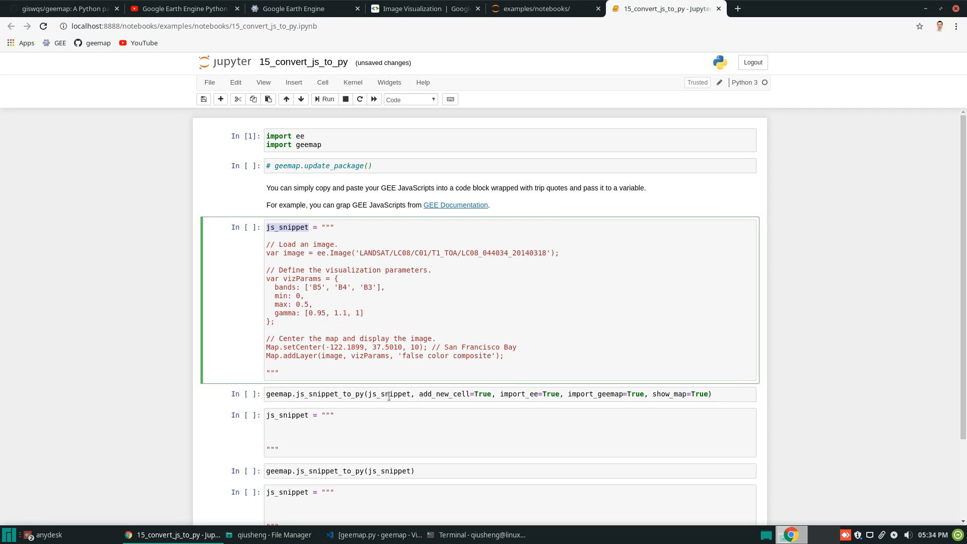
pyautogui.doubleClick(387, 394)
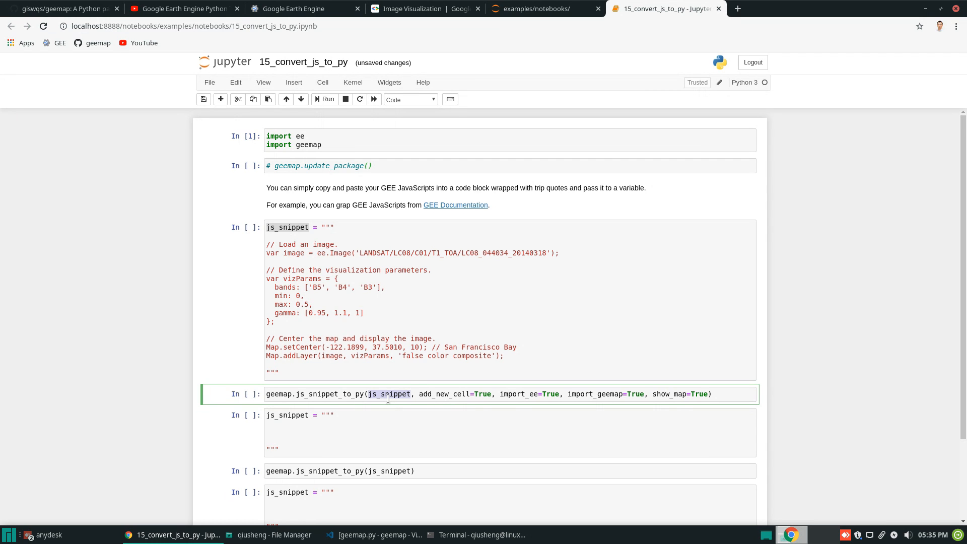
pyautogui.doubleClick(441, 394)
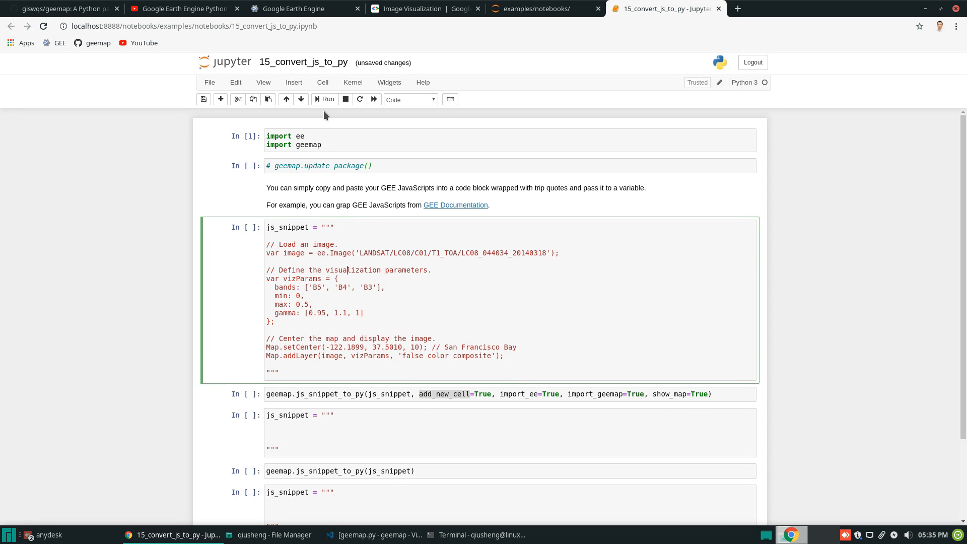
pyautogui.click(325, 99)
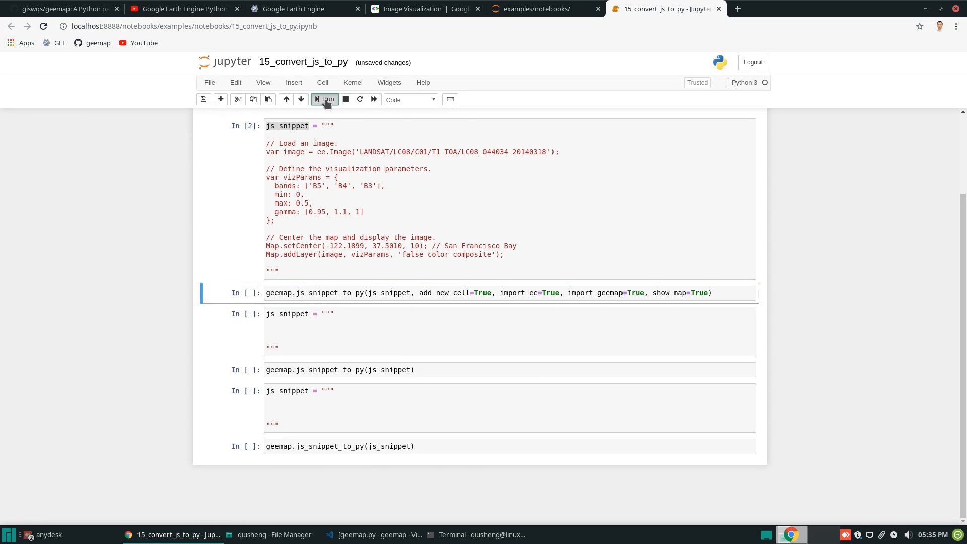
# Run js_snippet_to_py with add_new_cell=True and inspect its import_geemap option
pyautogui.click(325, 99)
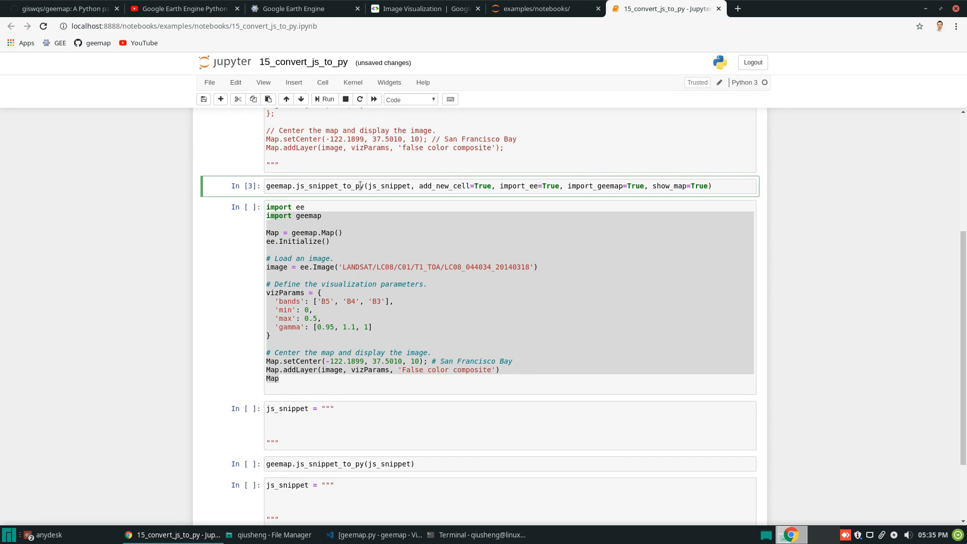
pyautogui.doubleClick(389, 186)
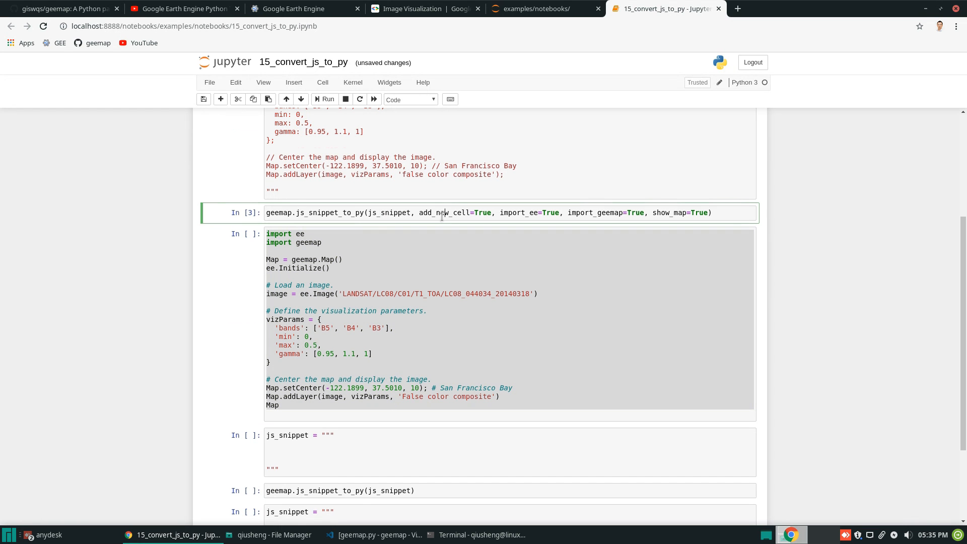
pyautogui.moveTo(376, 365)
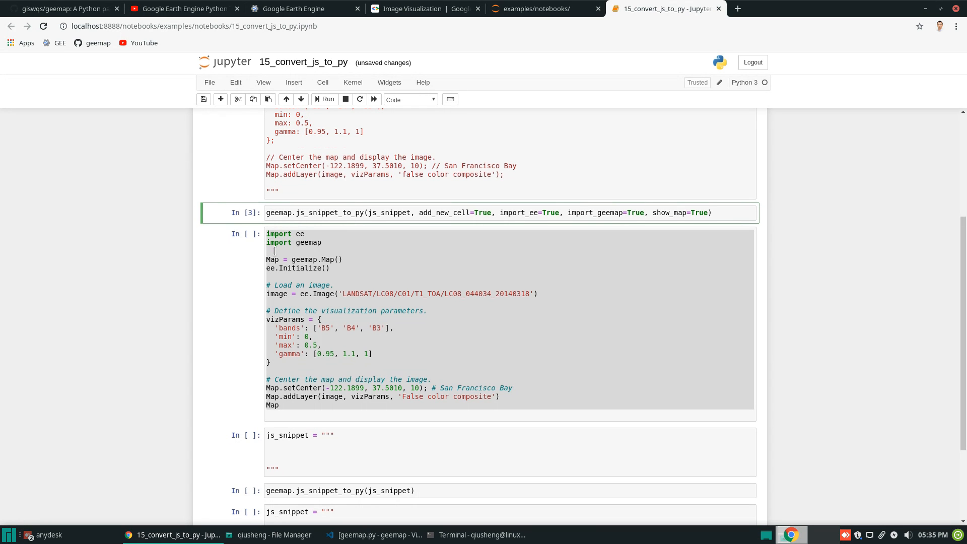
pyautogui.click(314, 259)
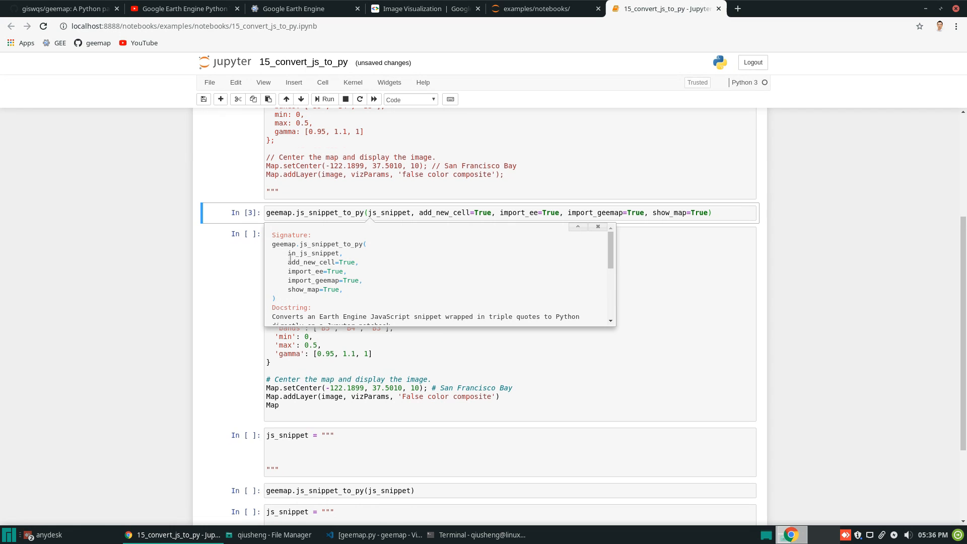
pyautogui.doubleClick(314, 254)
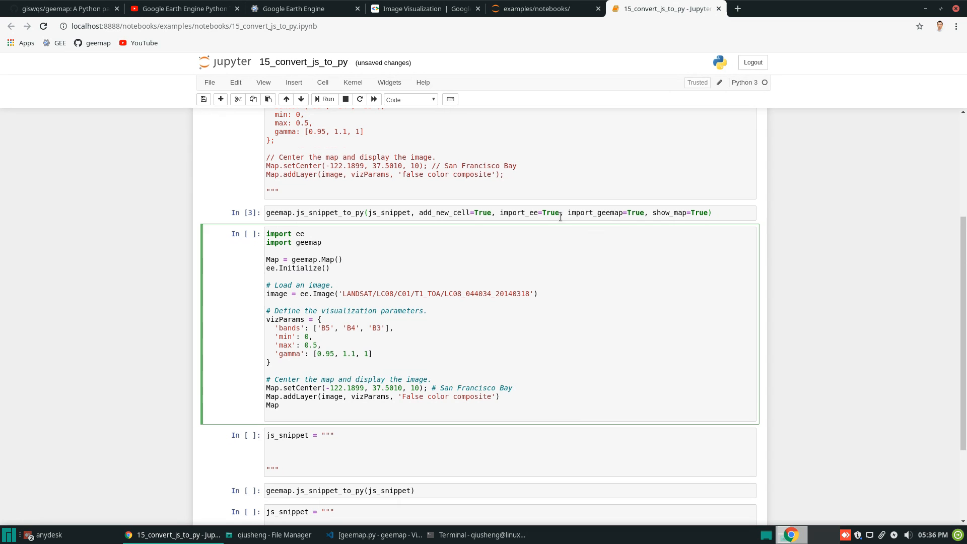
pyautogui.doubleClick(294, 241)
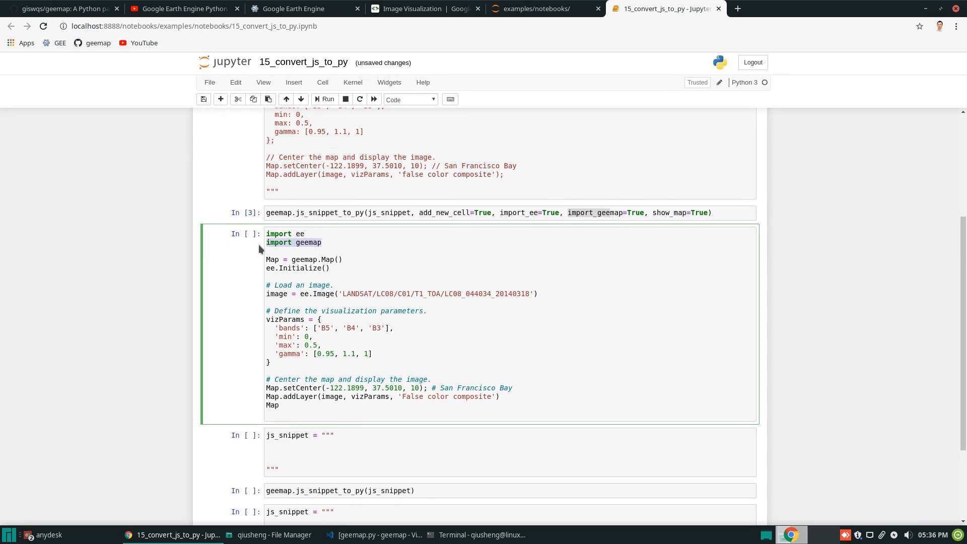
pyautogui.moveTo(596, 225)
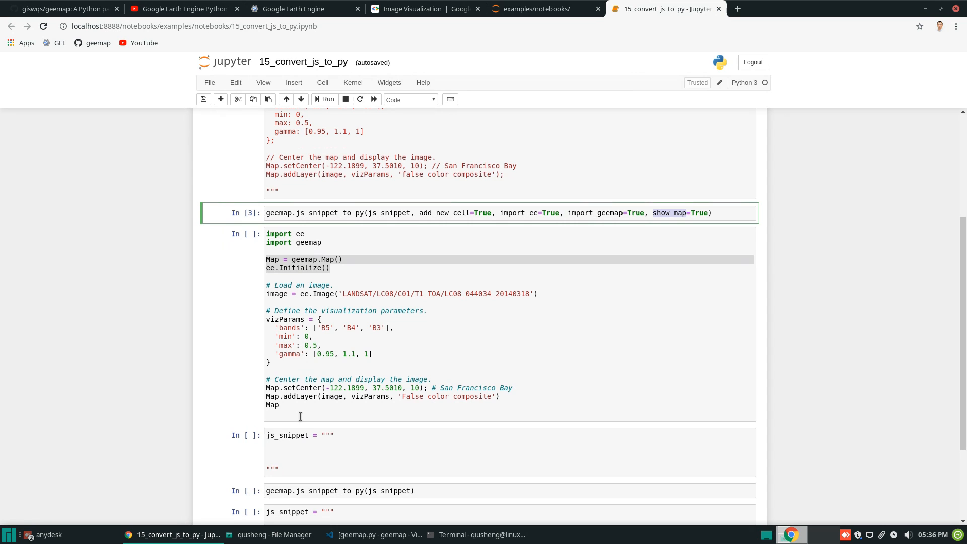
# Run the generated Python cell to display the San Francisco Bay false-color map
pyautogui.click(281, 404)
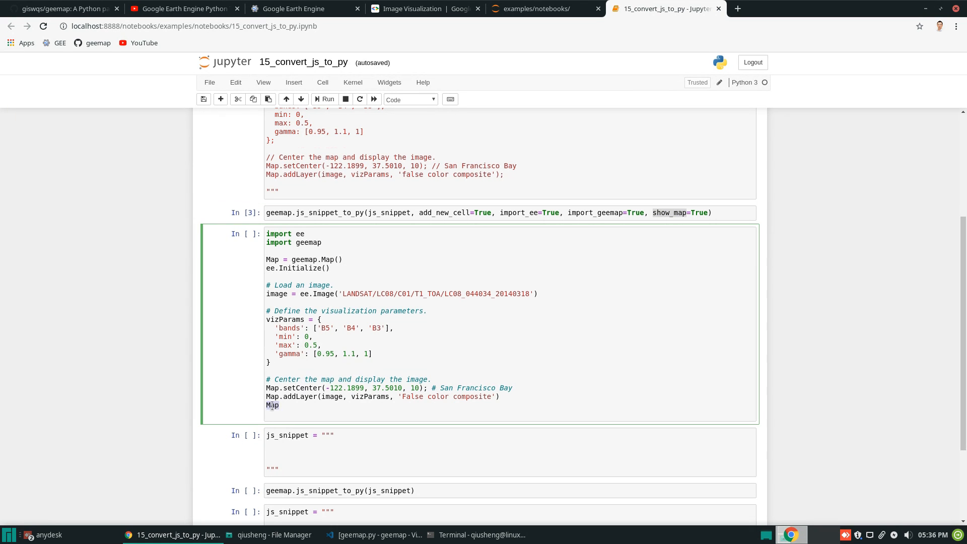
pyautogui.click(514, 396)
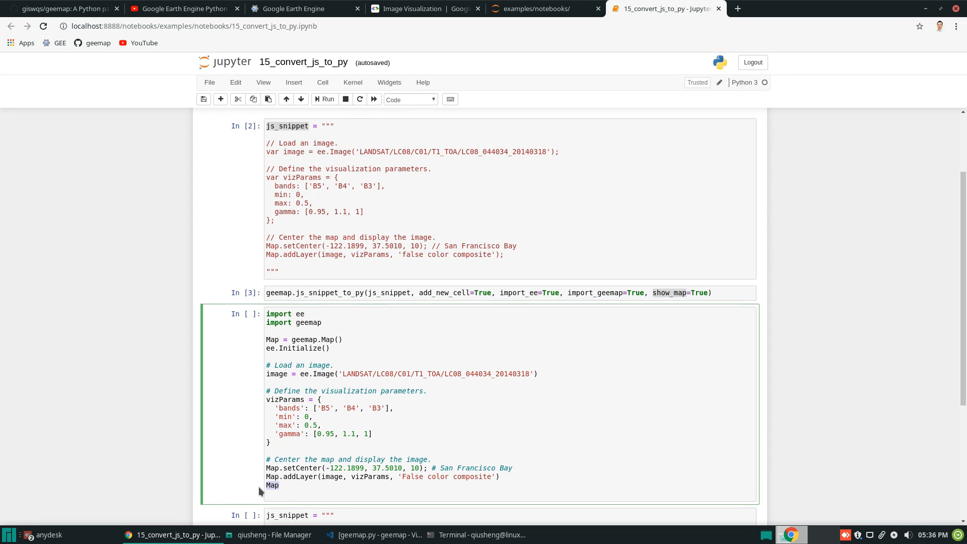
pyautogui.moveTo(474, 348)
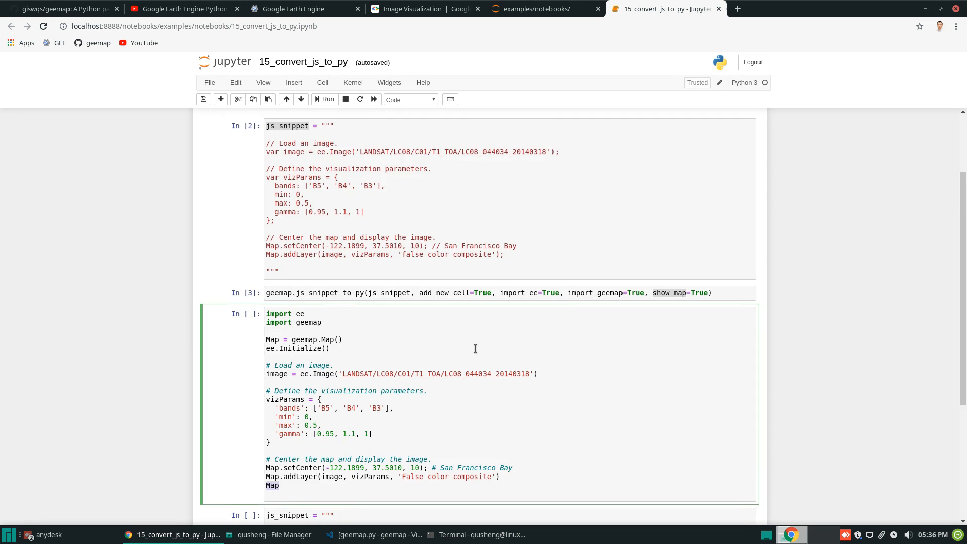
pyautogui.click(326, 99)
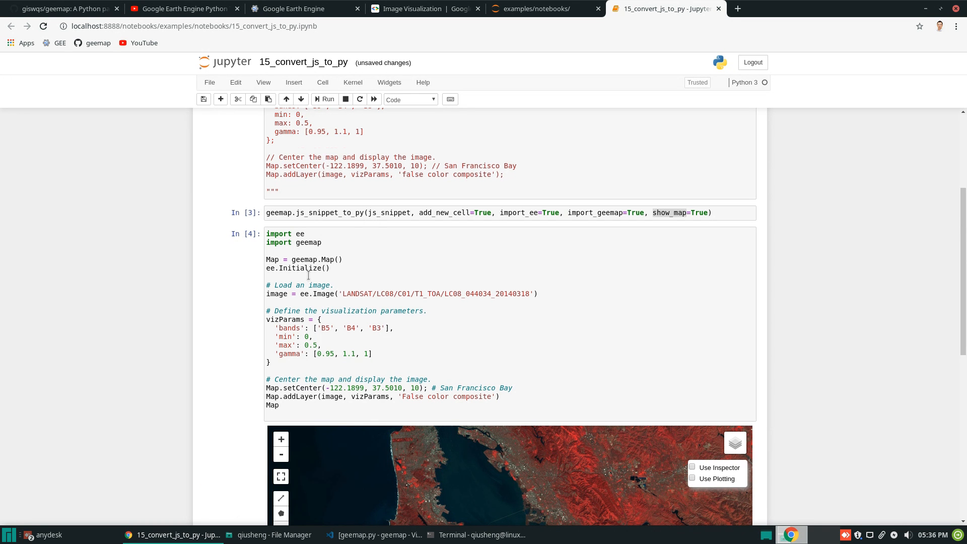
# Show the San Francisco Bay false-color map with Use Inspector and Use Plotting turned on
pyautogui.scroll(-3)
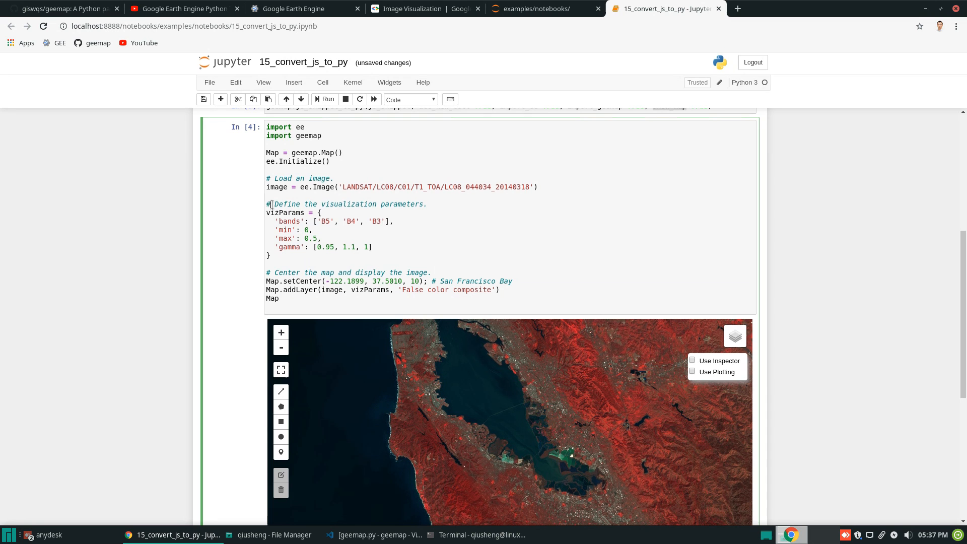
pyautogui.moveTo(270, 204); pyautogui.dragTo(270, 254)
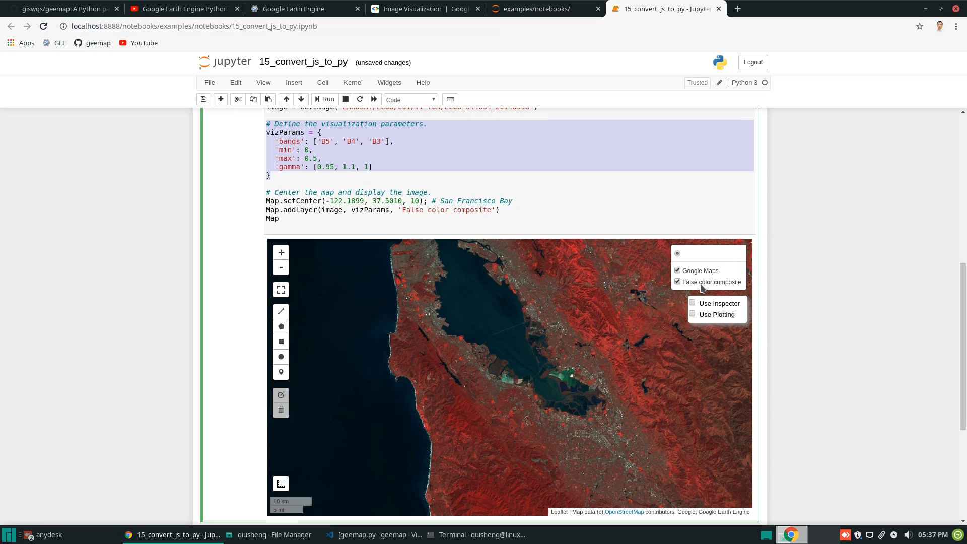
pyautogui.scroll(-3)
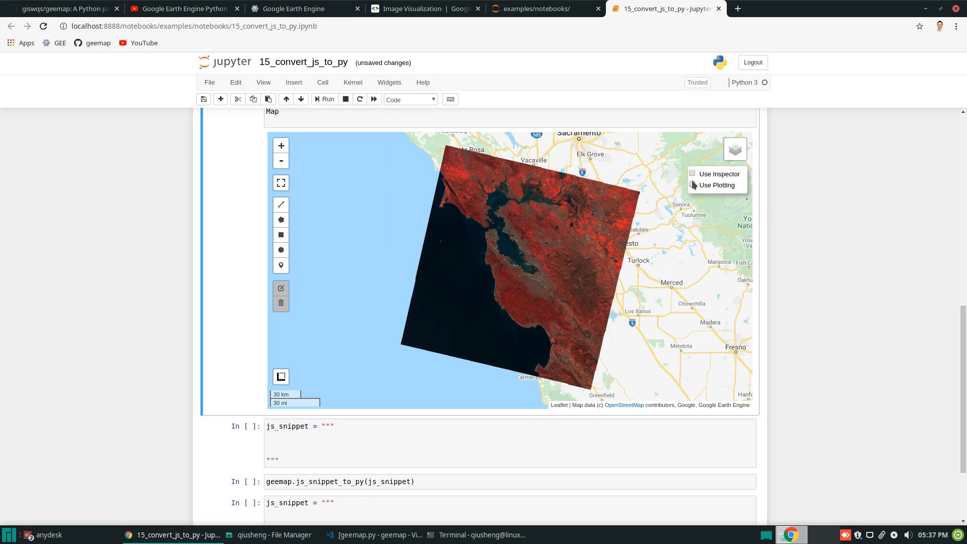
pyautogui.click(692, 173)
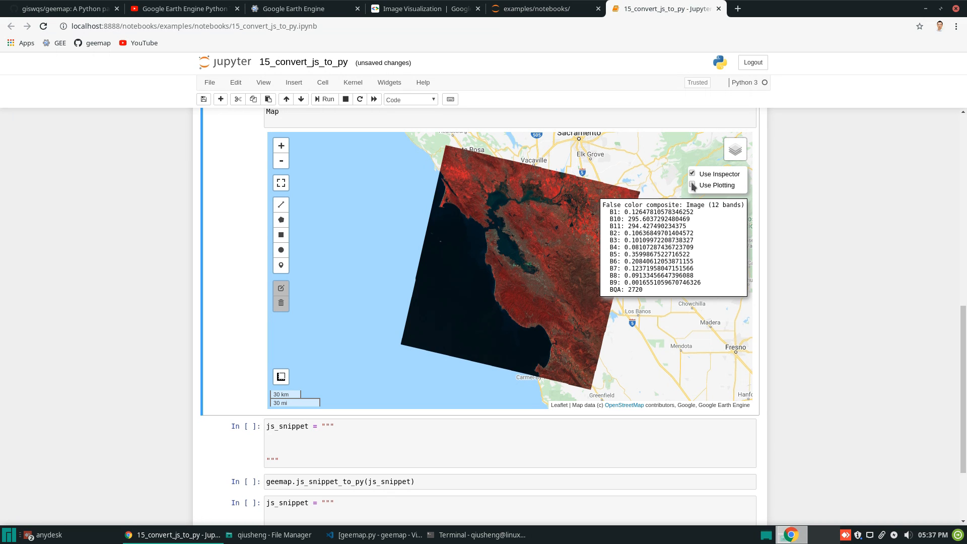
pyautogui.click(692, 185)
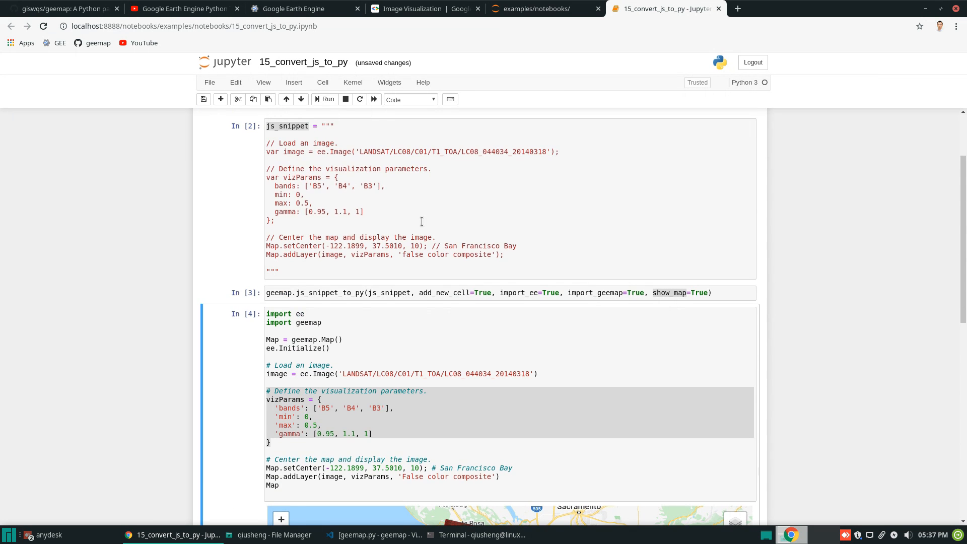
pyautogui.scroll(-3)
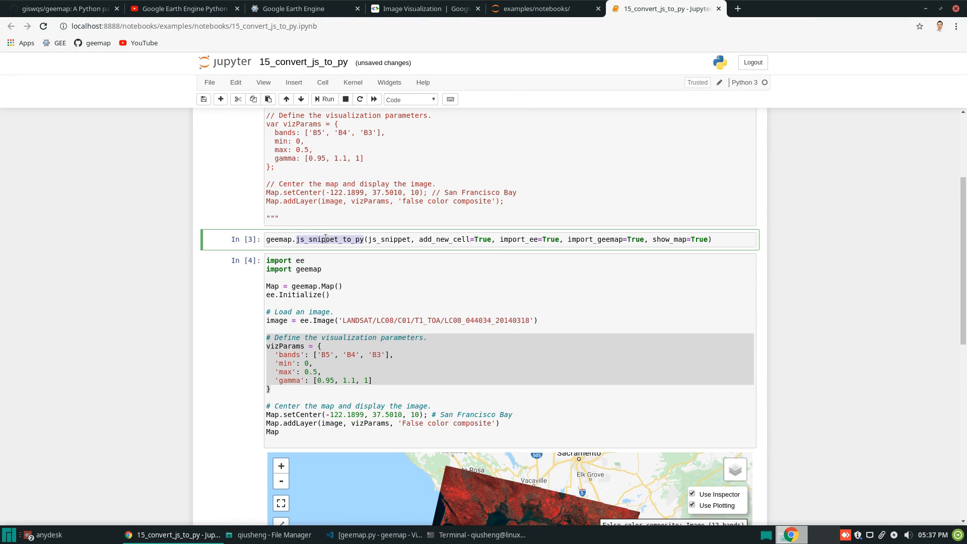
pyautogui.moveTo(66, 16)
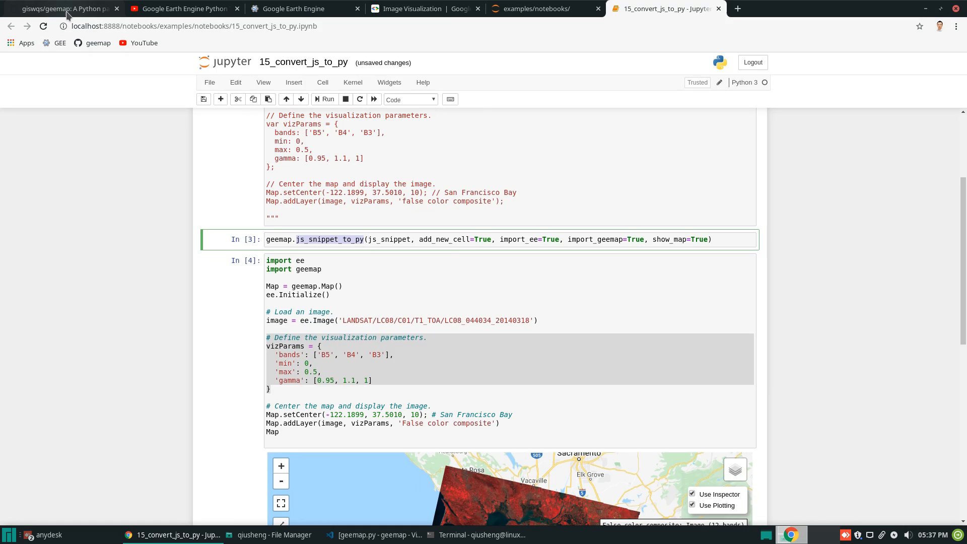
# Open geemap.py from the geemap repository's package folder and scroll through its source
pyautogui.click(62, 8)
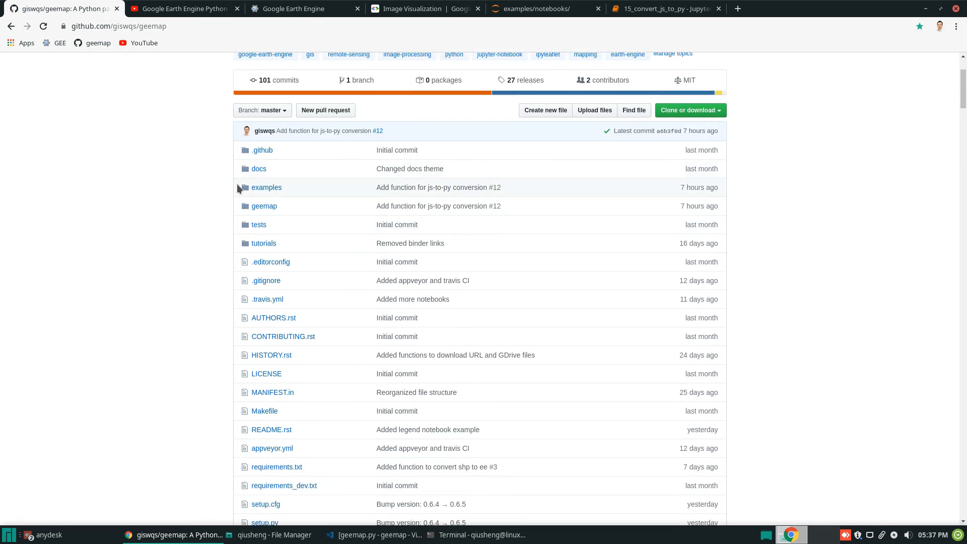
pyautogui.click(264, 206)
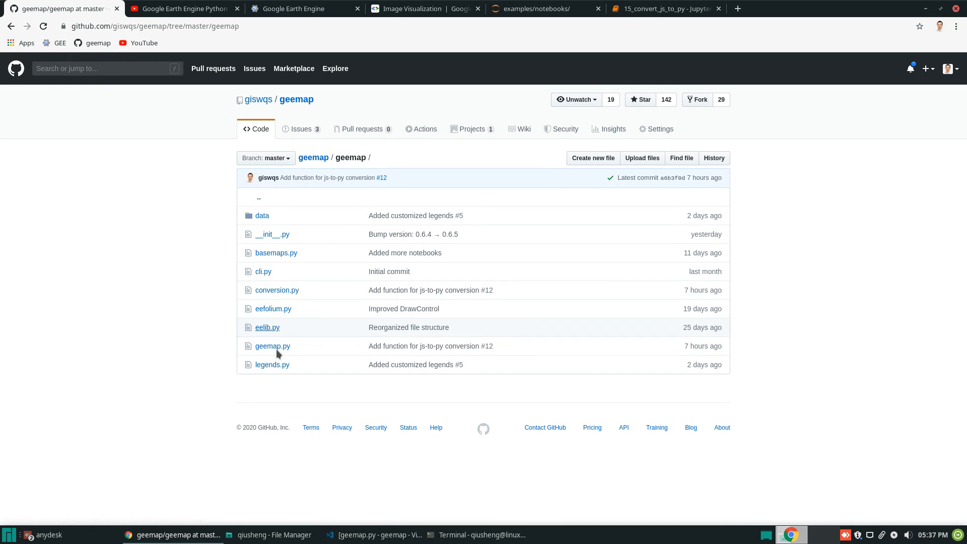
pyautogui.click(272, 346)
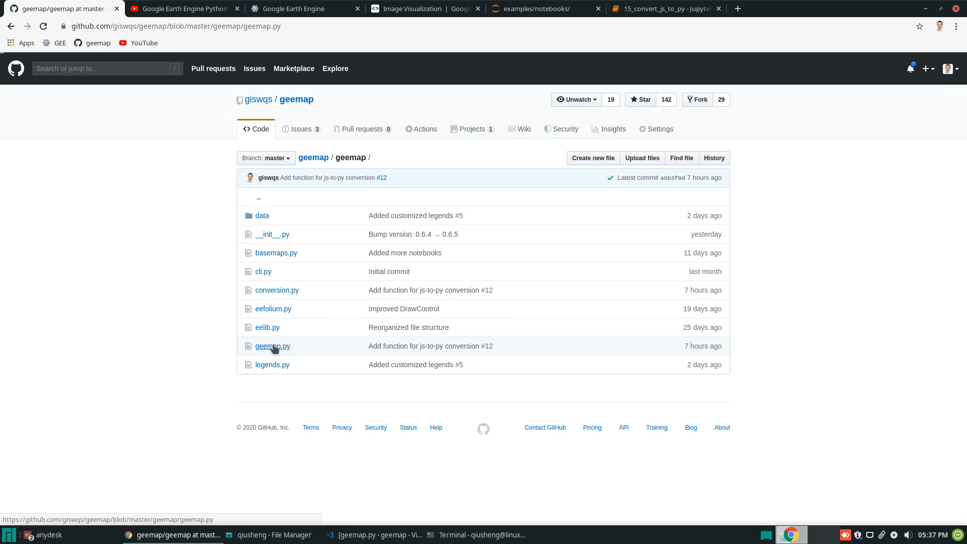
pyautogui.click(272, 346)
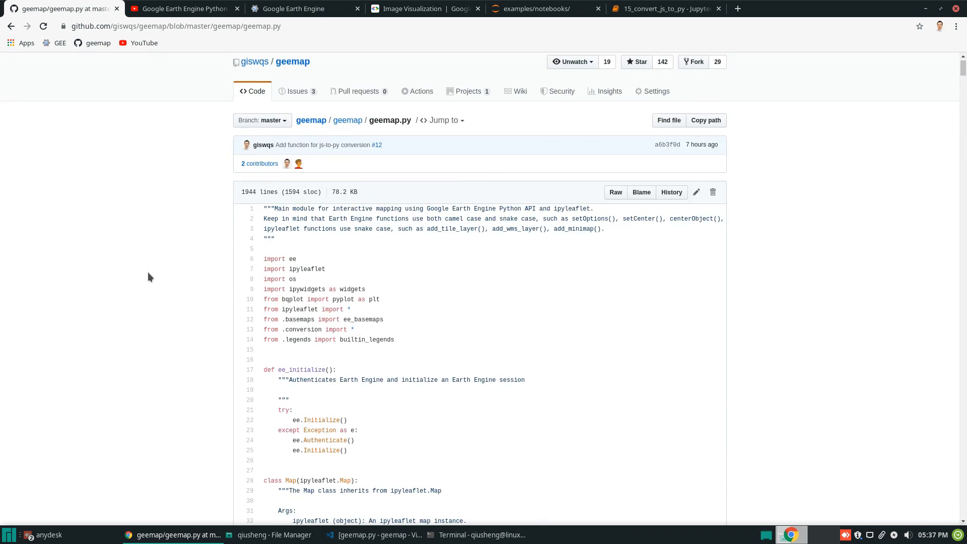
pyautogui.scroll(-3)
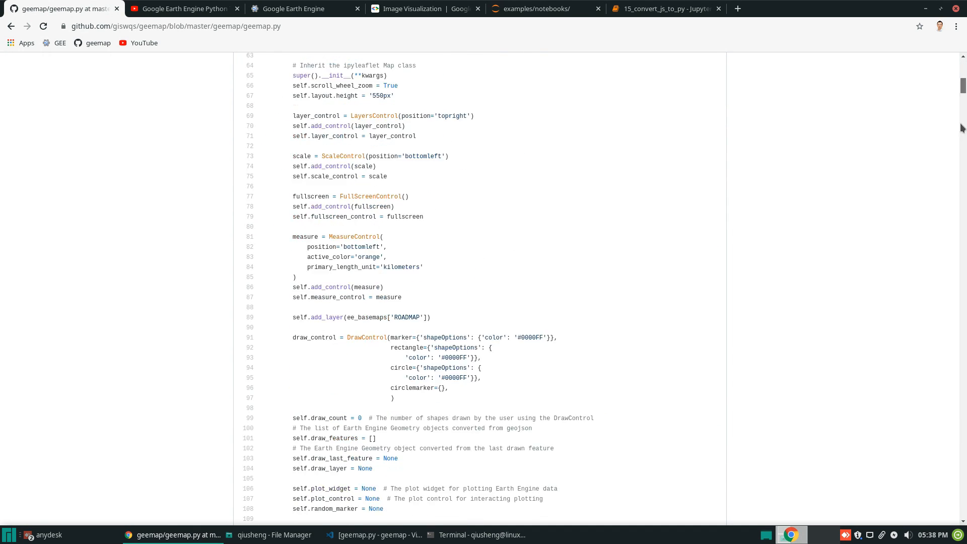
pyautogui.scroll(-3)
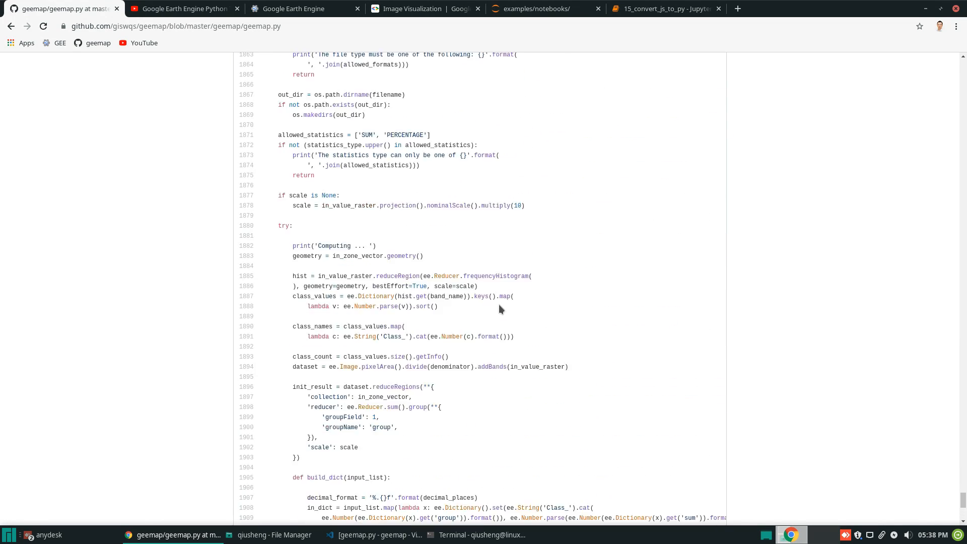
pyautogui.scroll(3)
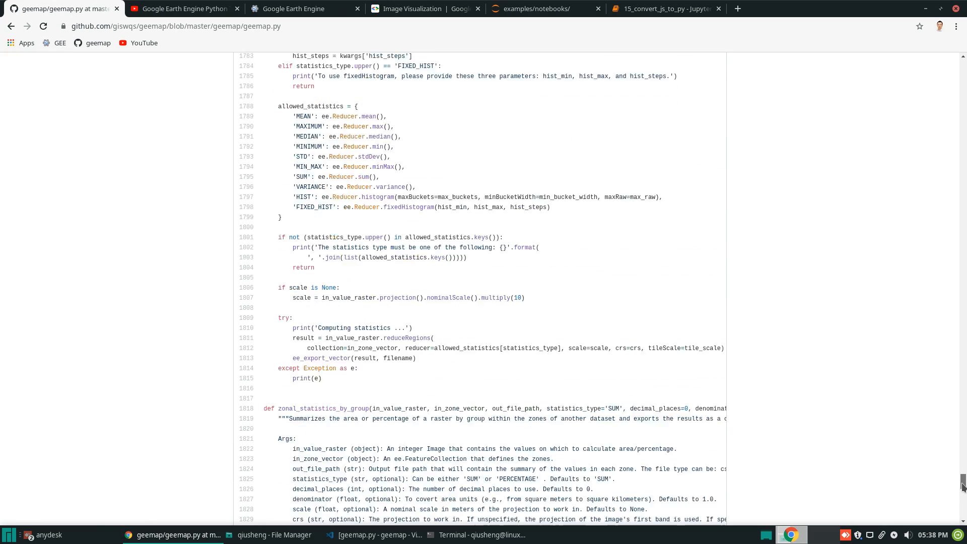
pyautogui.scroll(3)
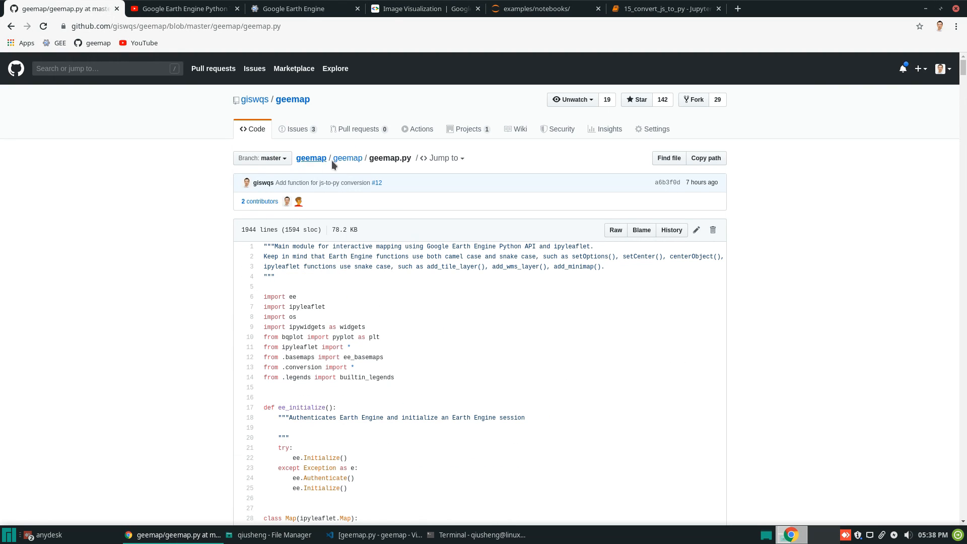
pyautogui.moveTo(782, 327)
pyautogui.write('js_snippet')
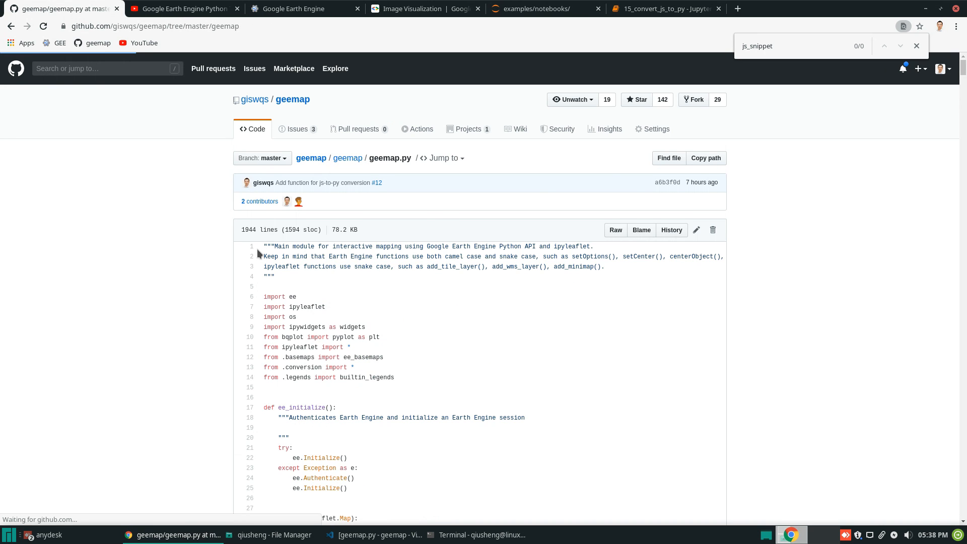
# Search conversion.py for js_snippet and read through js_snippet_to_py, then close the search
pyautogui.click(347, 158)
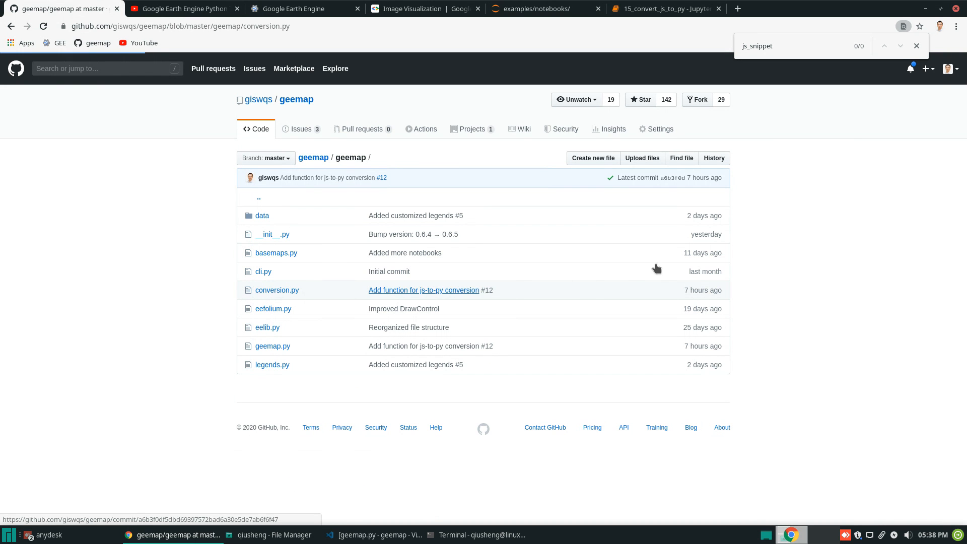
pyautogui.click(276, 290)
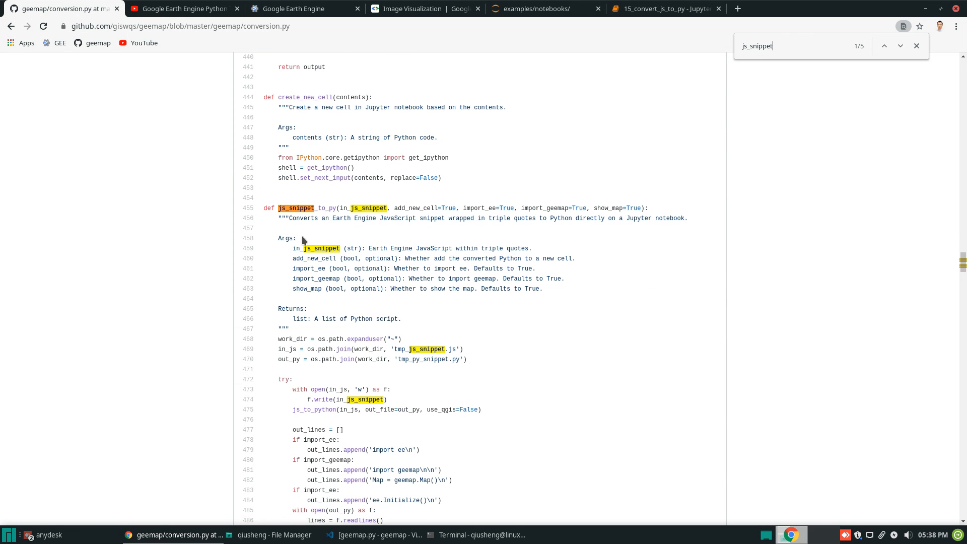
pyautogui.moveTo(327, 242)
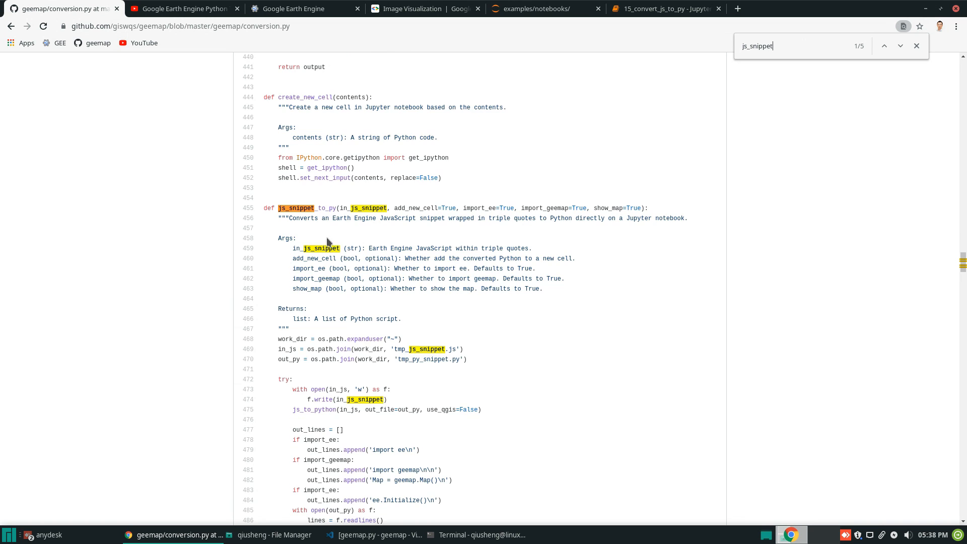
pyautogui.scroll(-3)
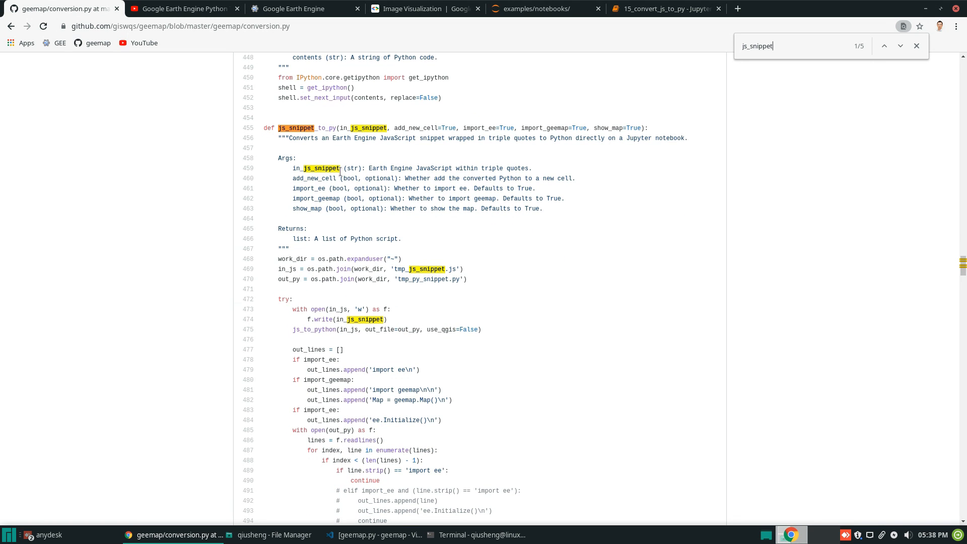
pyautogui.scroll(-3)
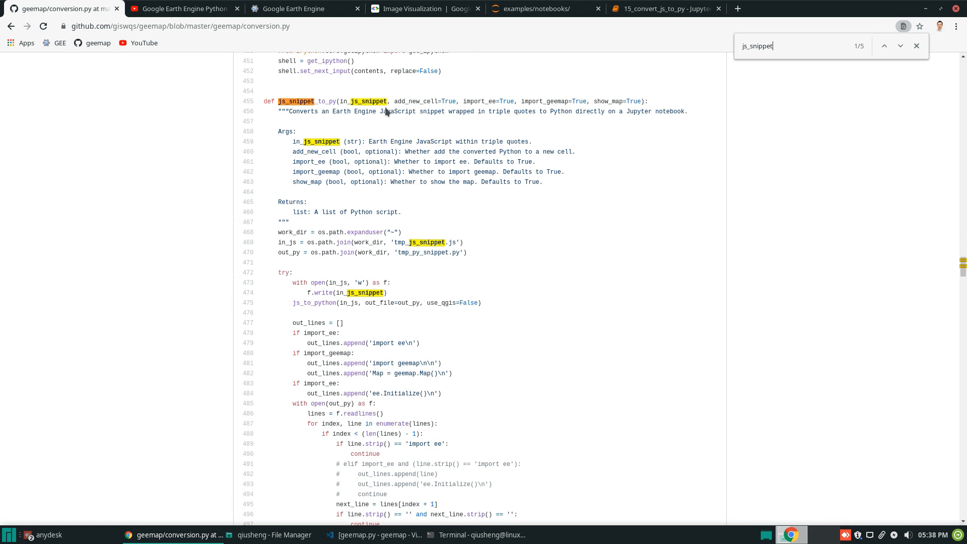
pyautogui.scroll(-3)
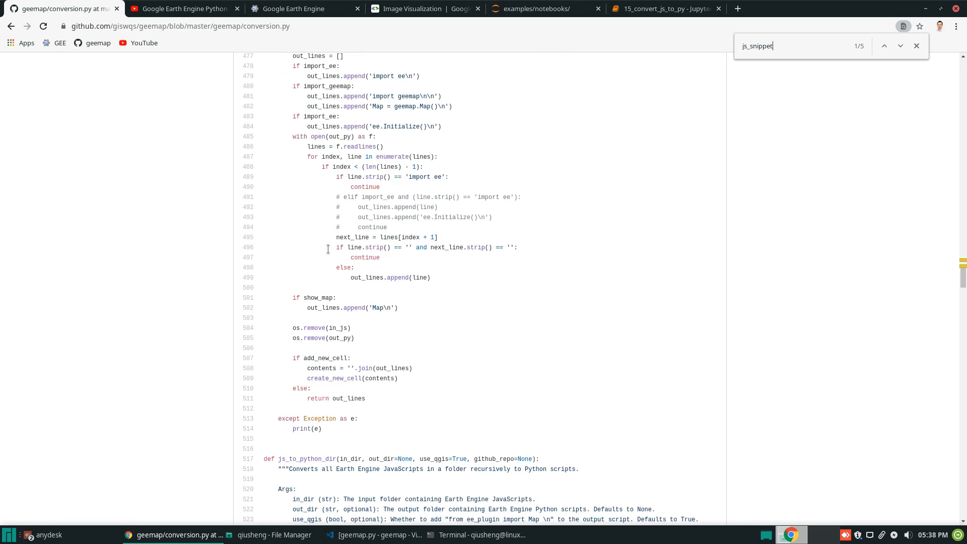
pyautogui.scroll(-3)
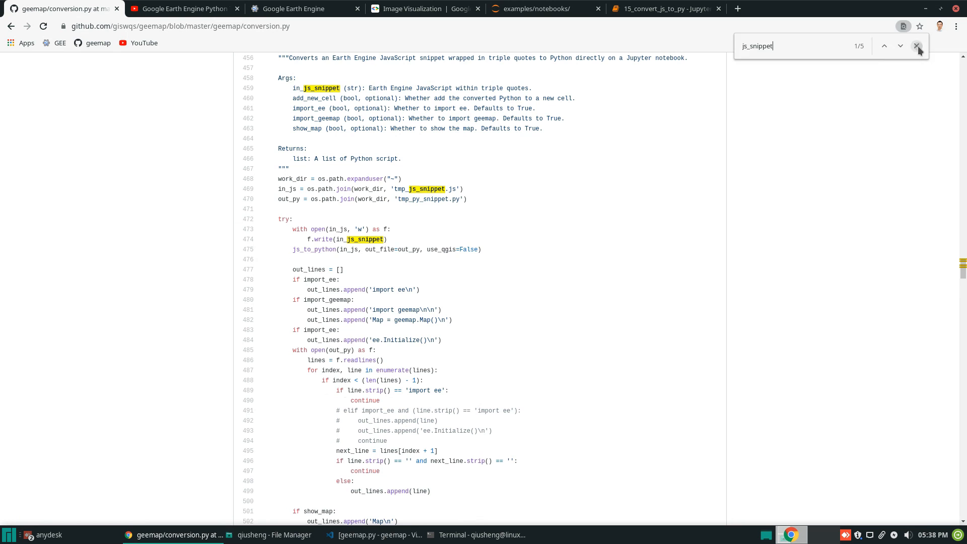
pyautogui.click(662, 8)
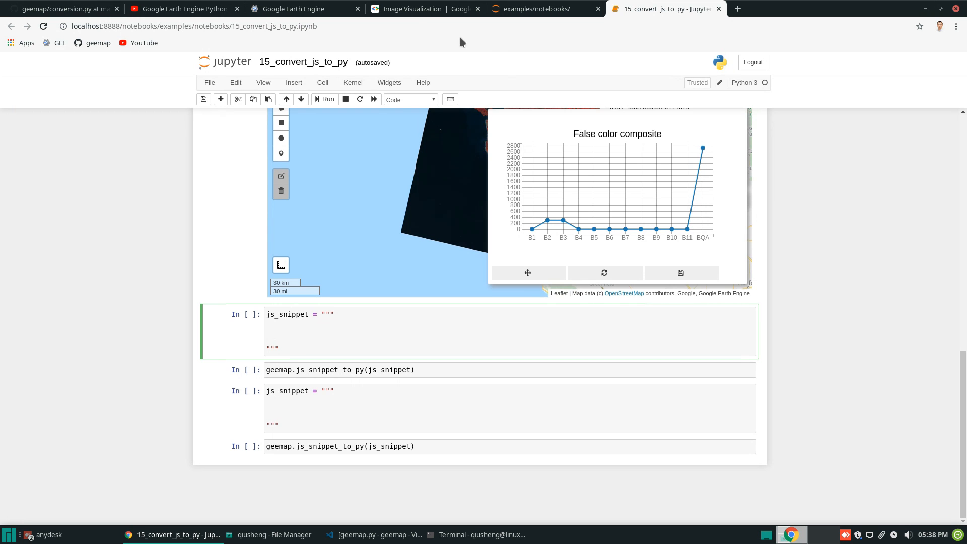
# Copy the NDWI color palette example code from the Image Visualization guide
pyautogui.click(410, 9)
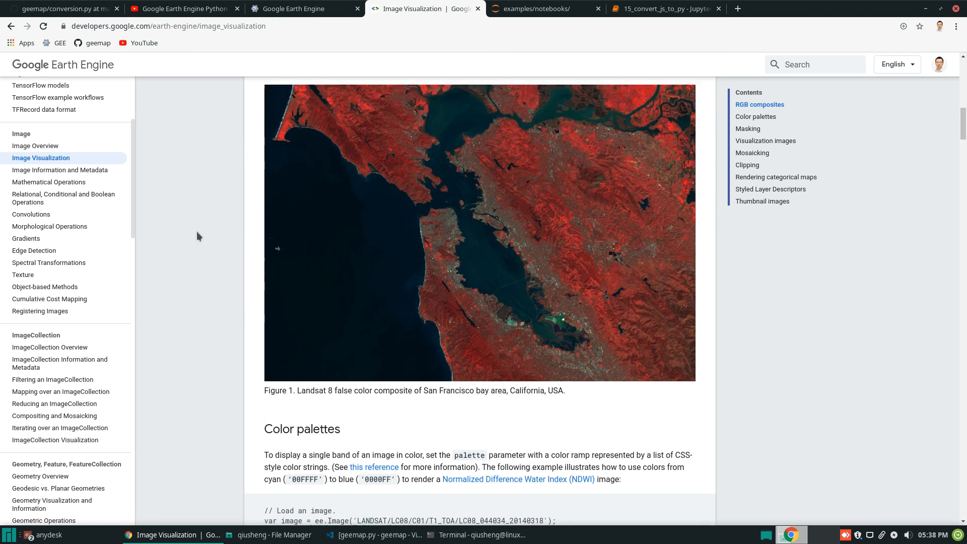
pyautogui.scroll(-3)
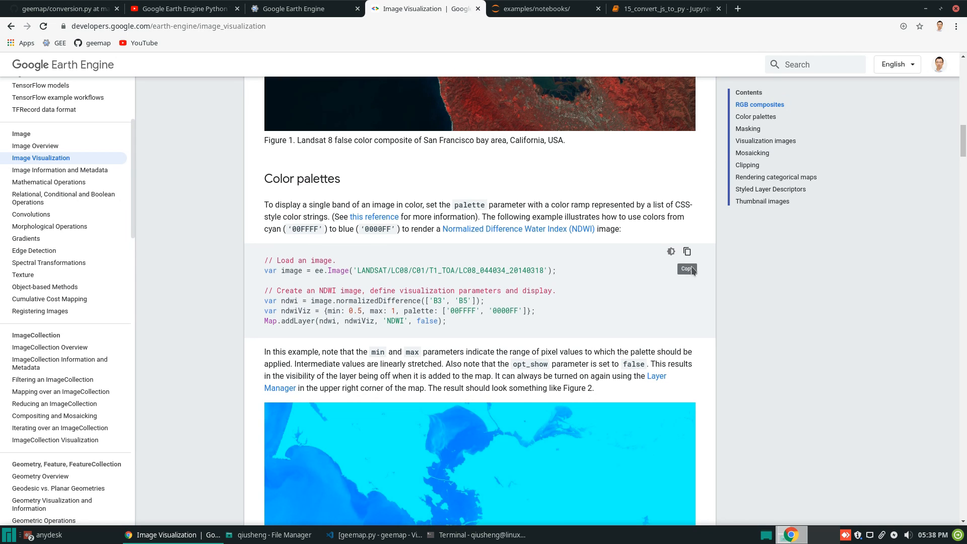
pyautogui.click(665, 8)
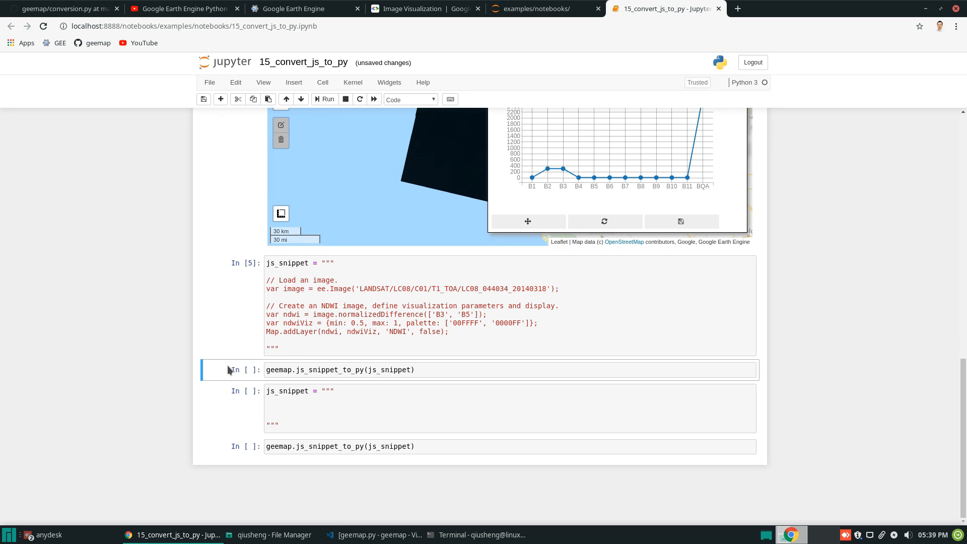
# Run js_snippet_to_py on the NDWI snippet and run the generated Python to show the cyan NDWI layer
pyautogui.click(341, 369)
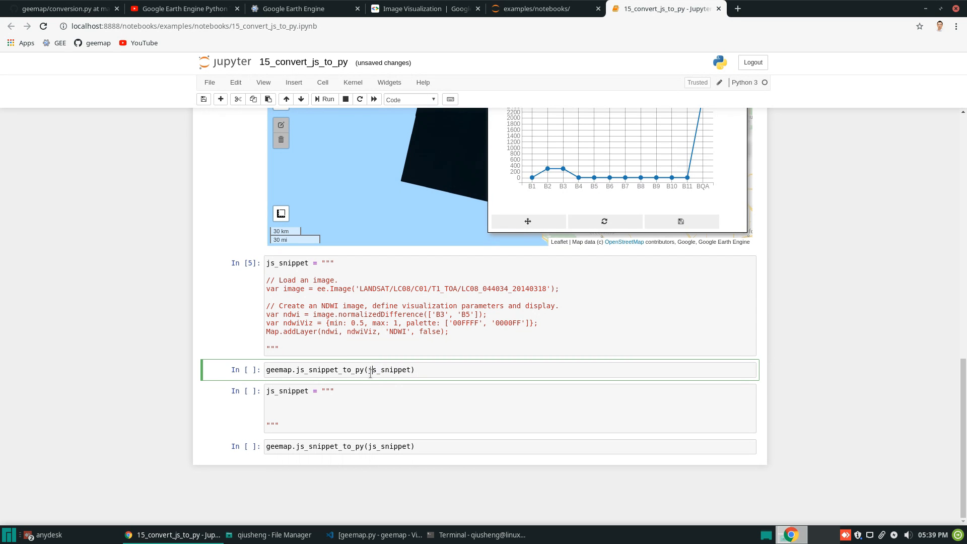
pyautogui.doubleClick(389, 369)
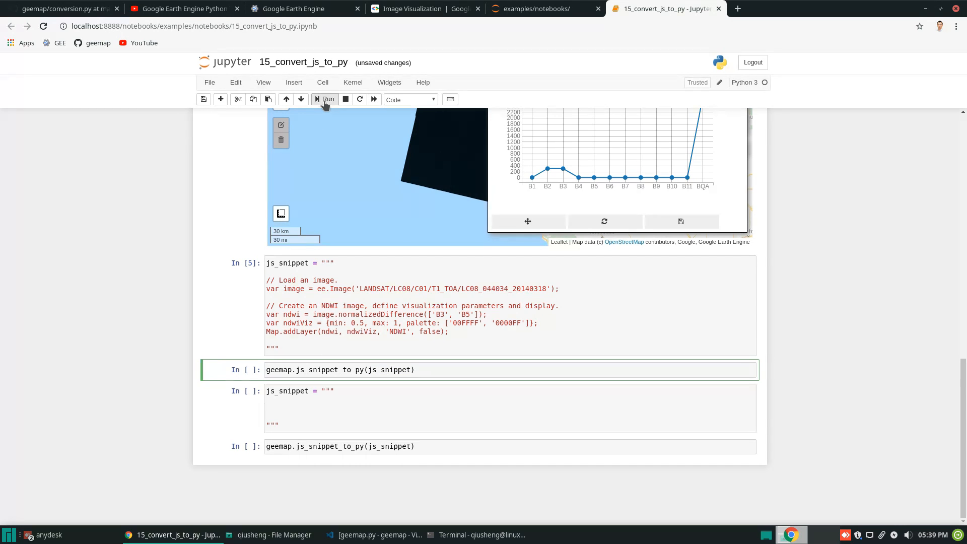
pyautogui.click(325, 99)
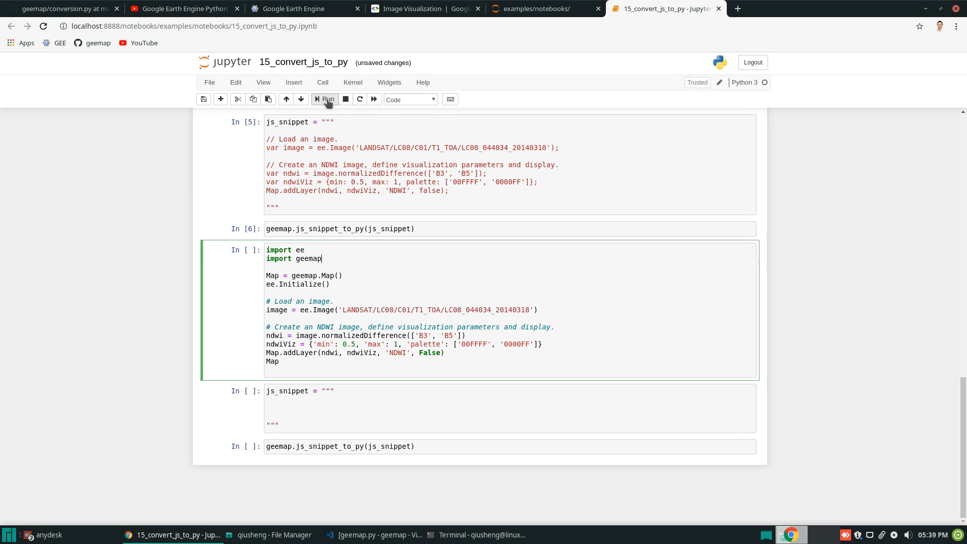
pyautogui.click(324, 99)
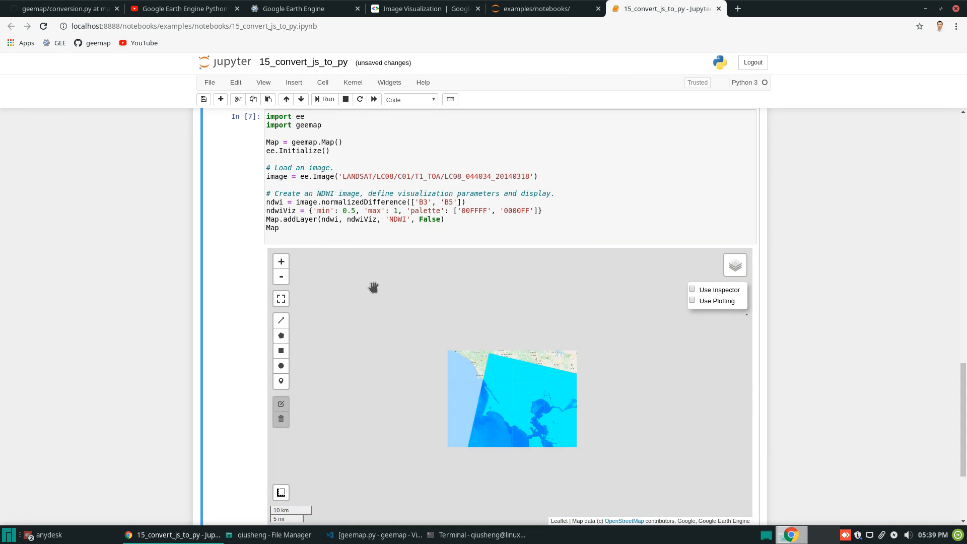
pyautogui.scroll(-3)
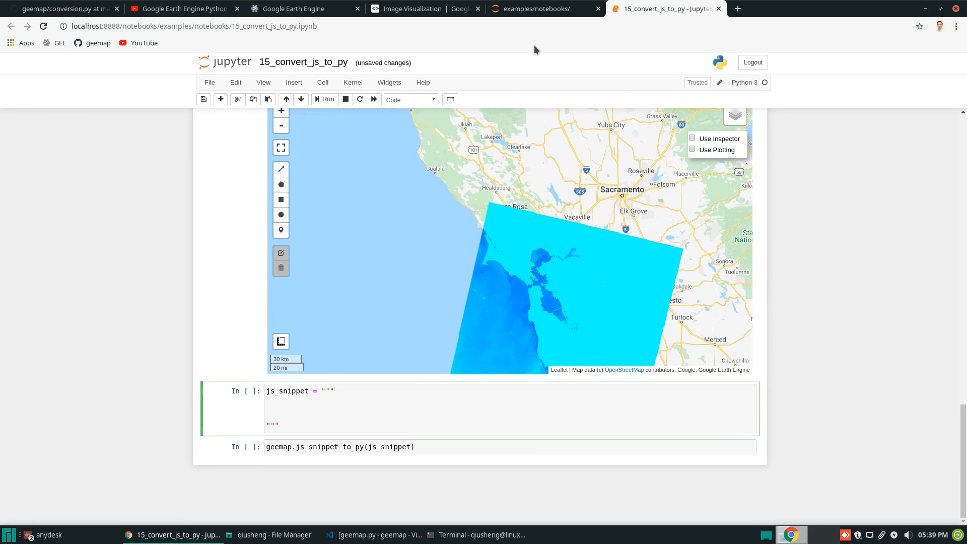
# Copy the MODIS land cover example from the guide's Rendering categorical maps section
pyautogui.click(425, 9)
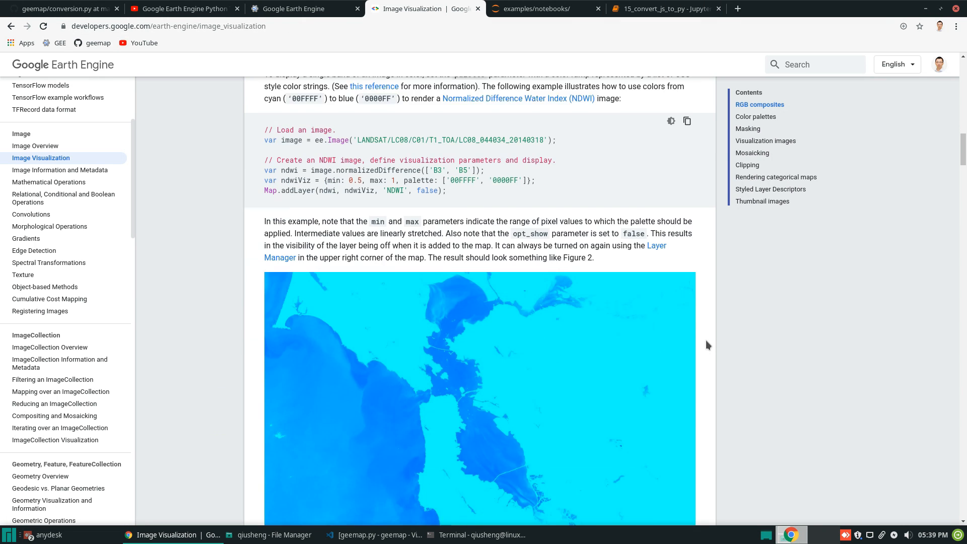
pyautogui.scroll(-3)
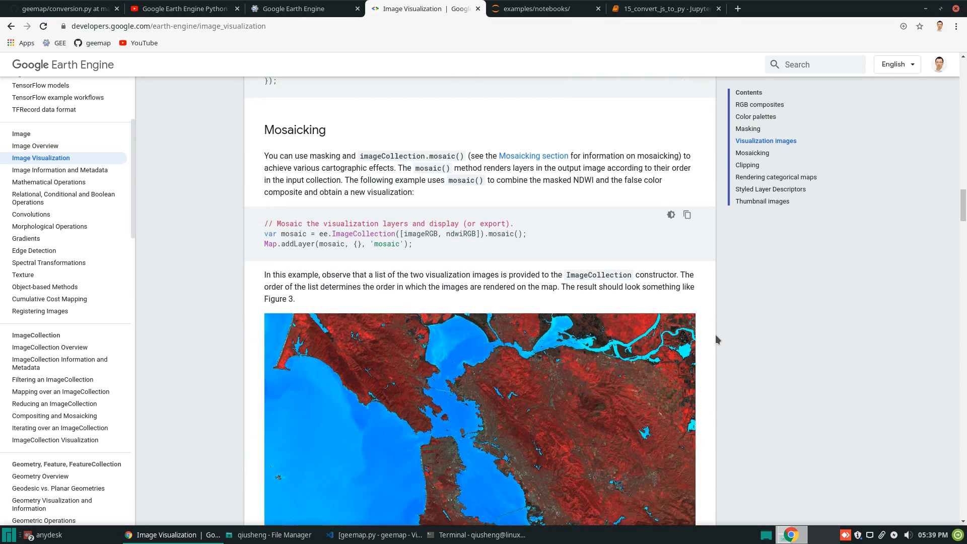
pyautogui.scroll(-3)
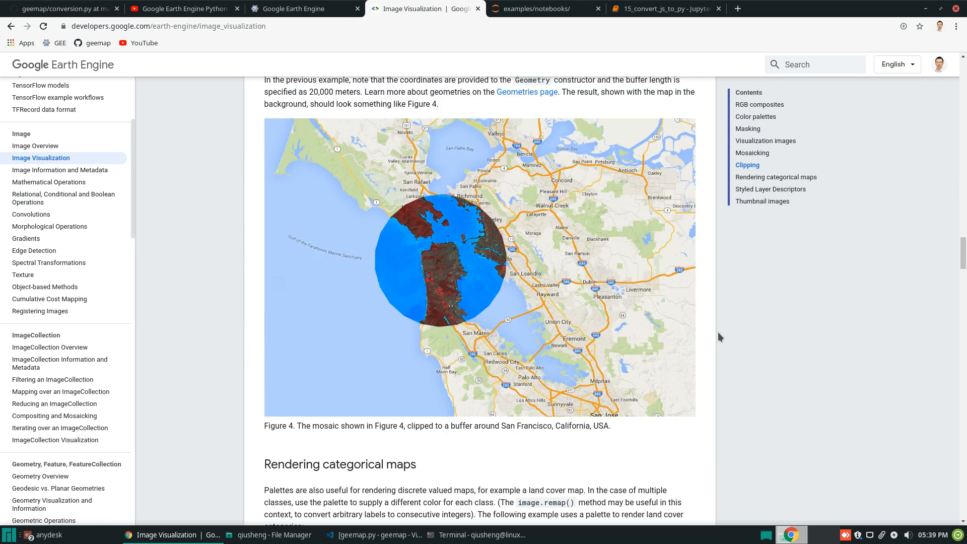
pyautogui.scroll(-3)
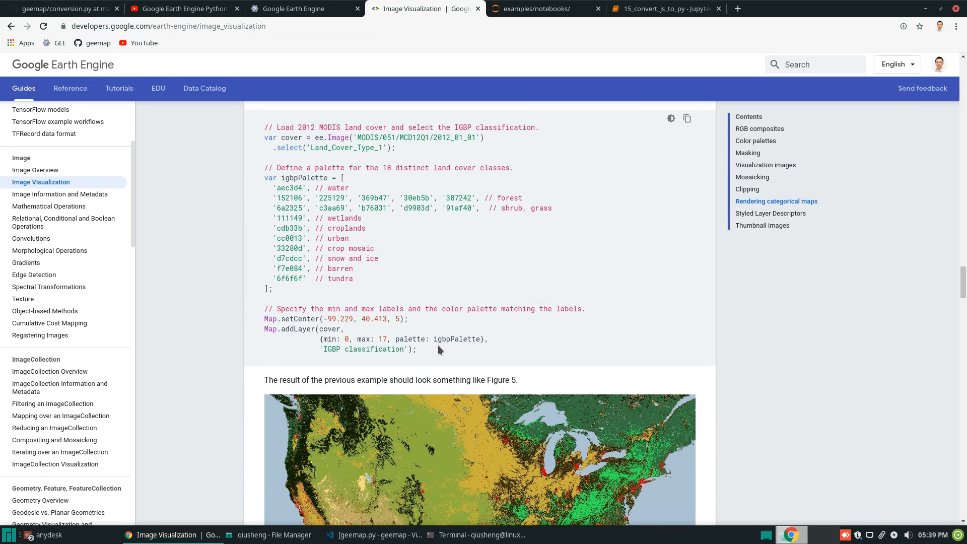
pyautogui.click(686, 118)
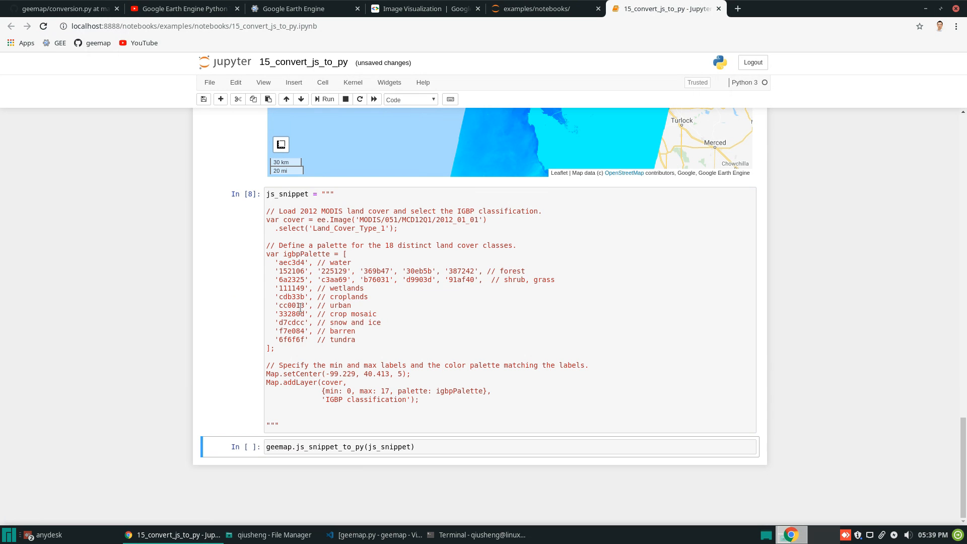
# Convert and run the MODIS land cover snippet, then scroll down to the IGBP map
pyautogui.click(325, 99)
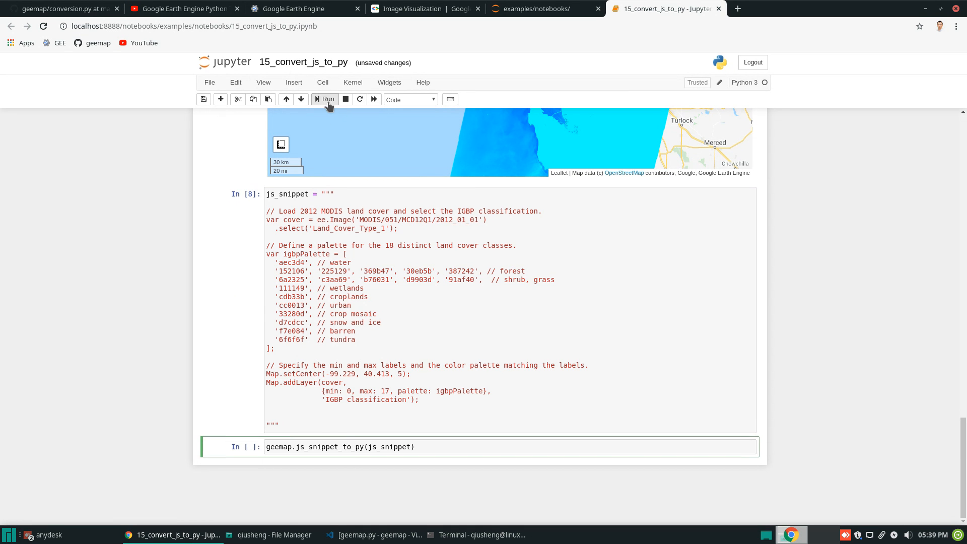
pyautogui.click(324, 99)
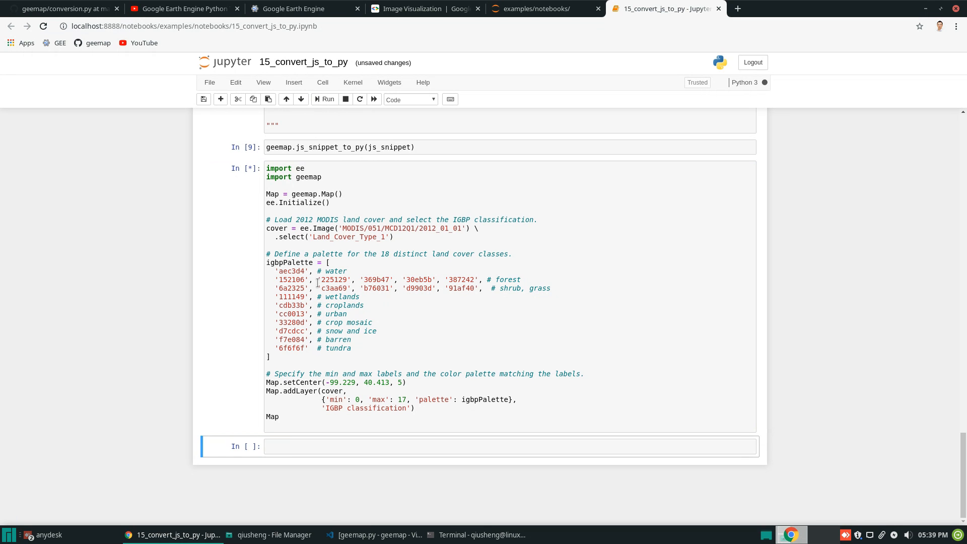
pyautogui.click(325, 99)
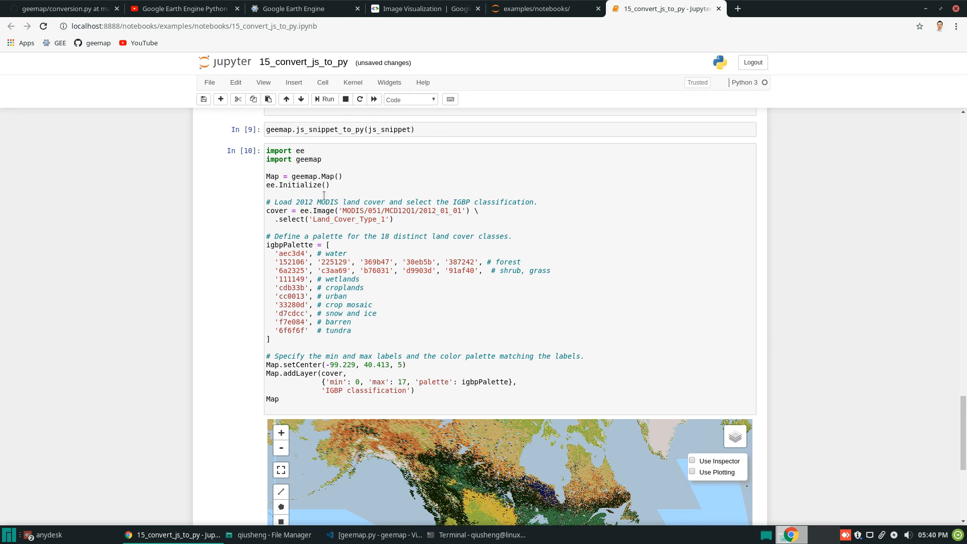
pyautogui.doubleClick(352, 210)
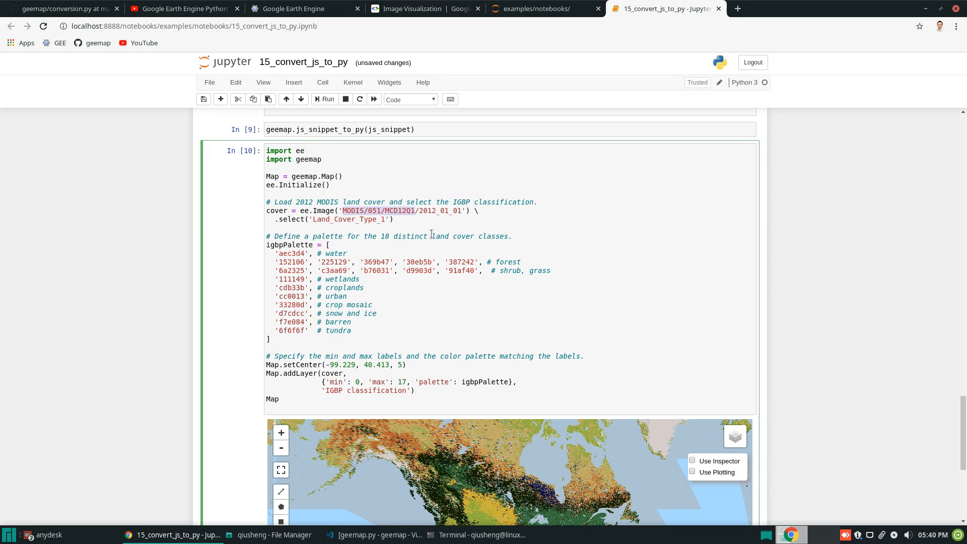
pyautogui.scroll(-3)
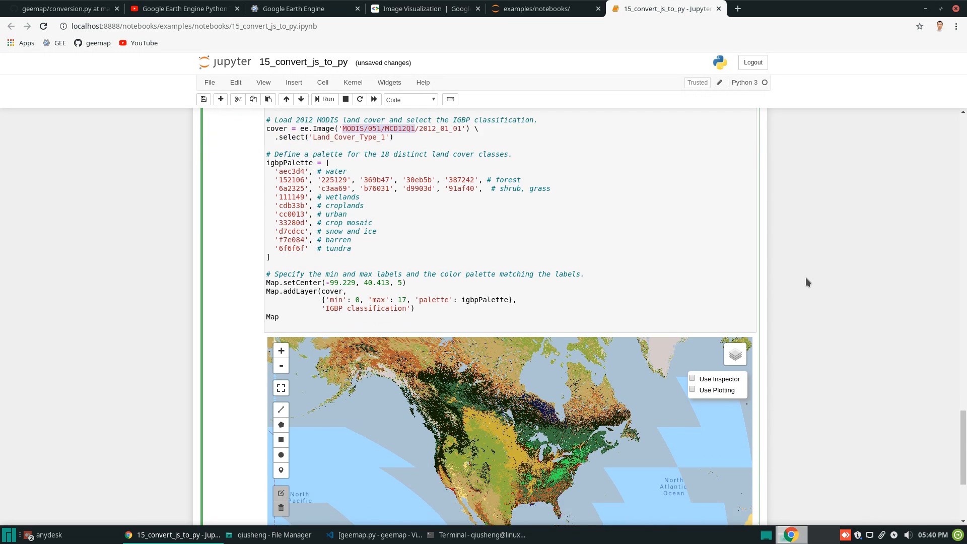
pyautogui.scroll(-3)
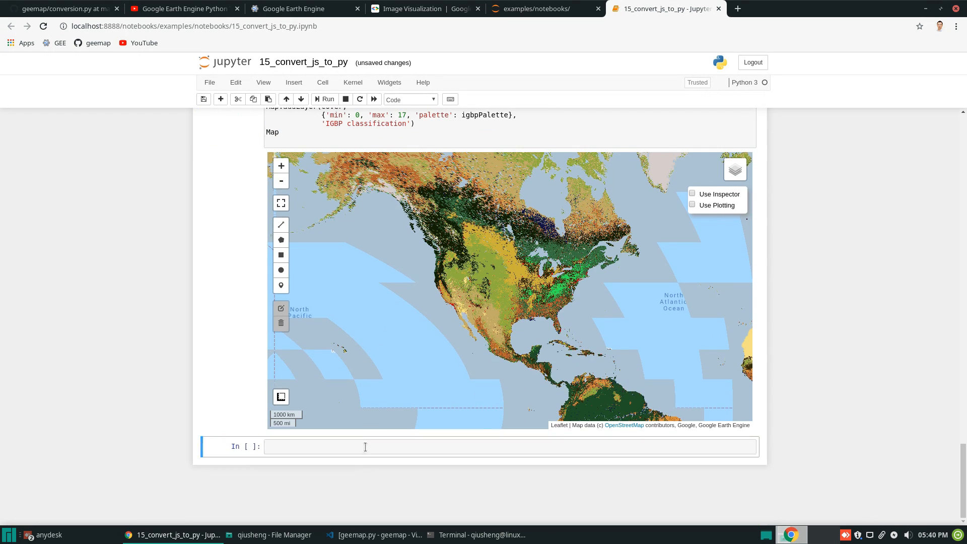
# Call Map.add_legend with builtin_legend 'MODIS/051/MCD12Q1' and legend_title "MODIS Land Cover"
pyautogui.write('Map.add')
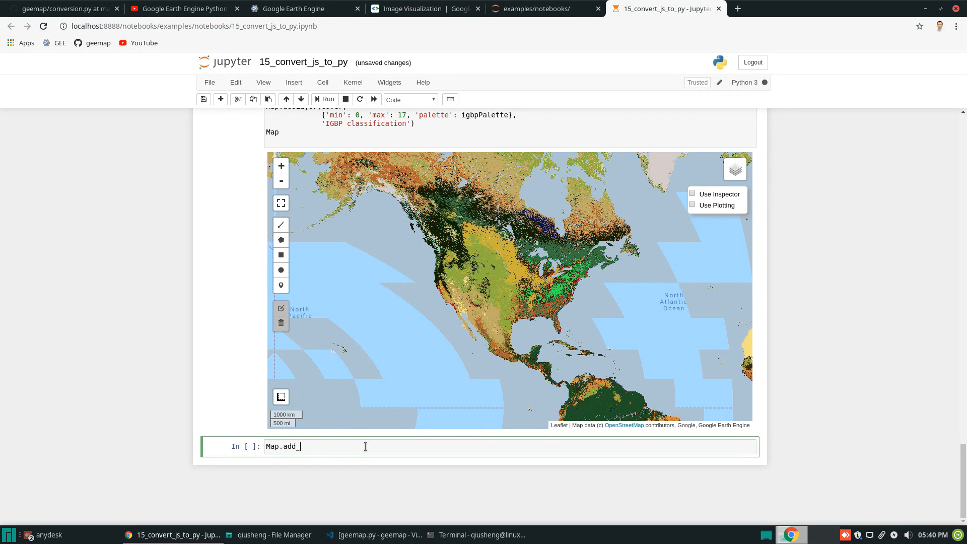
pyautogui.write('l')
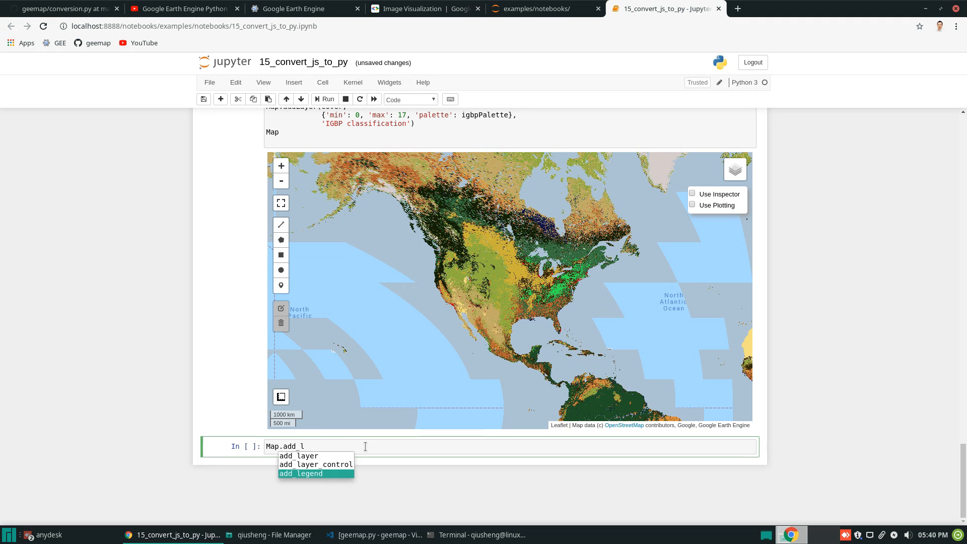
pyautogui.click(301, 473)
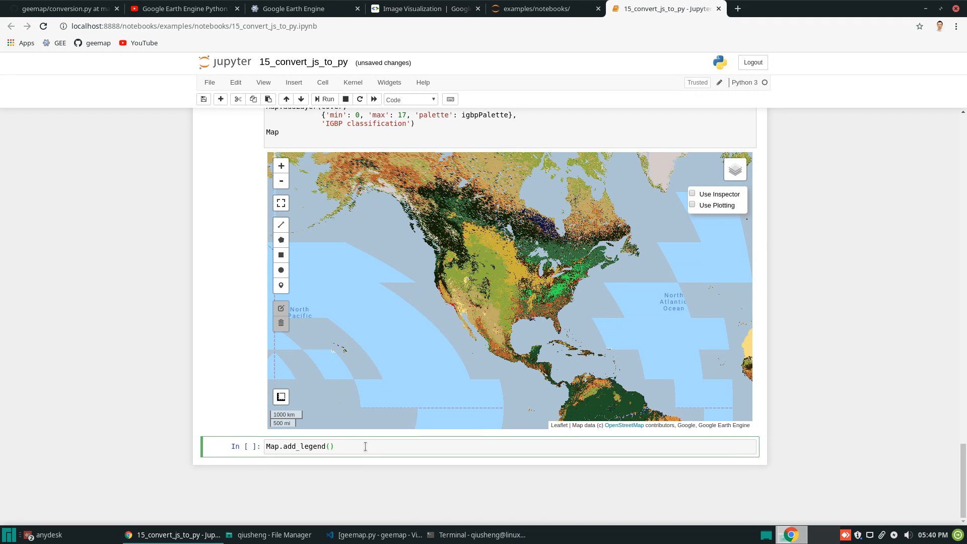
pyautogui.write("builtin_legend='")
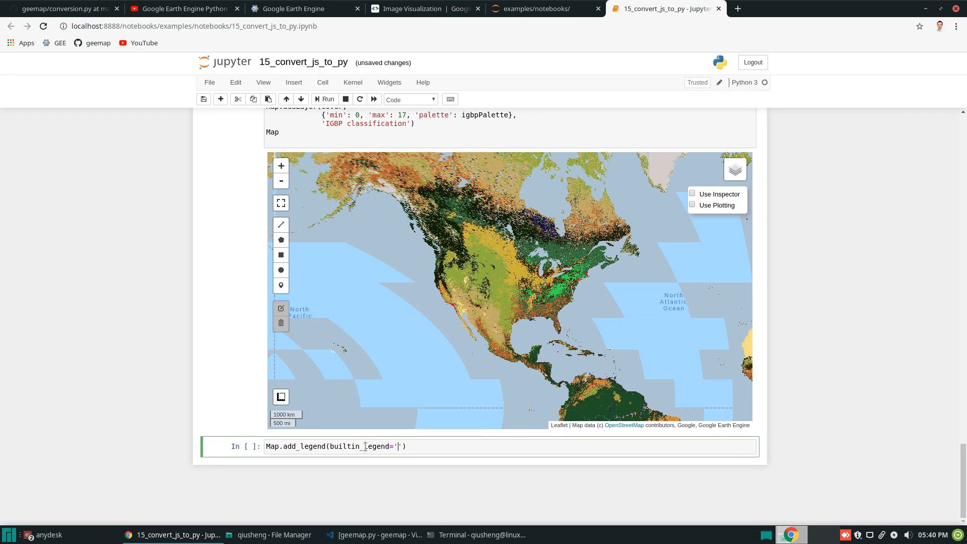
pyautogui.write('MODIS/051/MCD12Q1')
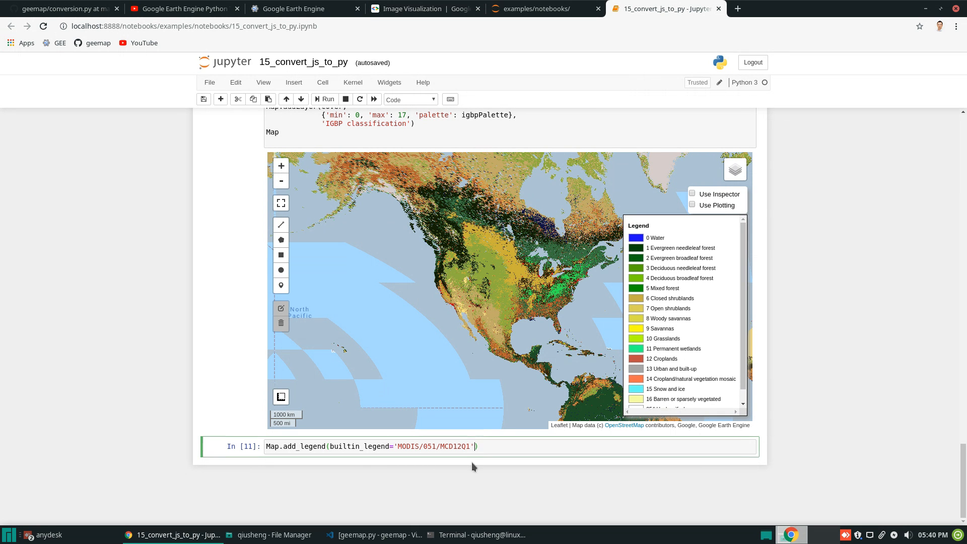
pyautogui.write(', lege')
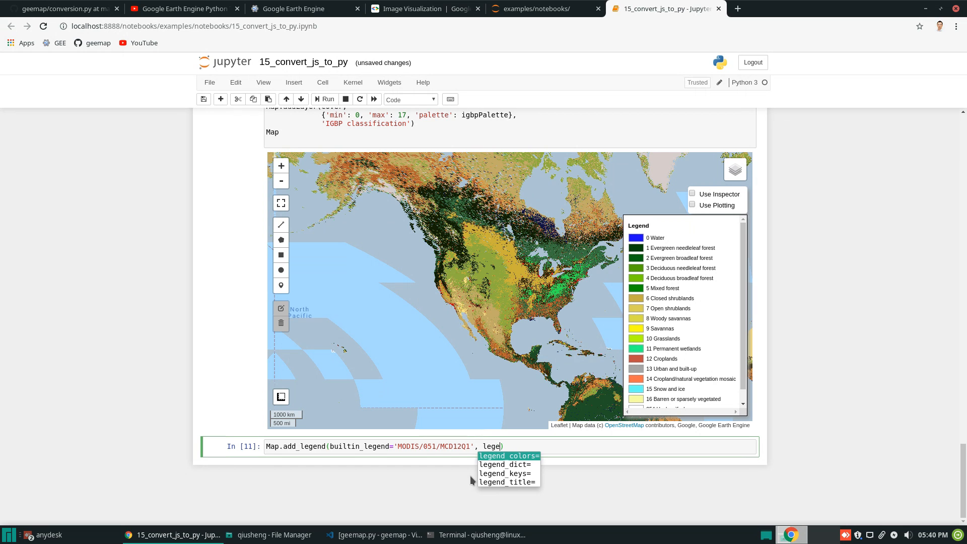
pyautogui.click(505, 481)
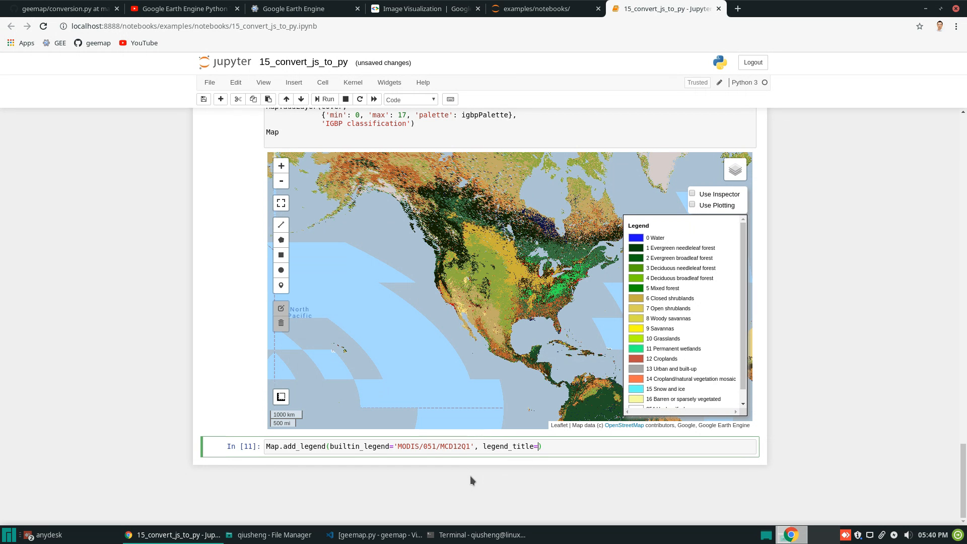
pyautogui.write('"MODIS Land')
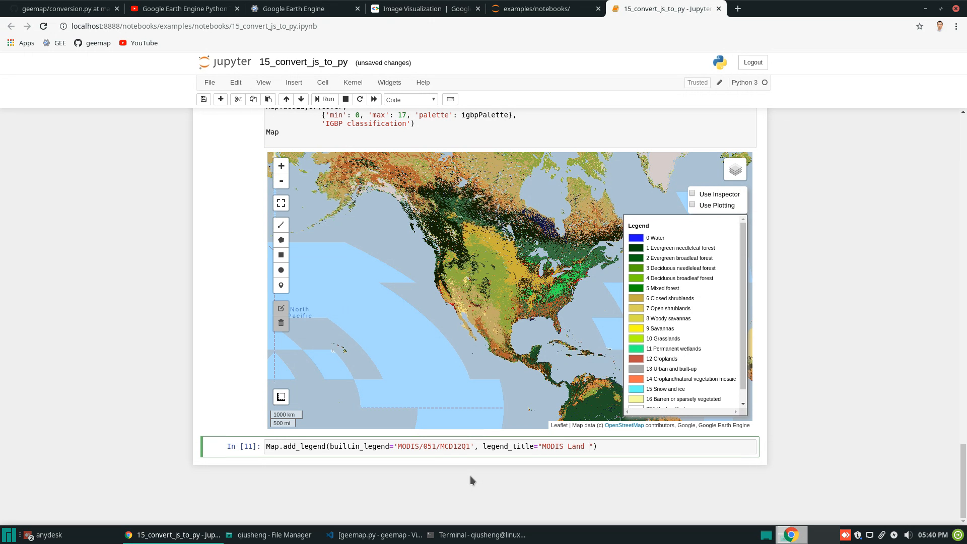
pyautogui.write('Cover')
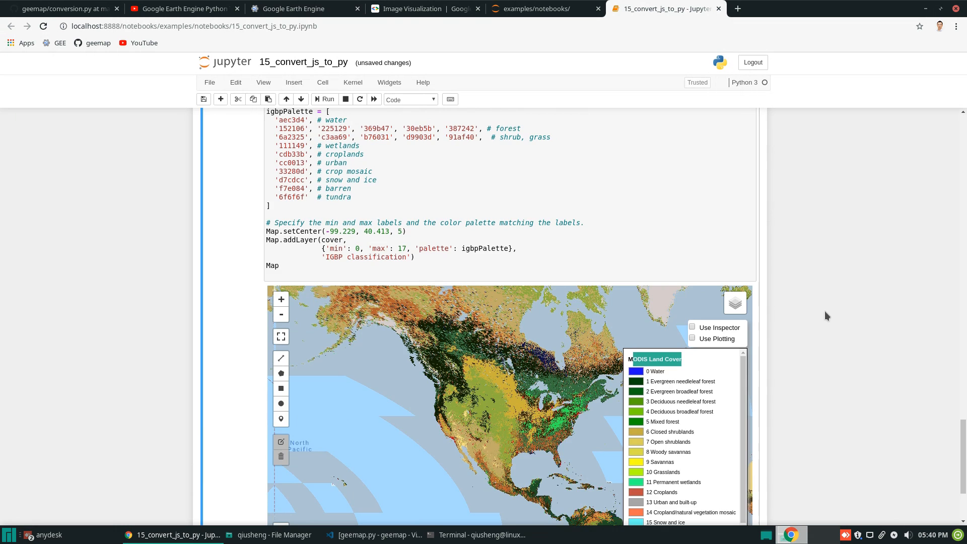
# Scroll the notebook toward the Landsat js_snippet cell
pyautogui.scroll(-3)
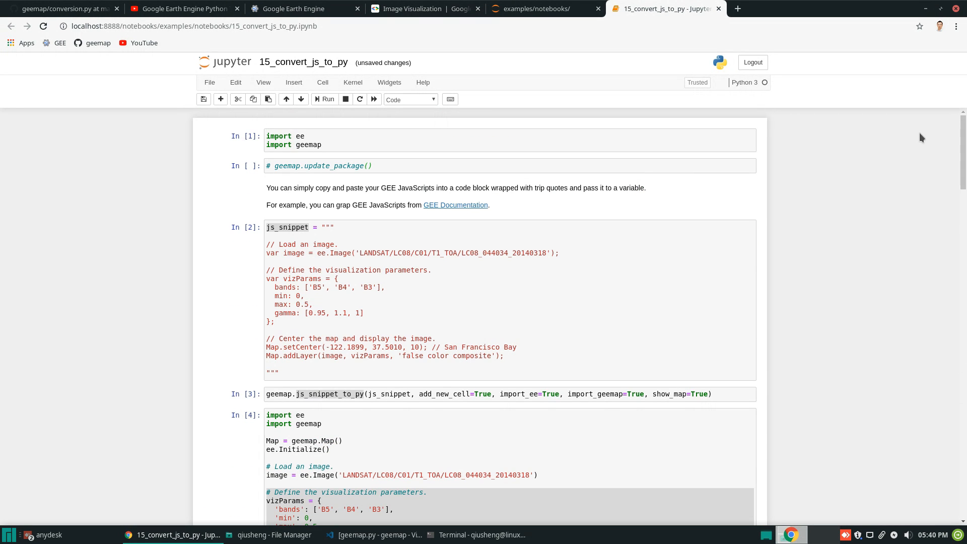
pyautogui.moveTo(317, 204)
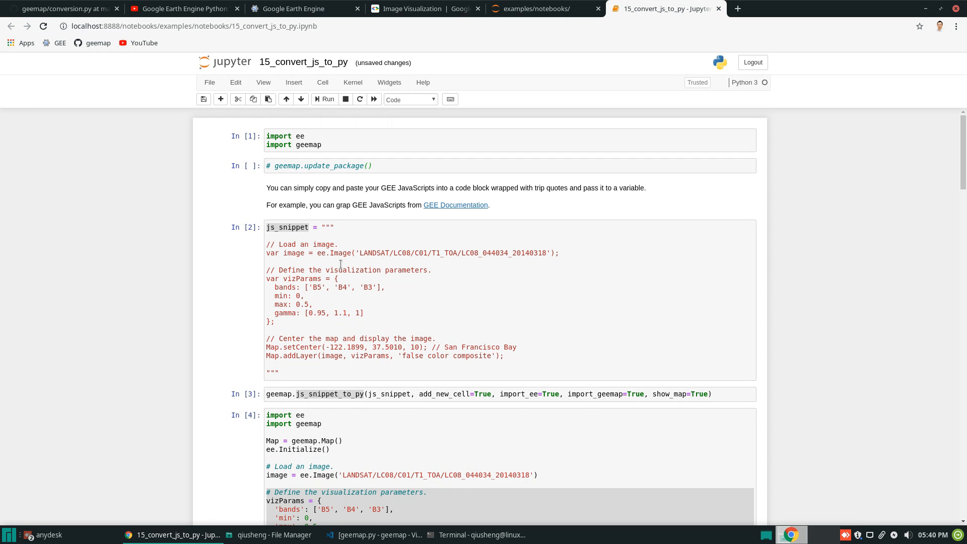
pyautogui.moveTo(349, 318)
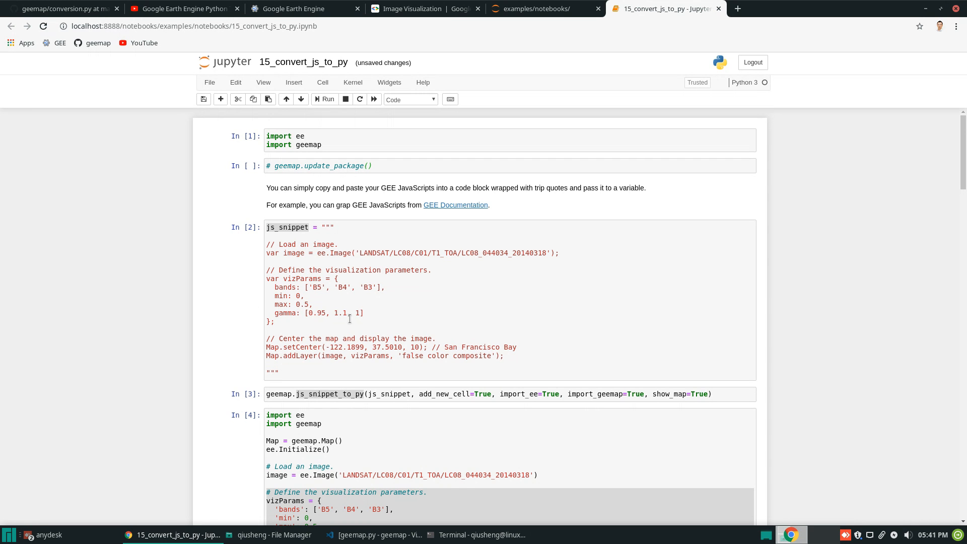
pyautogui.moveTo(458, 315)
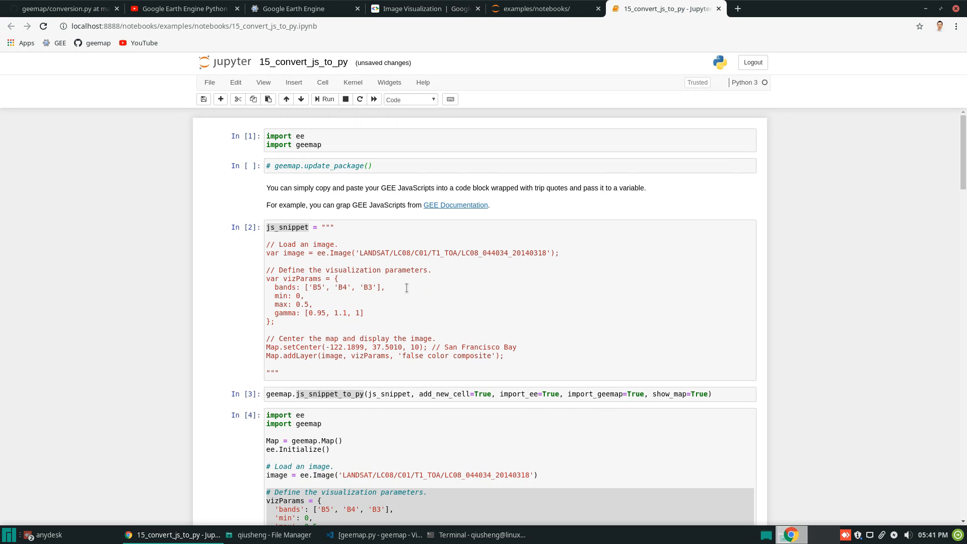
pyautogui.moveTo(286, 254)
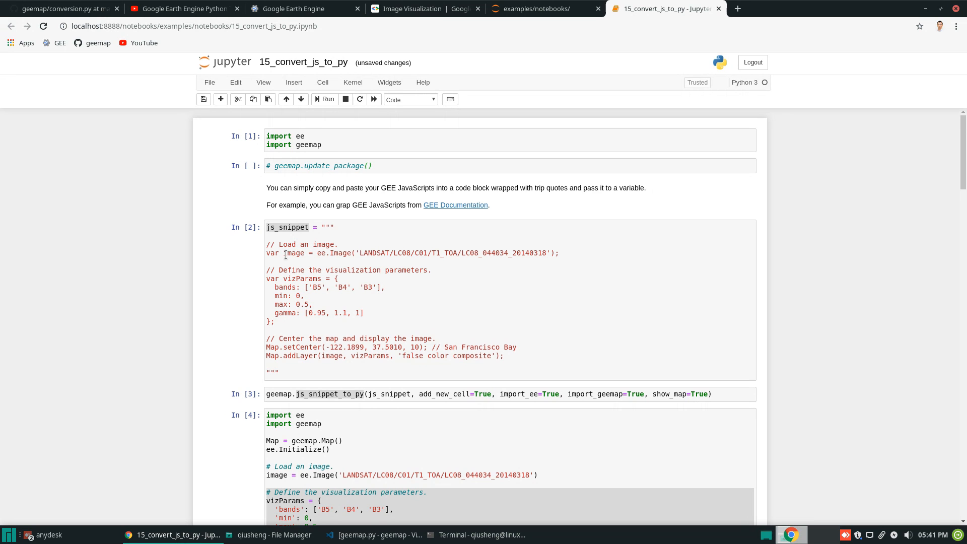
pyautogui.moveTo(426, 361)
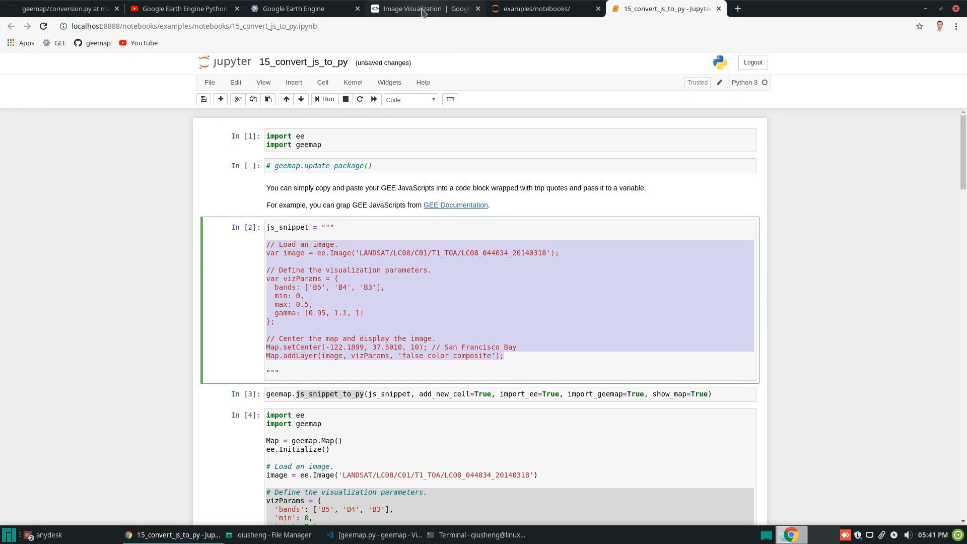
# Revisit the categorical land cover example in the Image Visualization guide, then return to the notebook
pyautogui.click(409, 8)
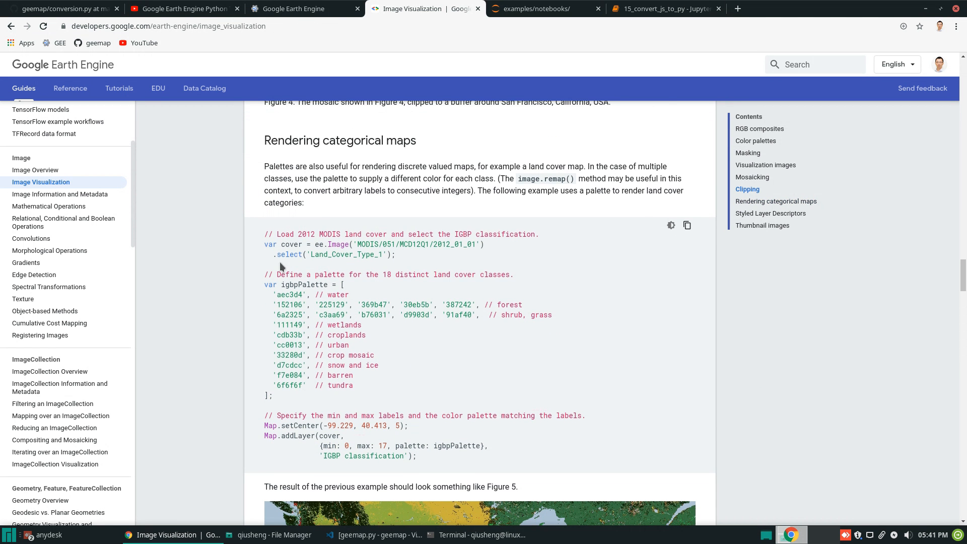
pyautogui.moveTo(282, 304)
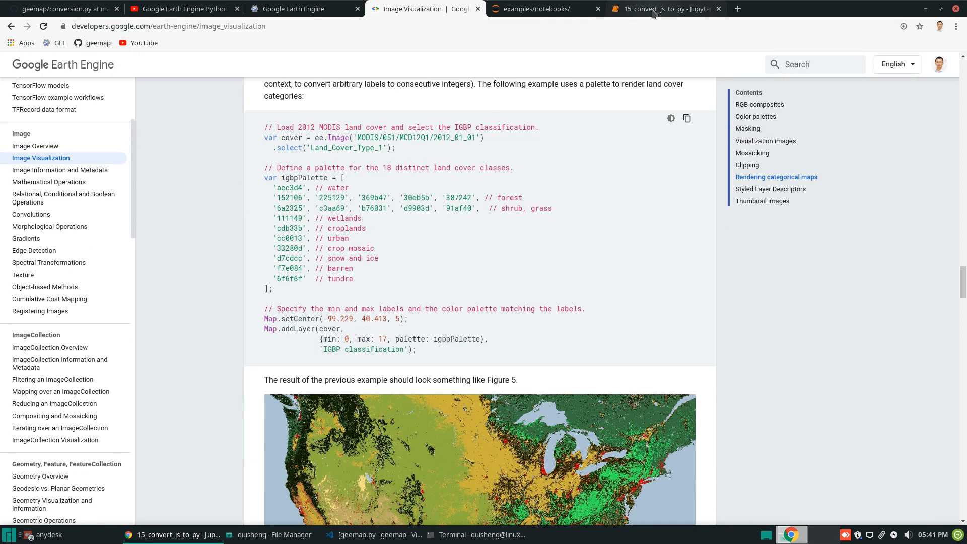
pyautogui.click(665, 8)
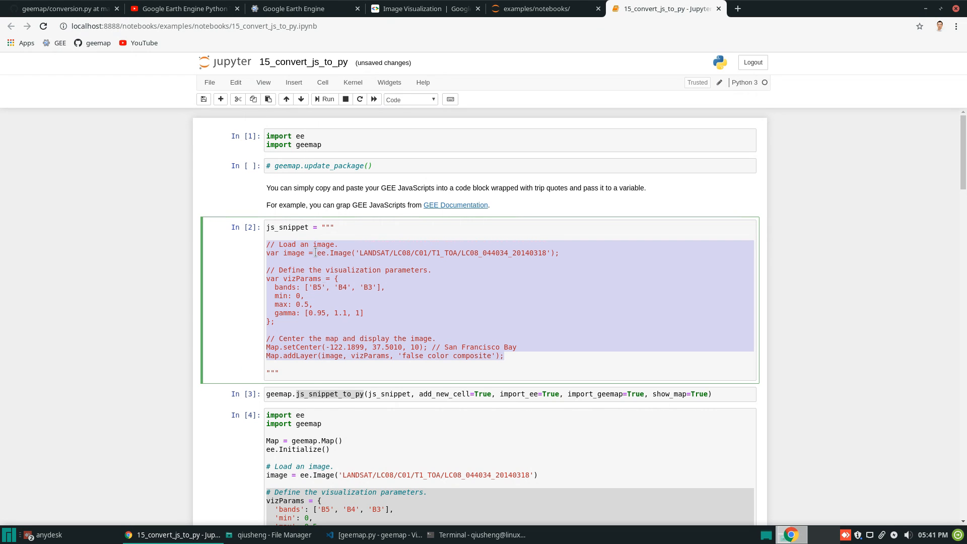
pyautogui.moveTo(368, 395)
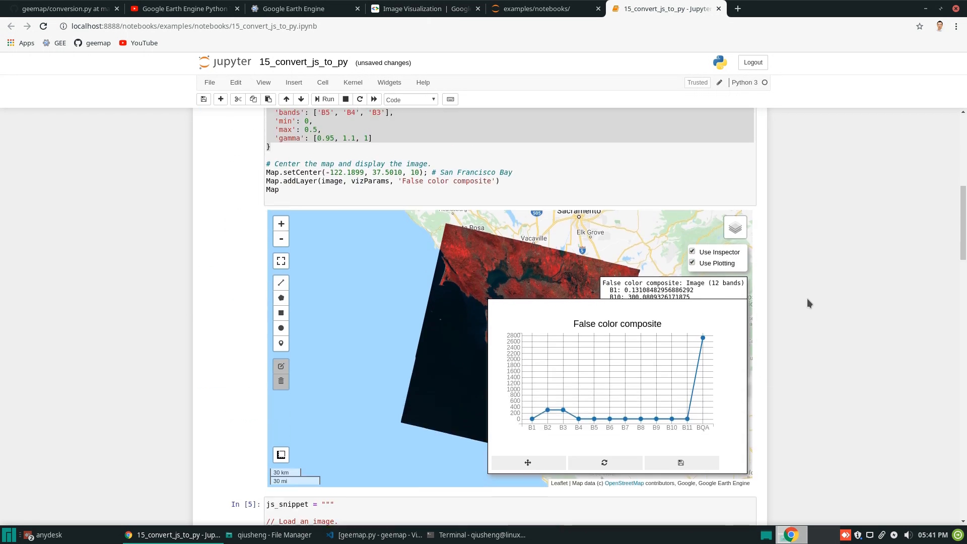
pyautogui.scroll(-3)
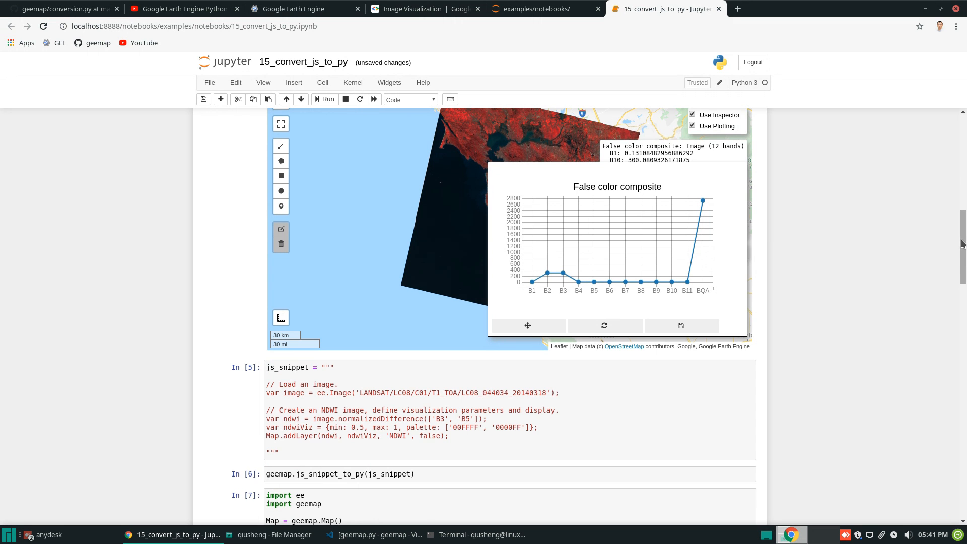
pyautogui.scroll(-3)
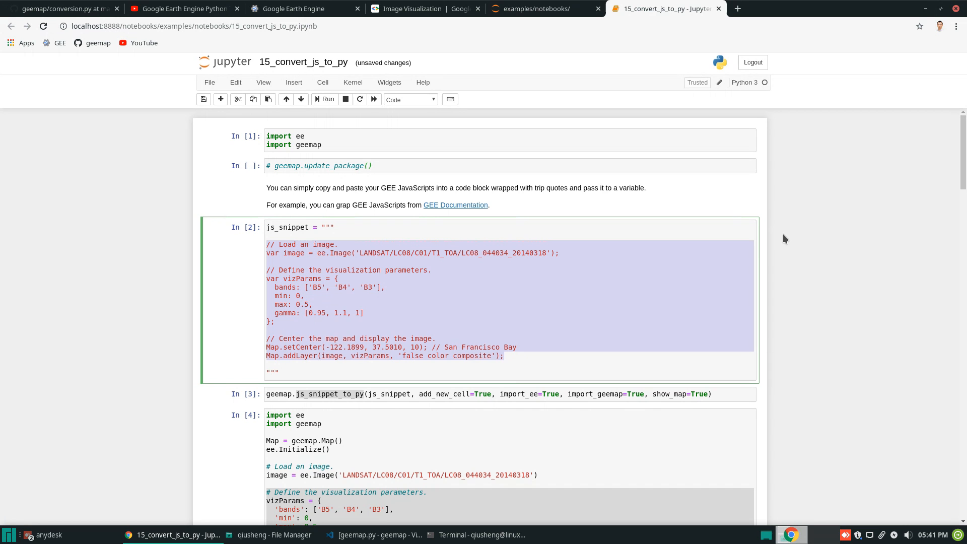
pyautogui.moveTo(823, 243)
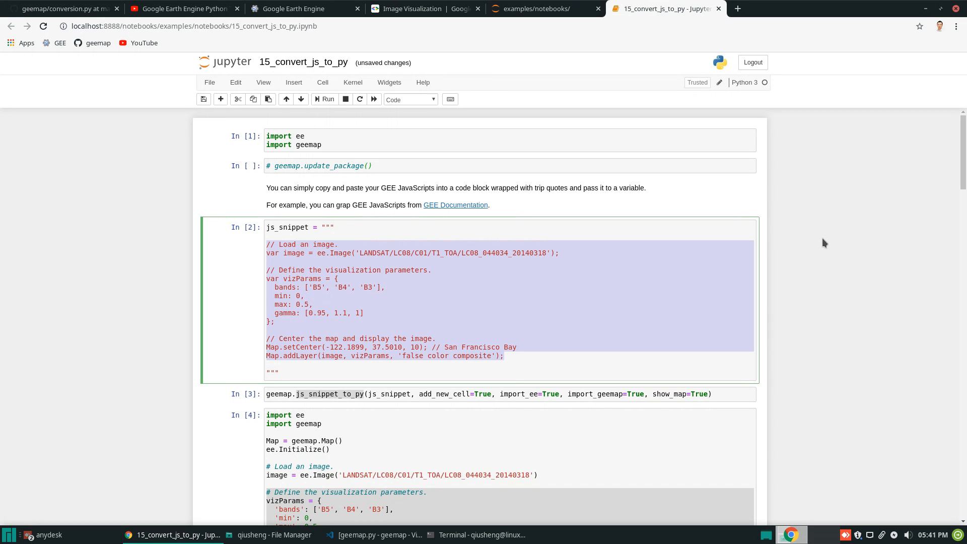